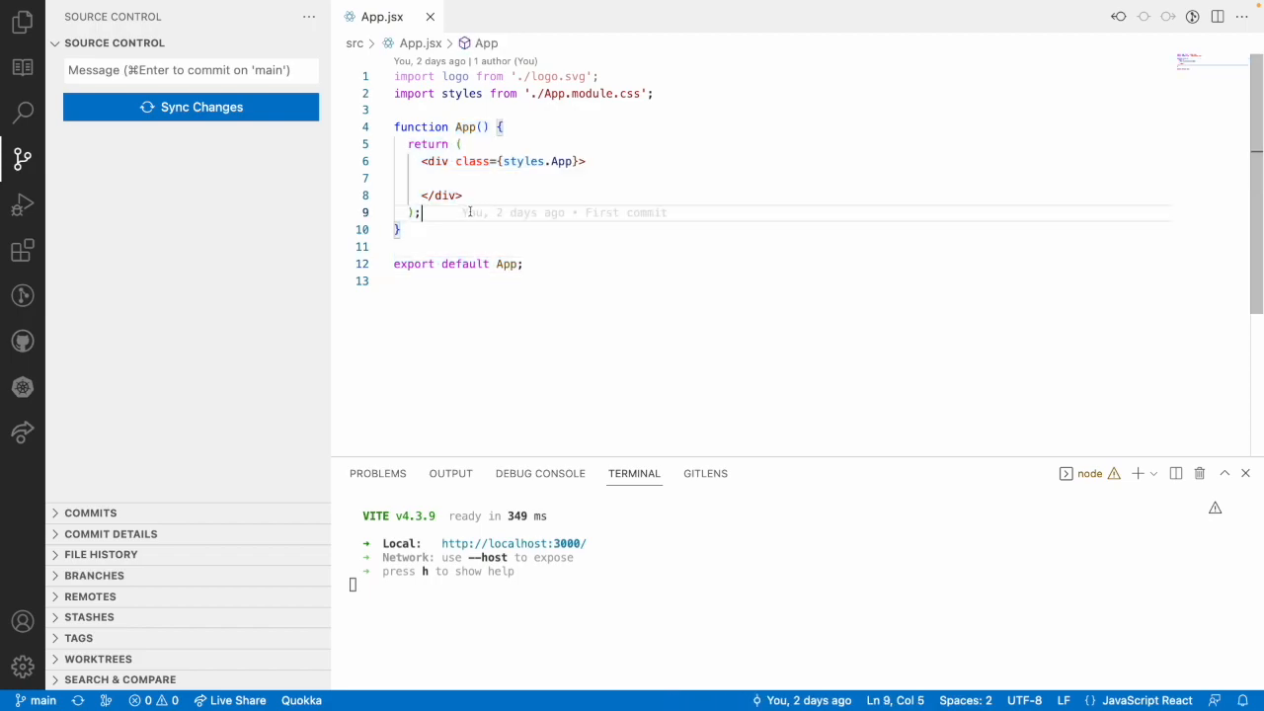
- Add <h1>App component</h1> and <h1>Child component</h1> headings inside the App.jsx div
{"action": "left_click", "coordinate": [420, 161]}
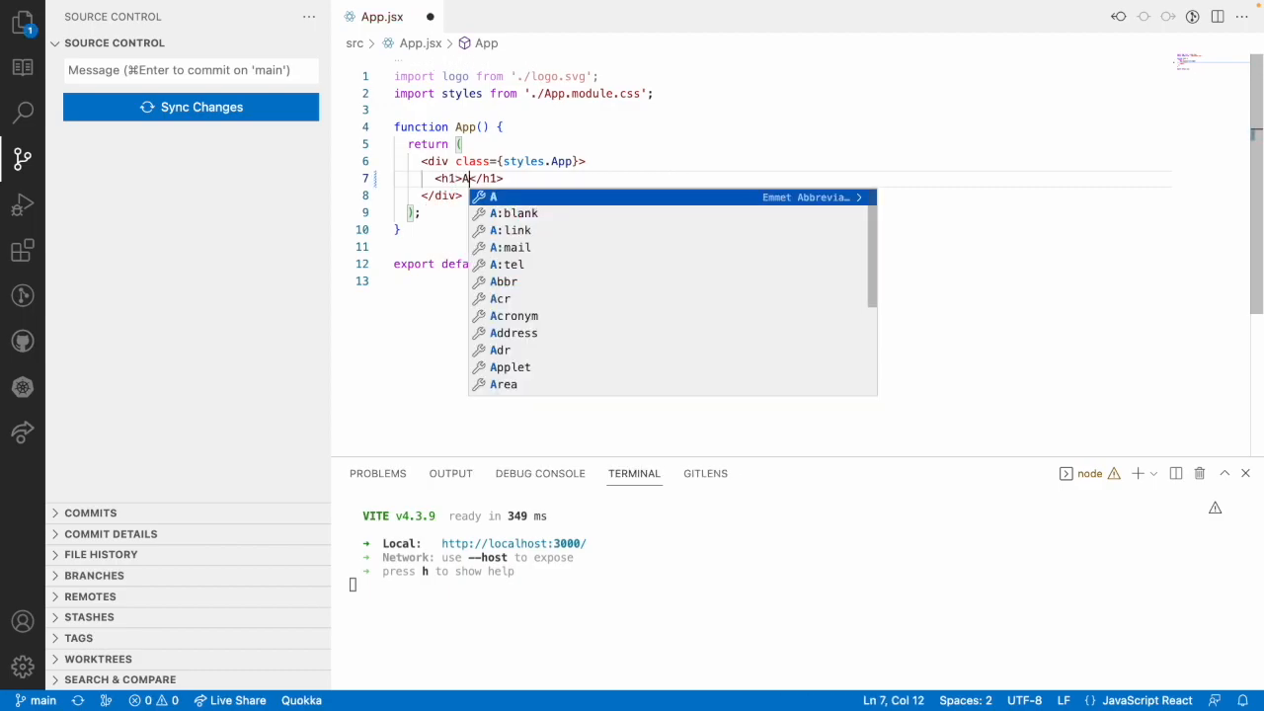
{"action": "type", "text": "pp component"}
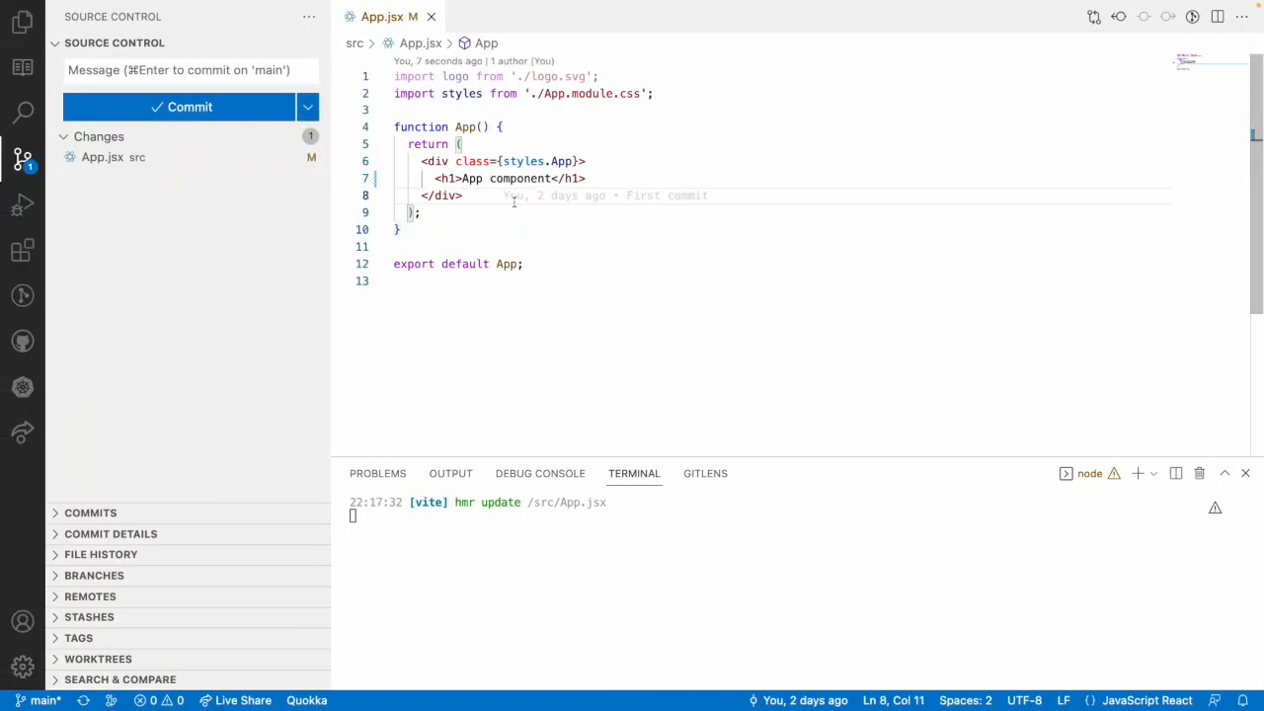
{"action": "left_click_drag", "start_coordinate": [433, 179], "coordinate": [586, 179]}
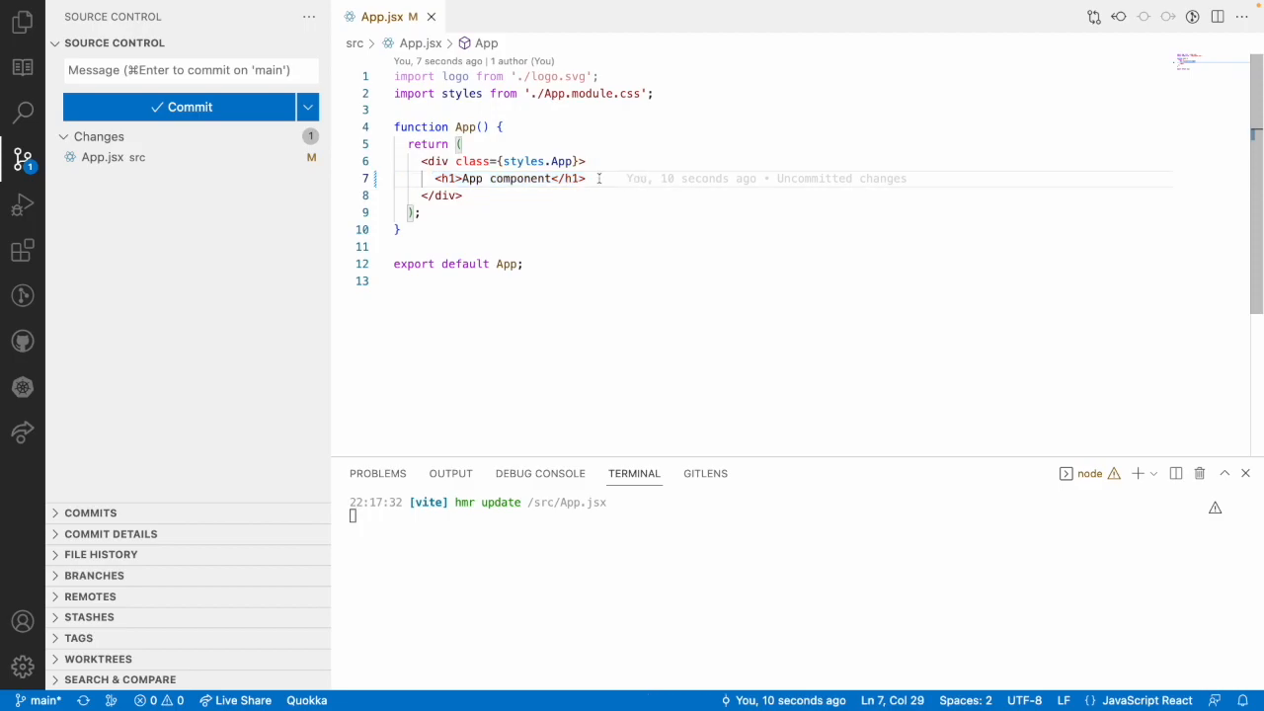
{"action": "type", "text": "<h1>Child </h1>"}
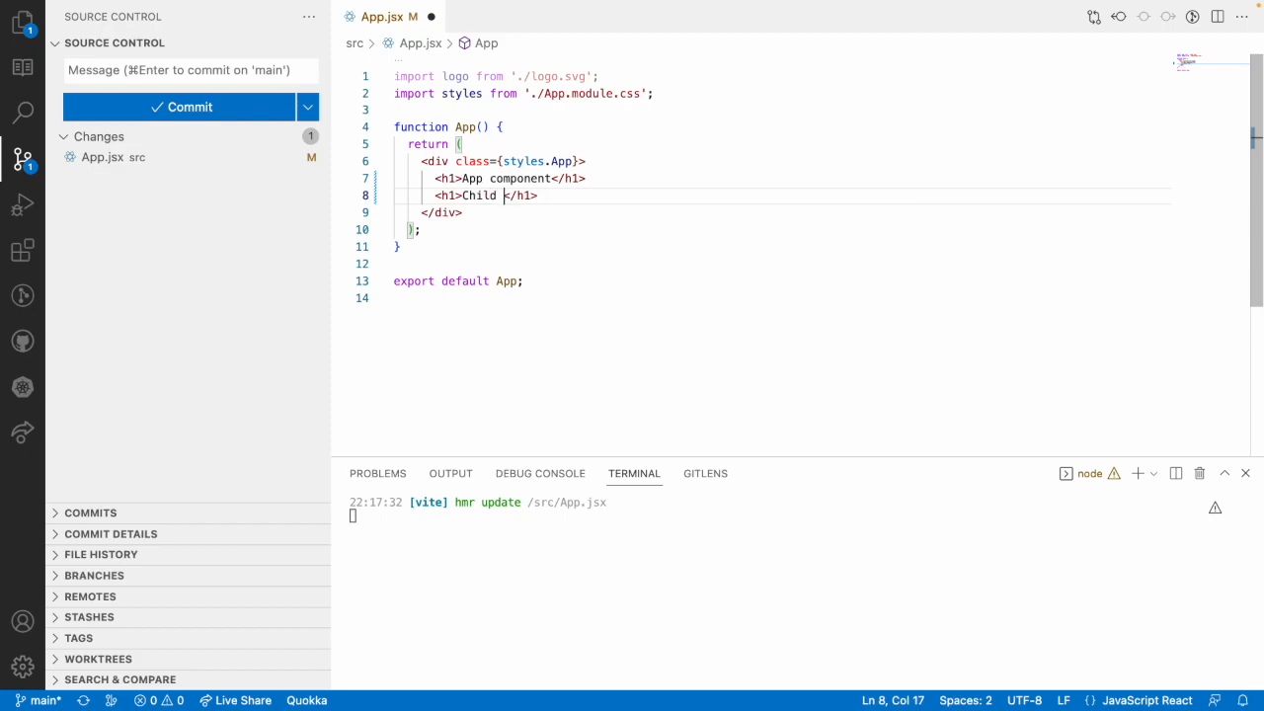
{"action": "type", "text": "component"}
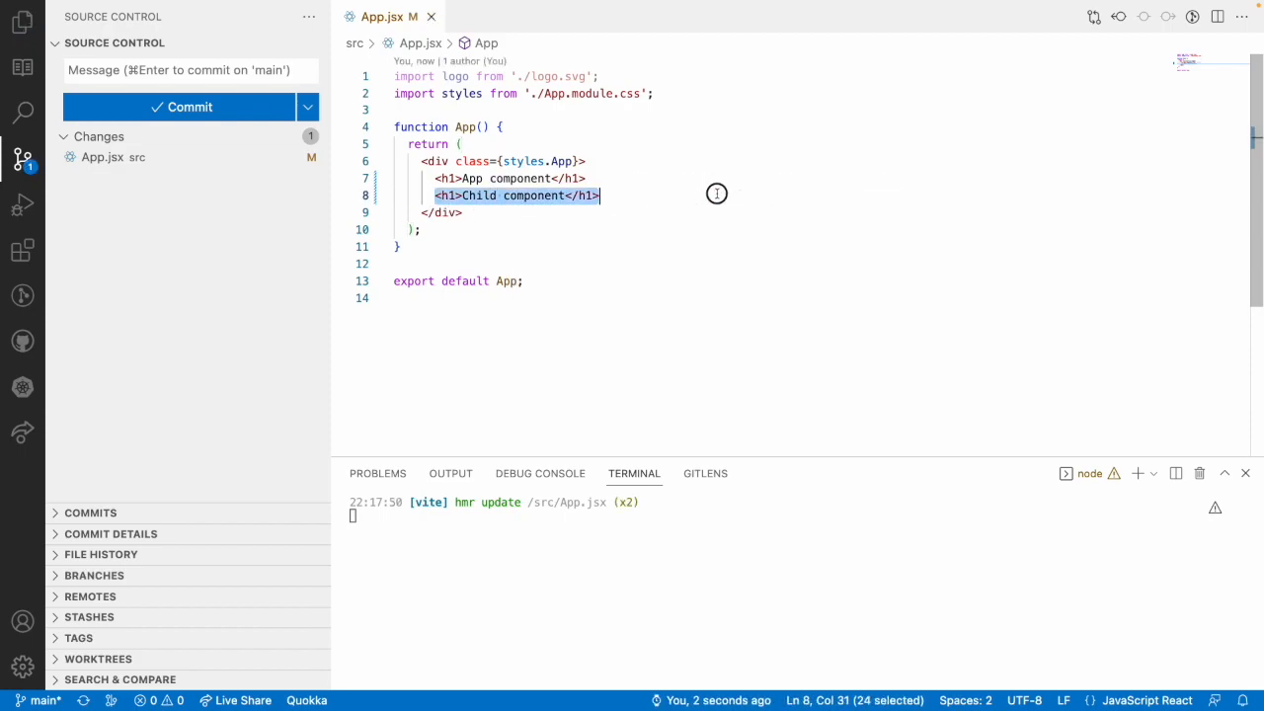
{"action": "left_click", "coordinate": [515, 195]}
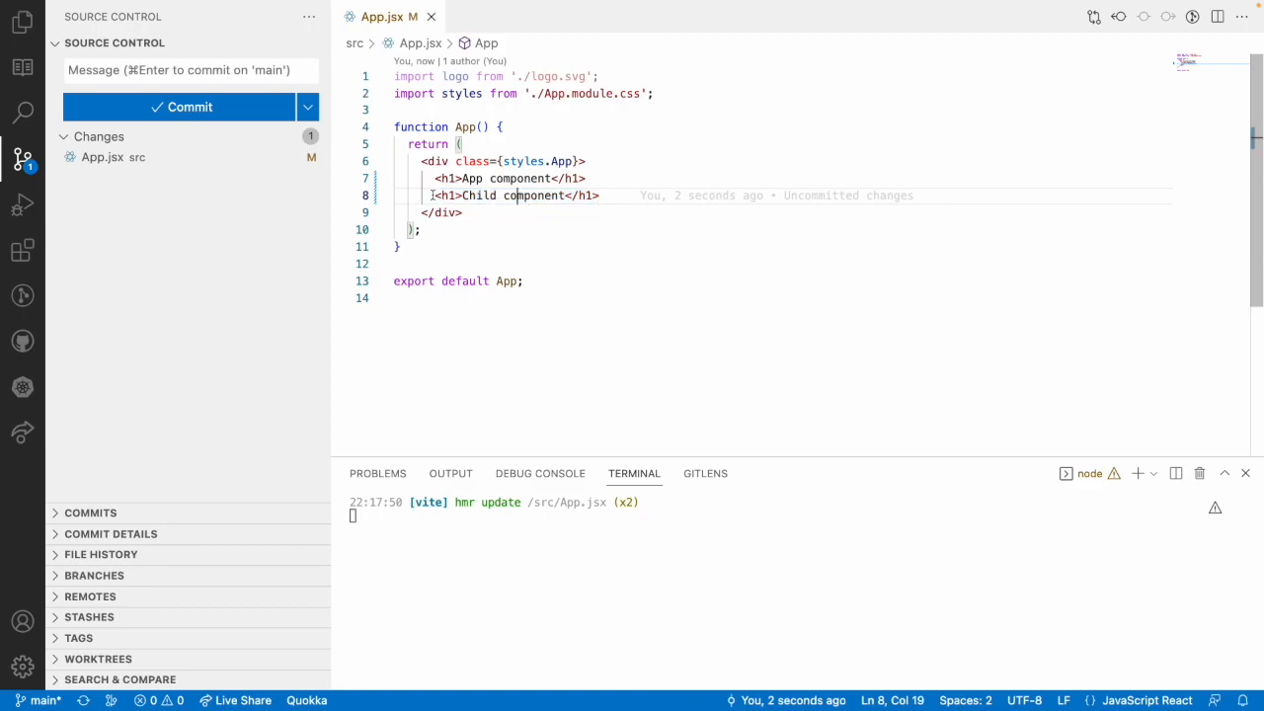
{"action": "left_click_drag", "start_coordinate": [433, 195], "coordinate": [597, 194]}
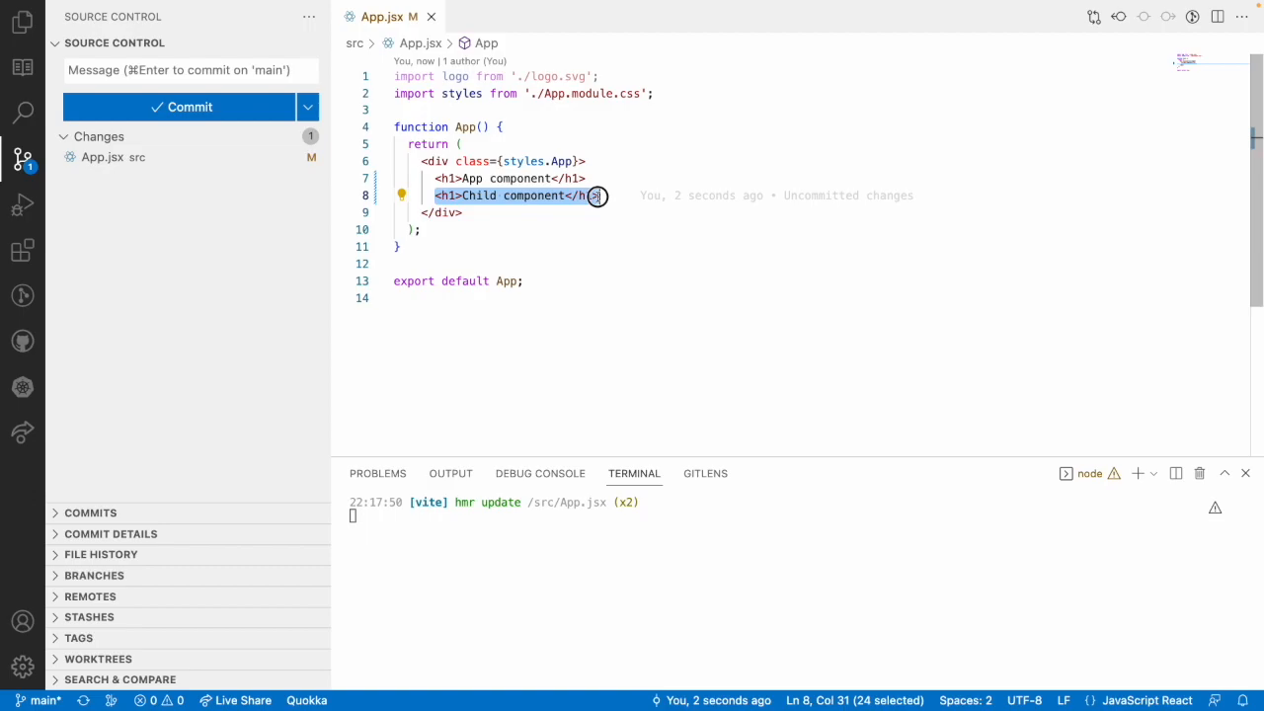
{"action": "left_click", "coordinate": [599, 195]}
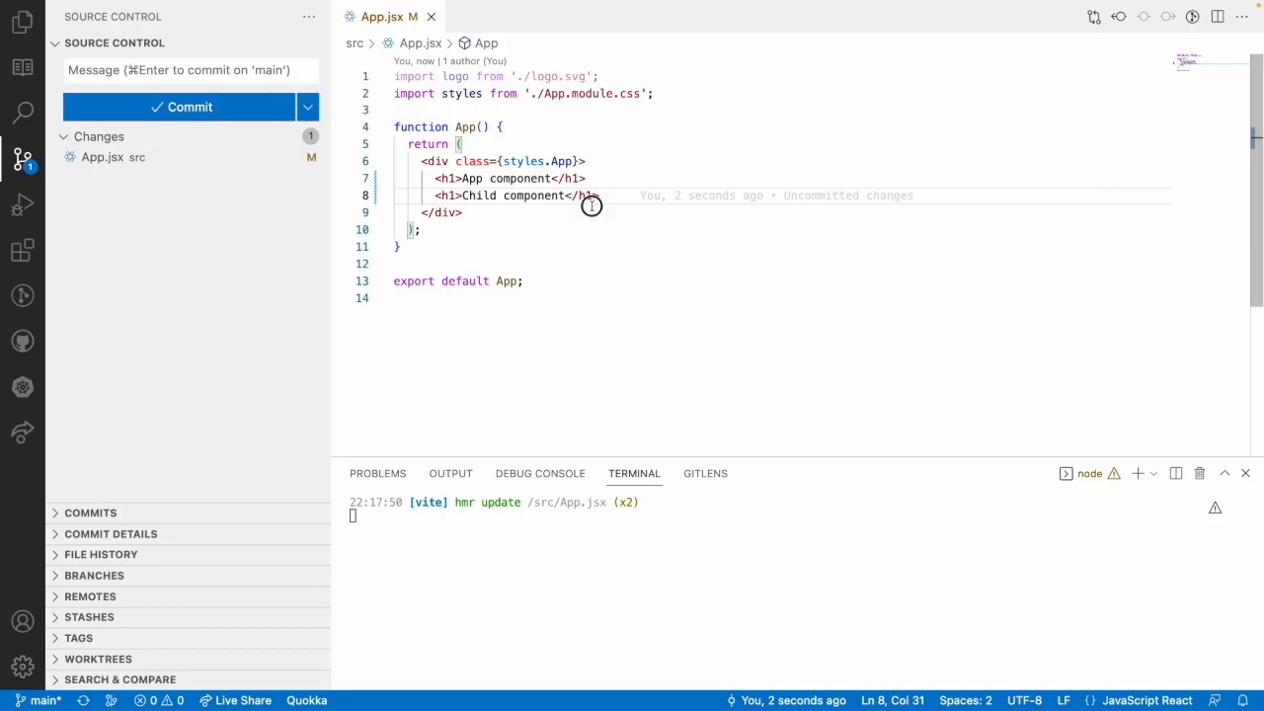
- Create a folder named 'child' inside src
{"action": "left_click", "coordinate": [22, 16]}
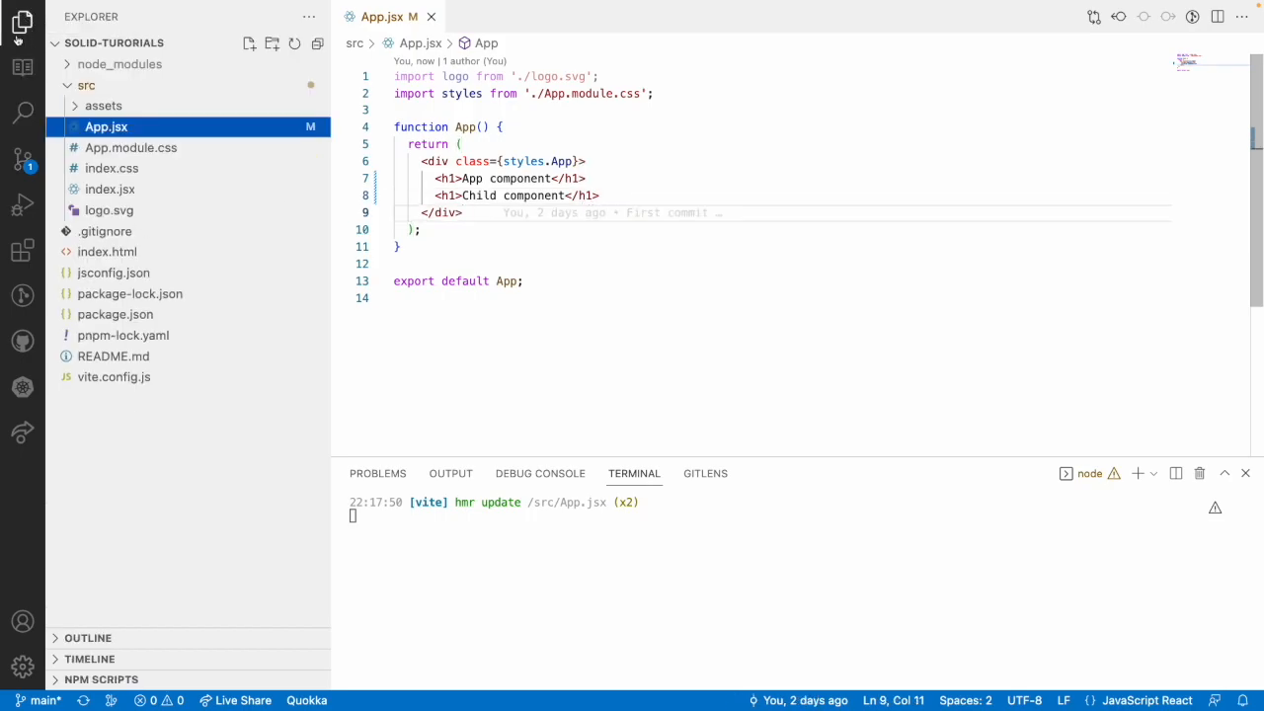
{"action": "left_click", "coordinate": [249, 44]}
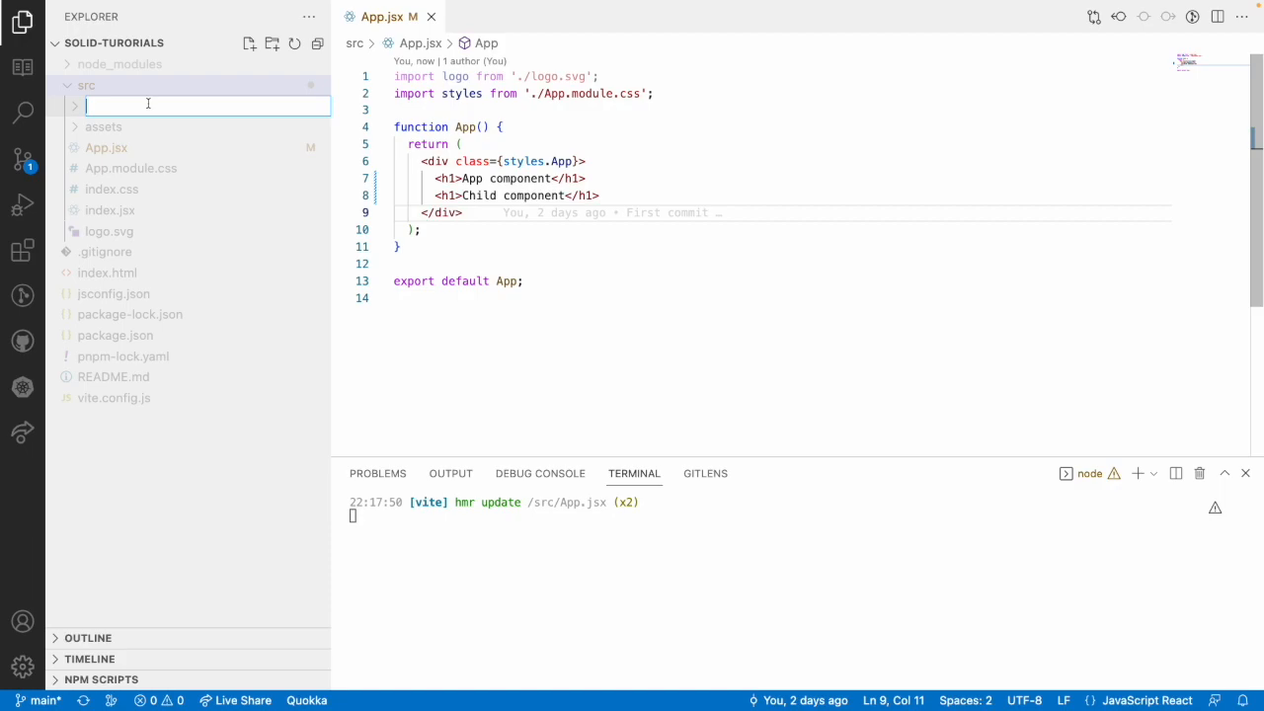
{"action": "mouse_move", "coordinate": [148, 104]}
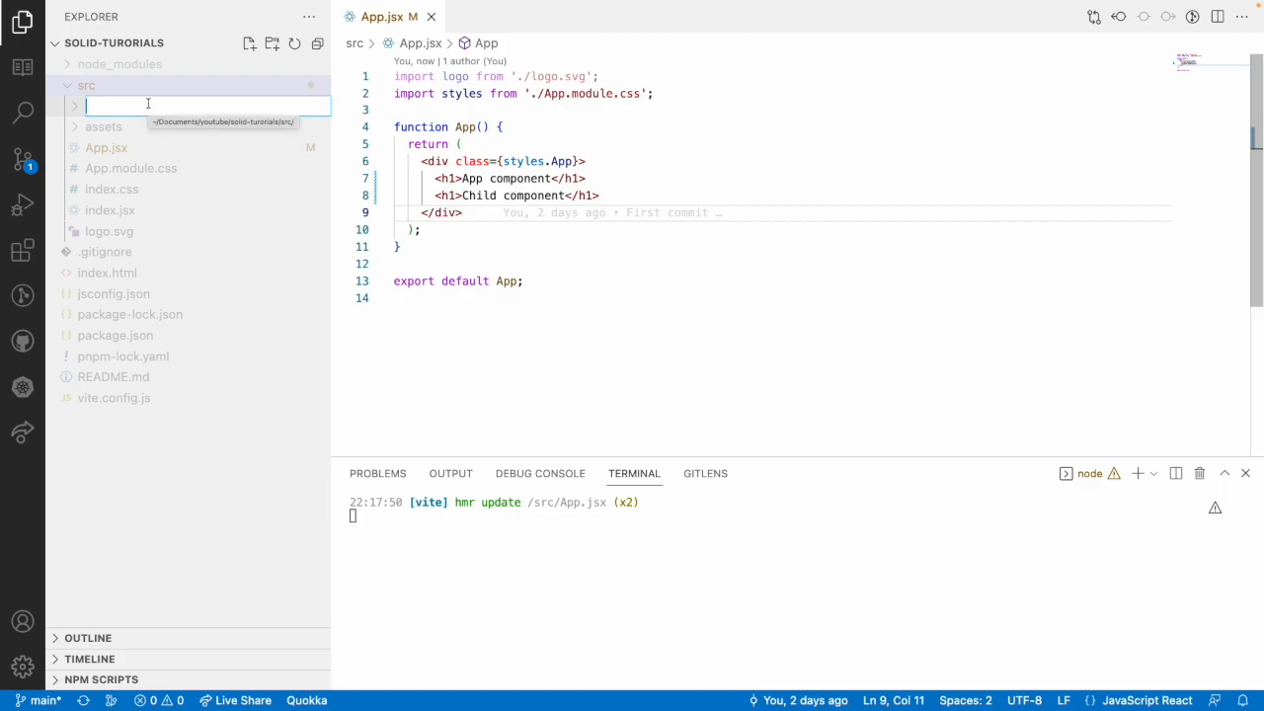
{"action": "type", "text": "child"}
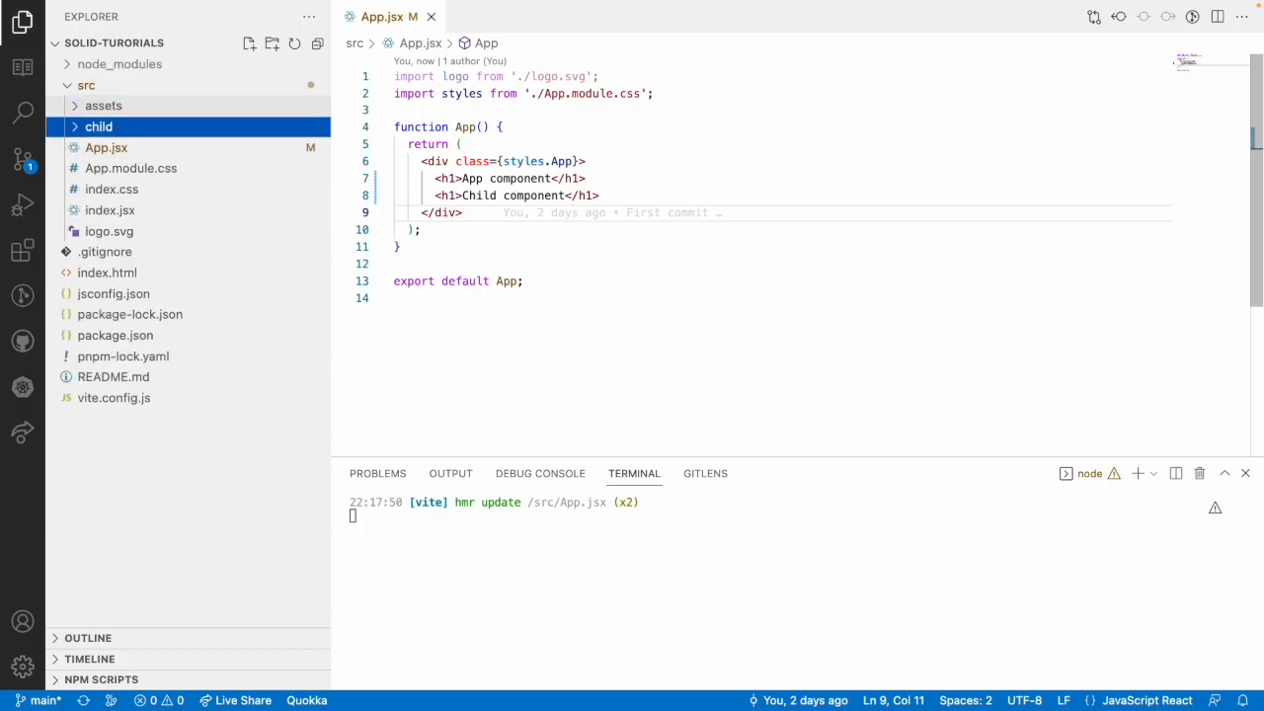
- Add an empty Child.jsx file inside the child folder and open it
{"action": "right_click", "coordinate": [98, 127]}
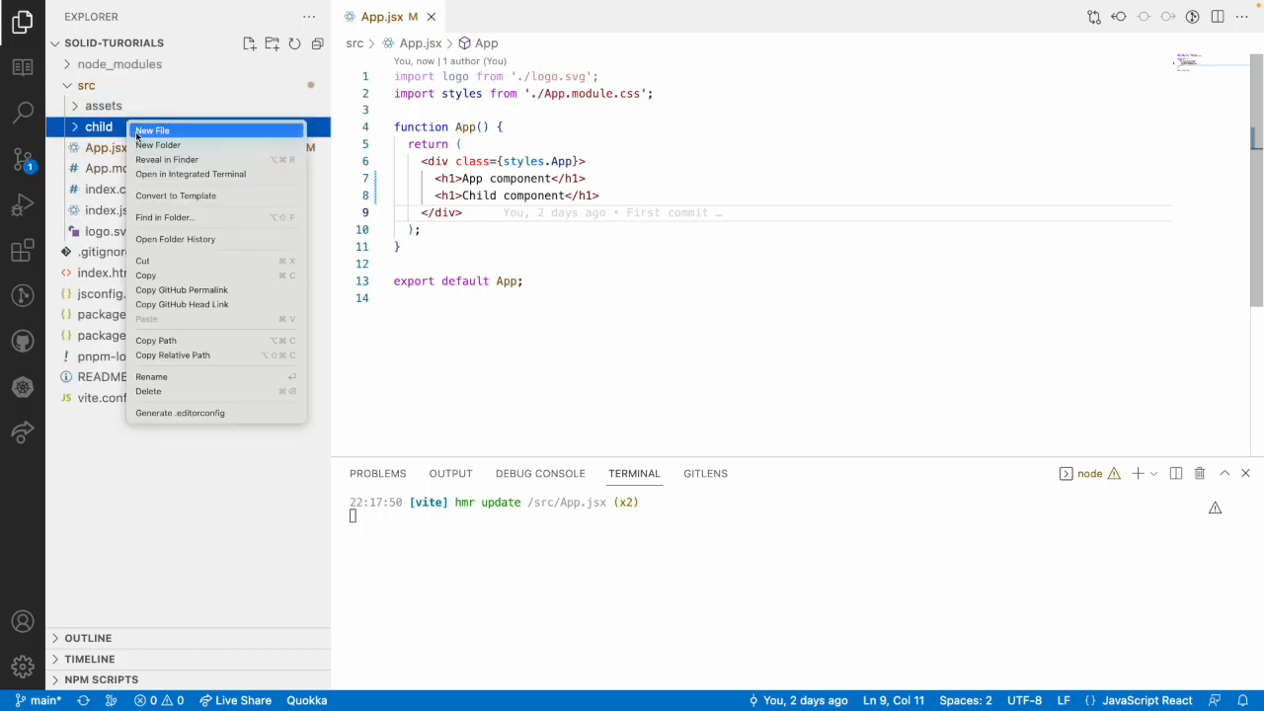
{"action": "left_click", "coordinate": [152, 130]}
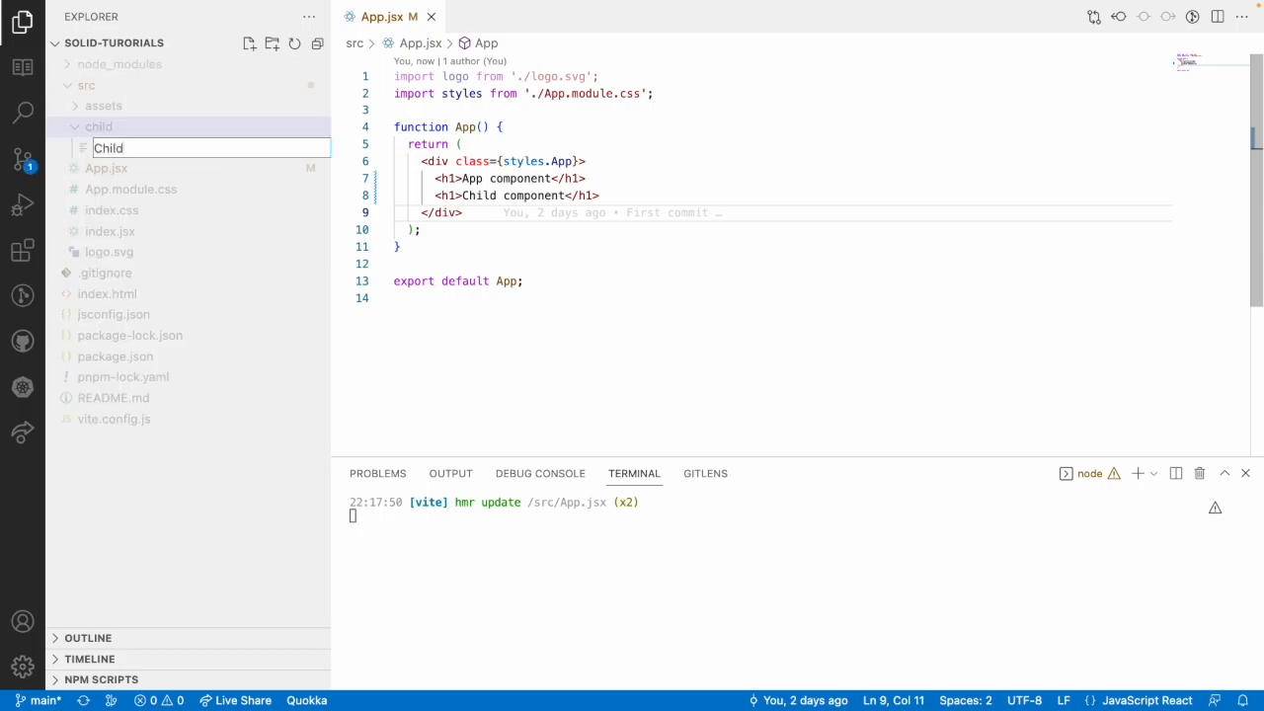
{"action": "type", "text": ".jsx"}
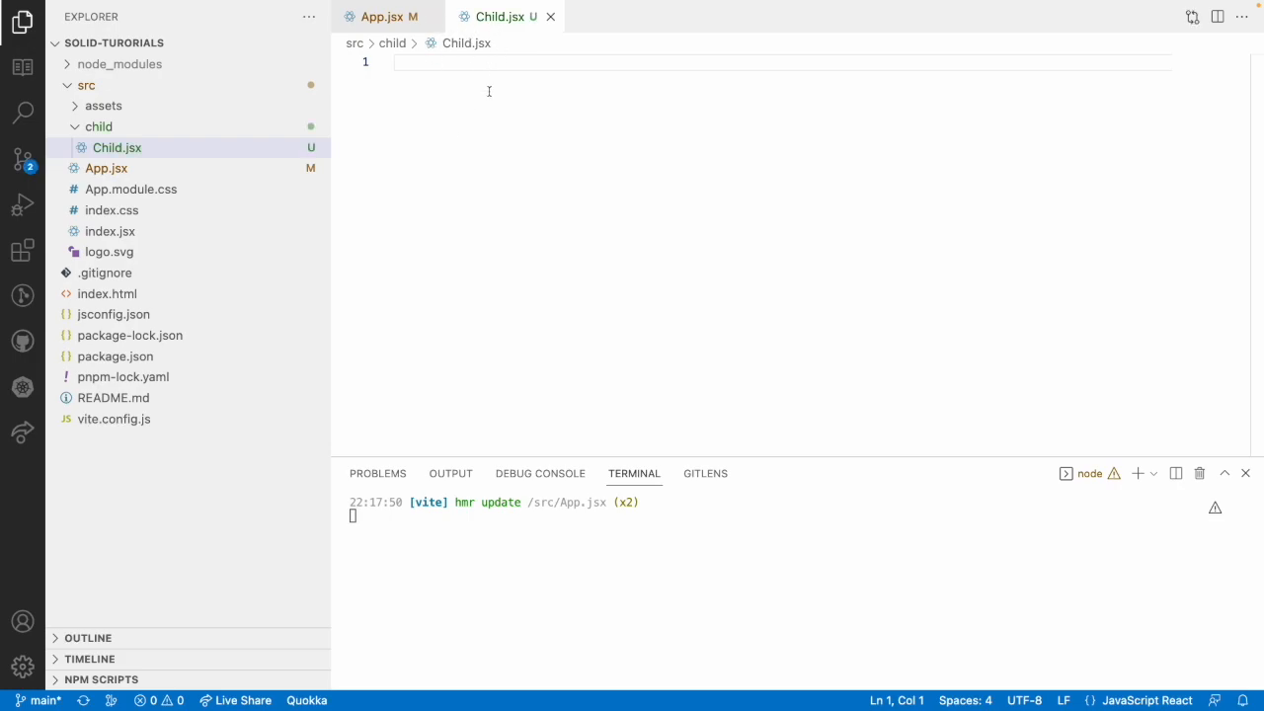
- Write a Child function in Child.jsx returning <h1>Child component</h1>
{"action": "left_click", "coordinate": [383, 17]}
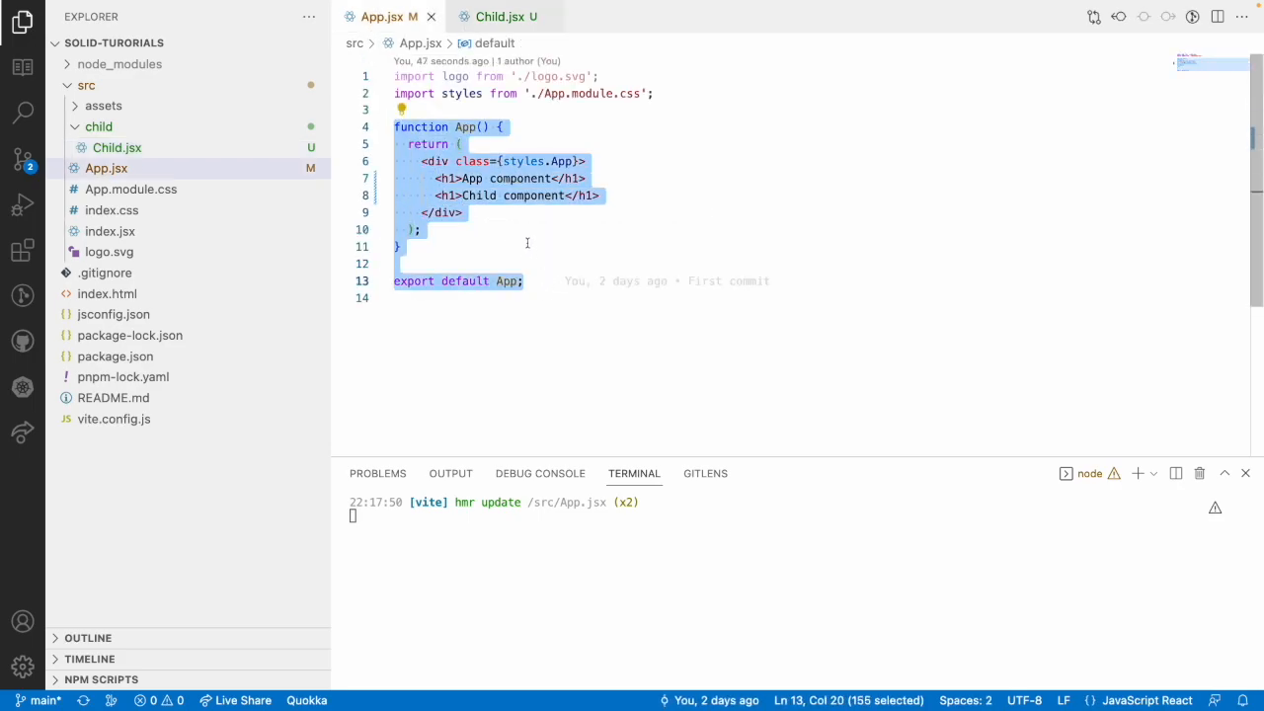
{"action": "type", "text": "function Child() {"}
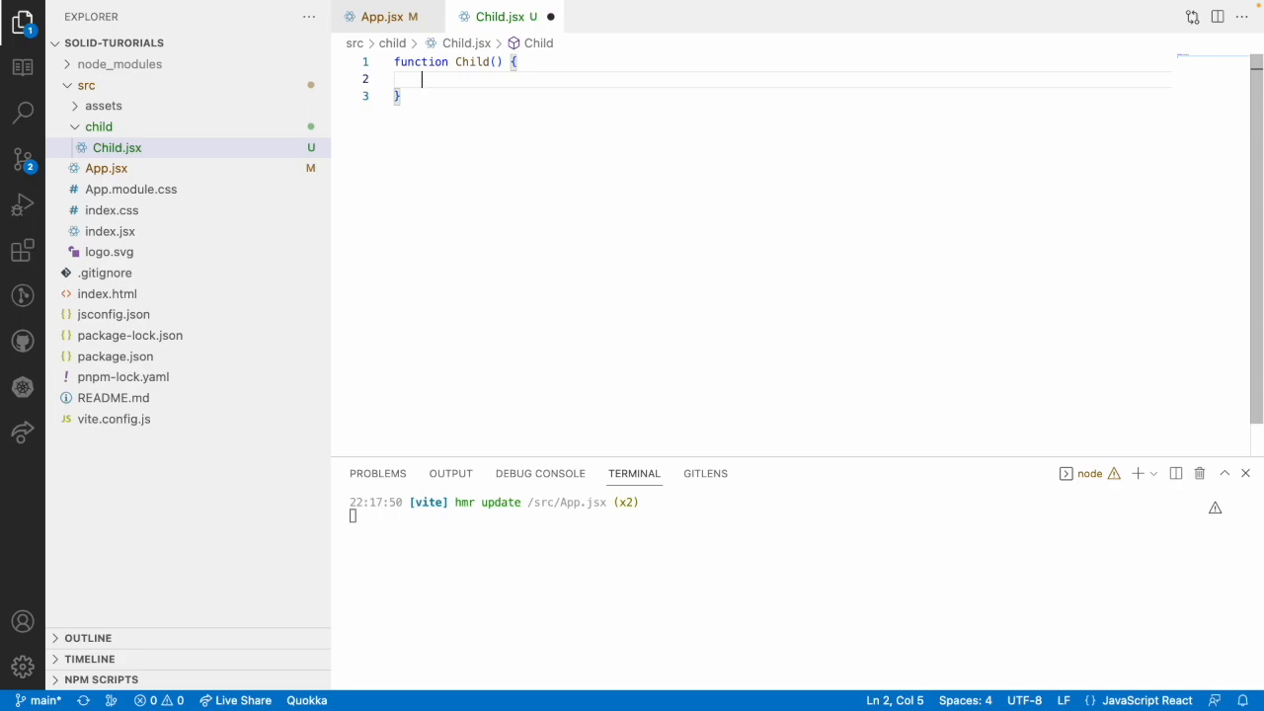
{"action": "type", "text": "return"}
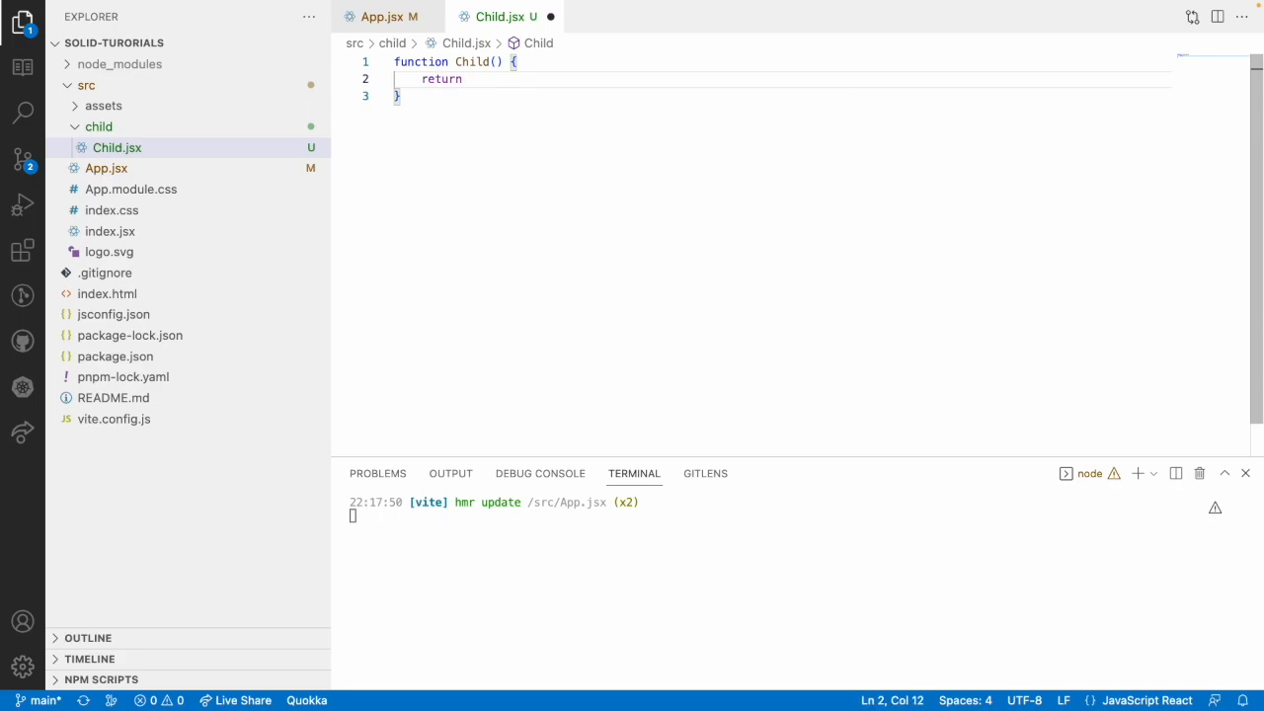
{"action": "type", "text": "("}
{"action": "type", "text": "<h1></h1>"}
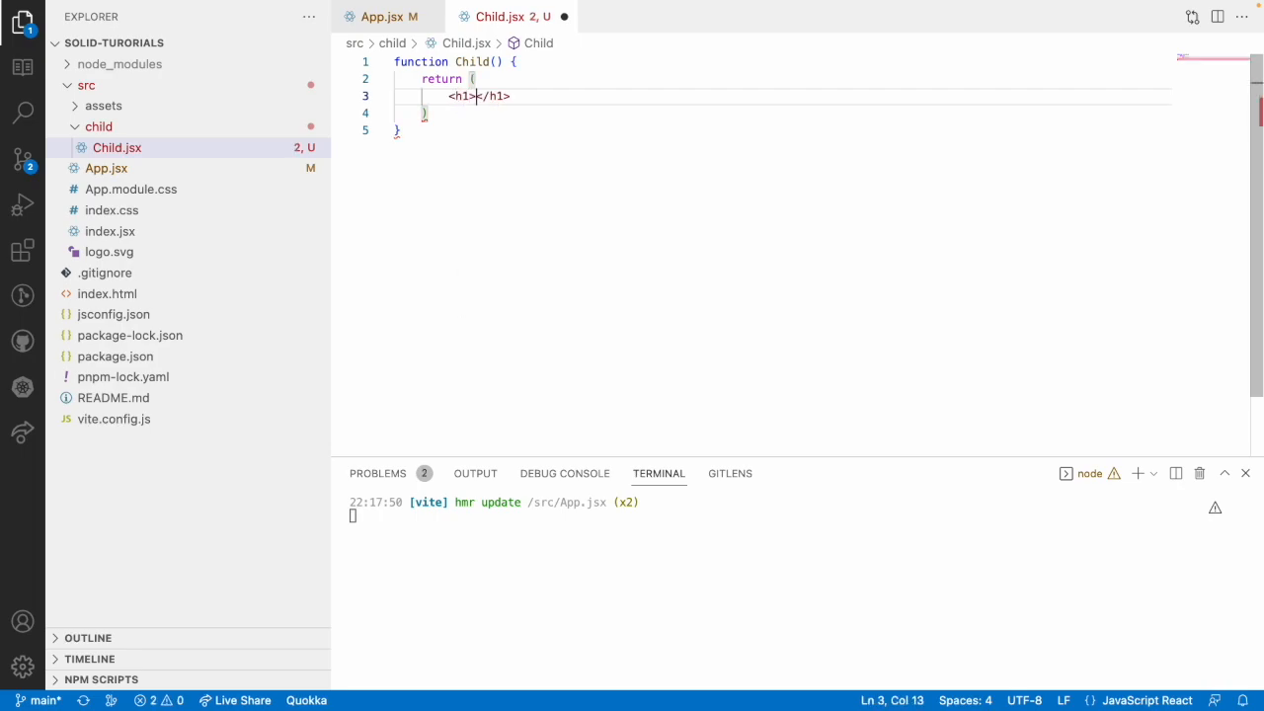
{"action": "type", "text": "Child component"}
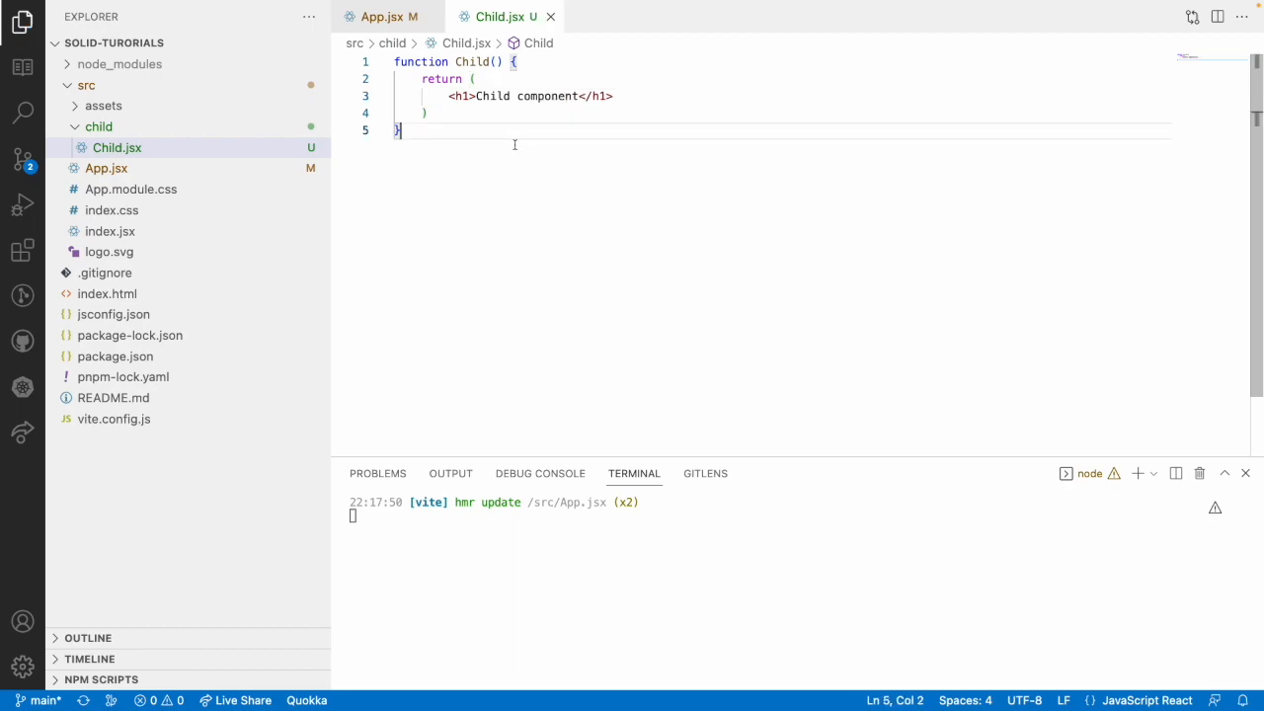
- Add 'export default Child' at the end of Child.jsx
{"action": "type", "text": "export"}
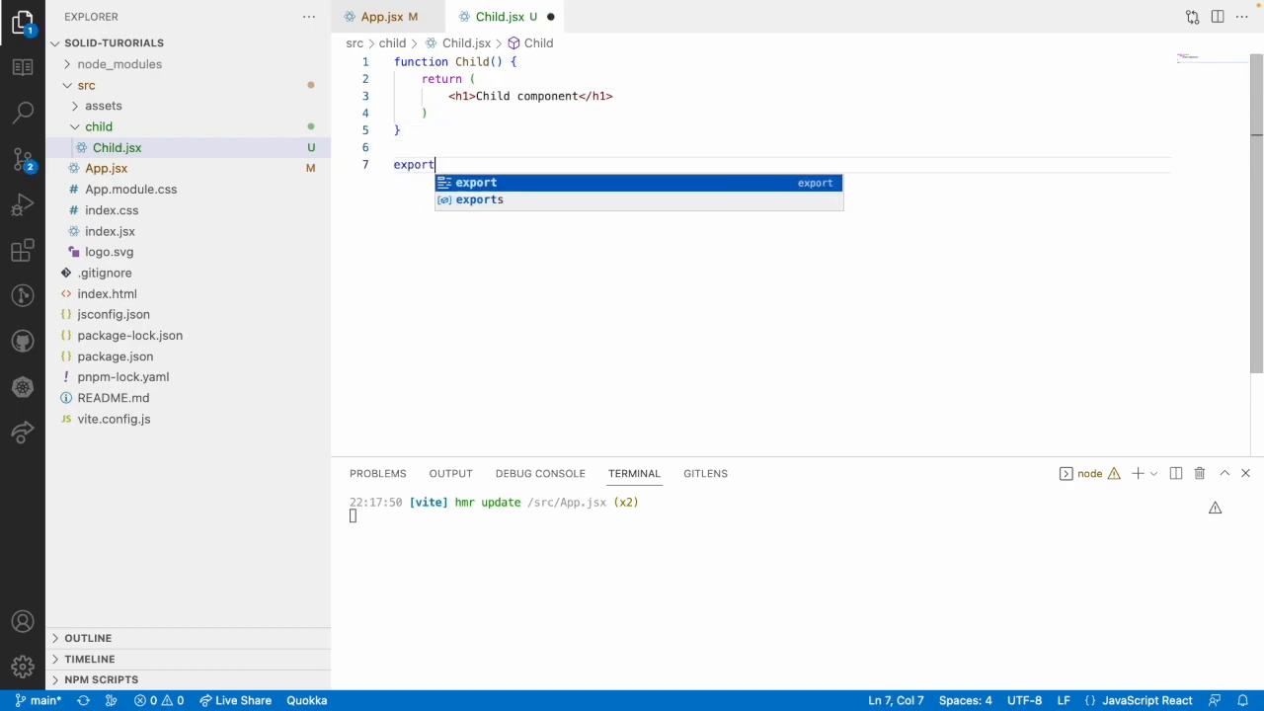
{"action": "type", "text": "\" \""}
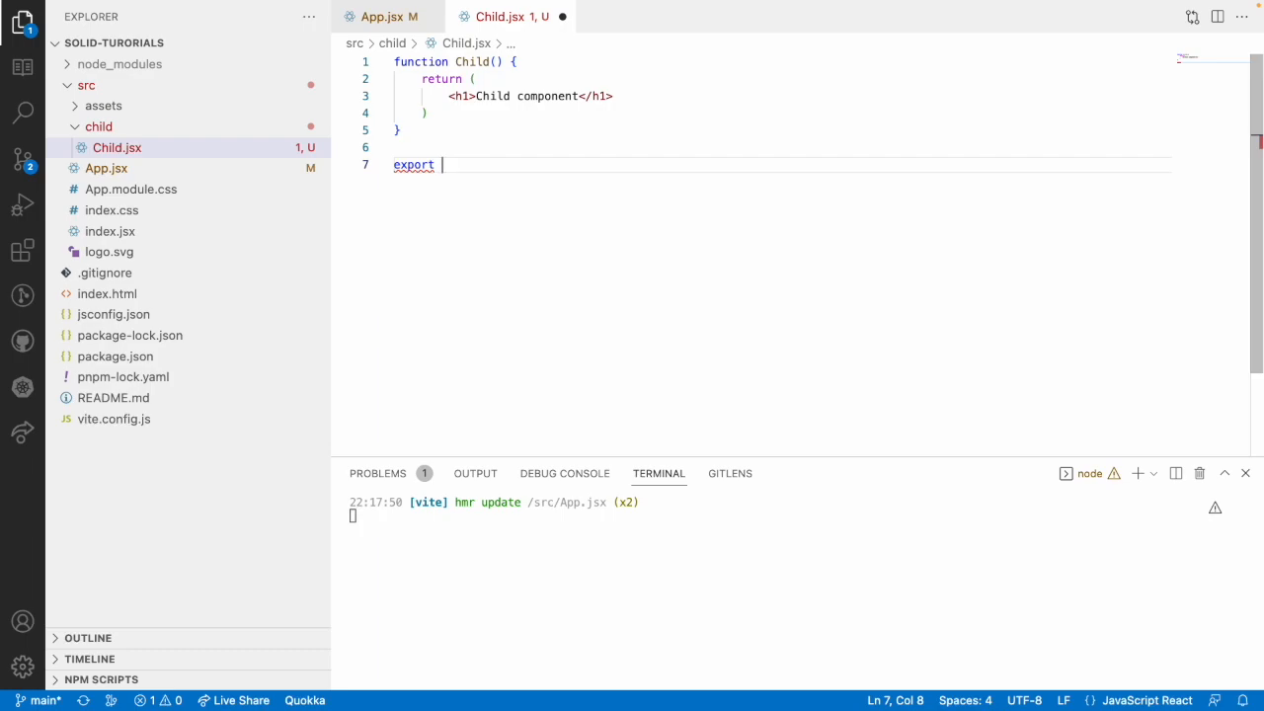
{"action": "type", "text": "default"}
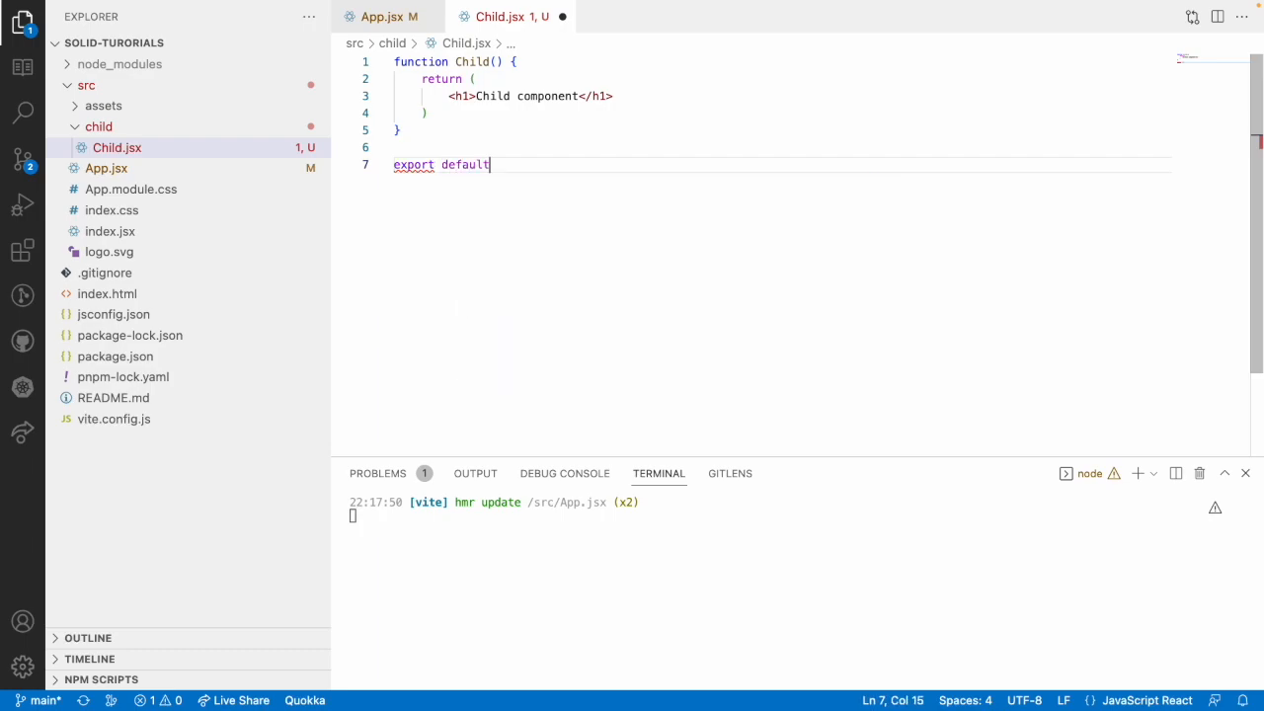
{"action": "type", "text": "Ch"}
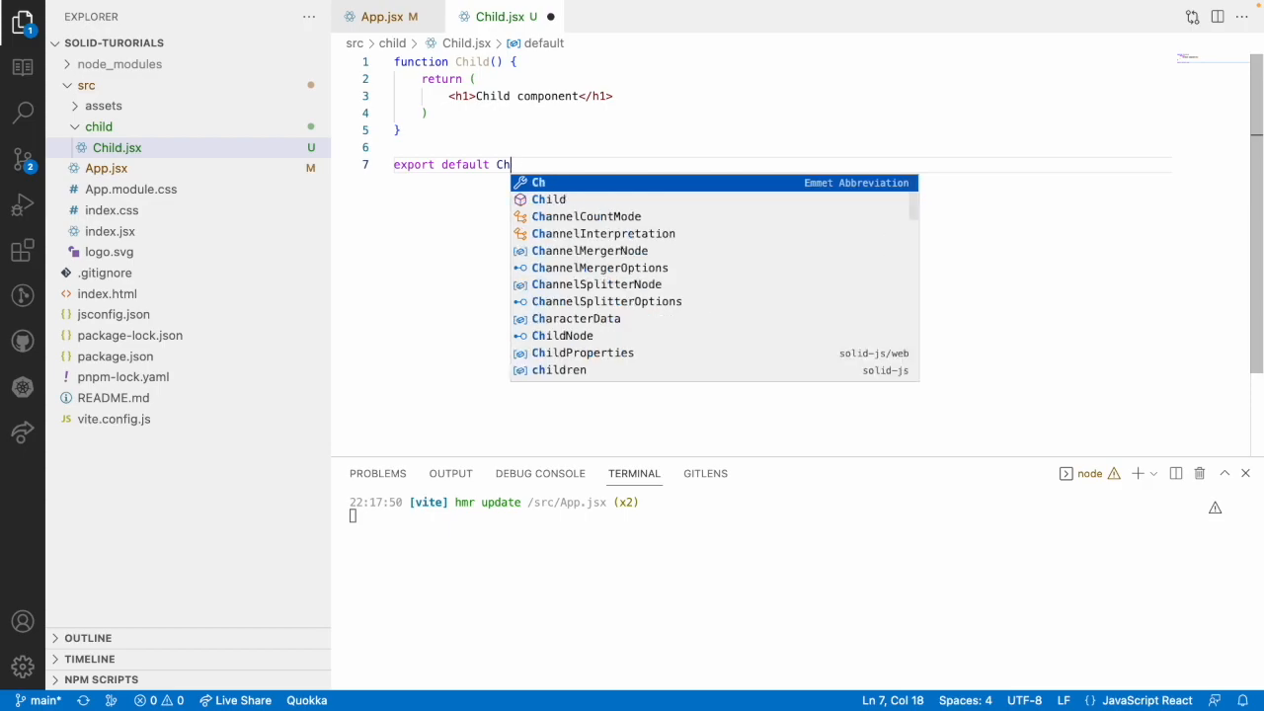
{"action": "type", "text": "ild;"}
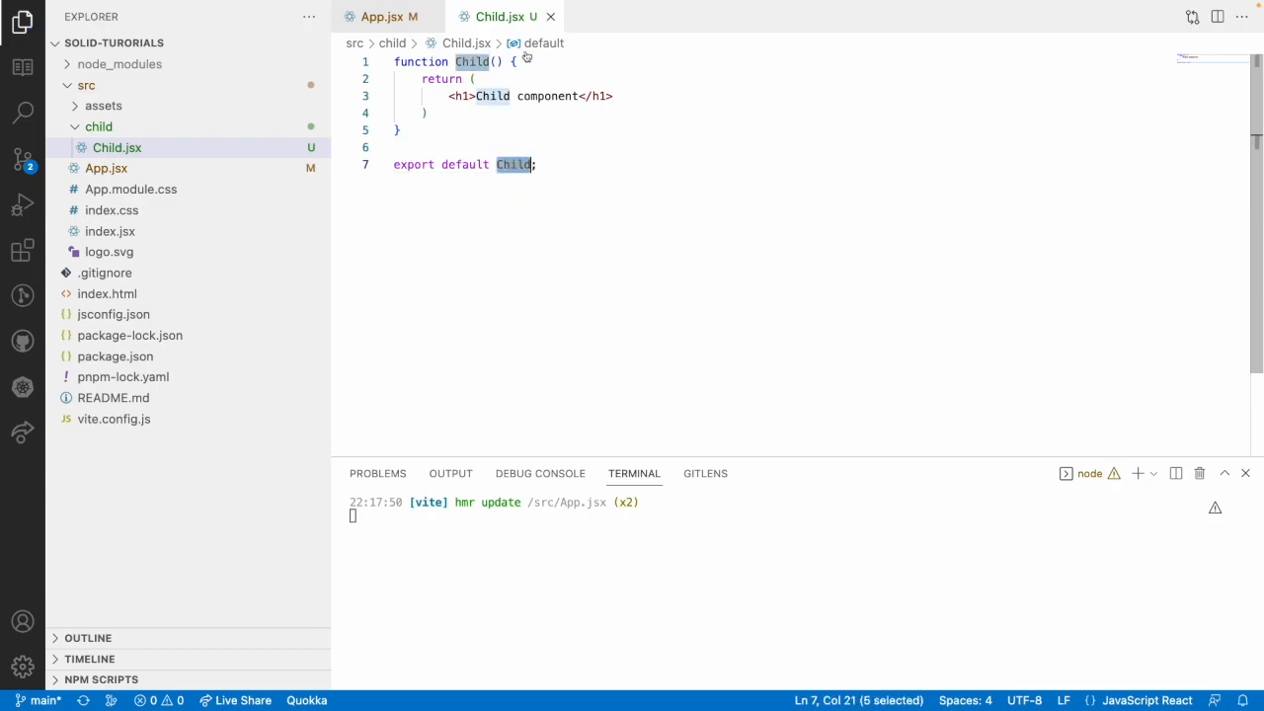
{"action": "left_click", "coordinate": [383, 16]}
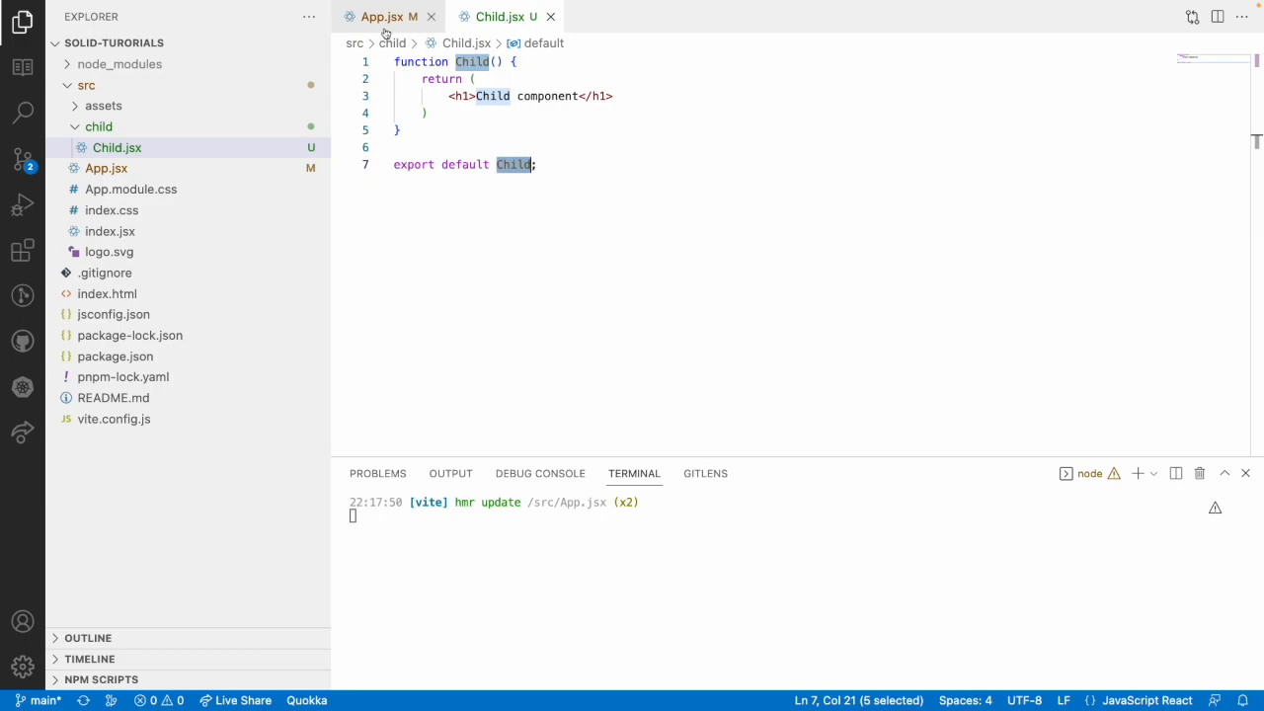
- Import Child from './child/Child' in App.jsx and render <Child /> under the heading
{"action": "left_click", "coordinate": [384, 17]}
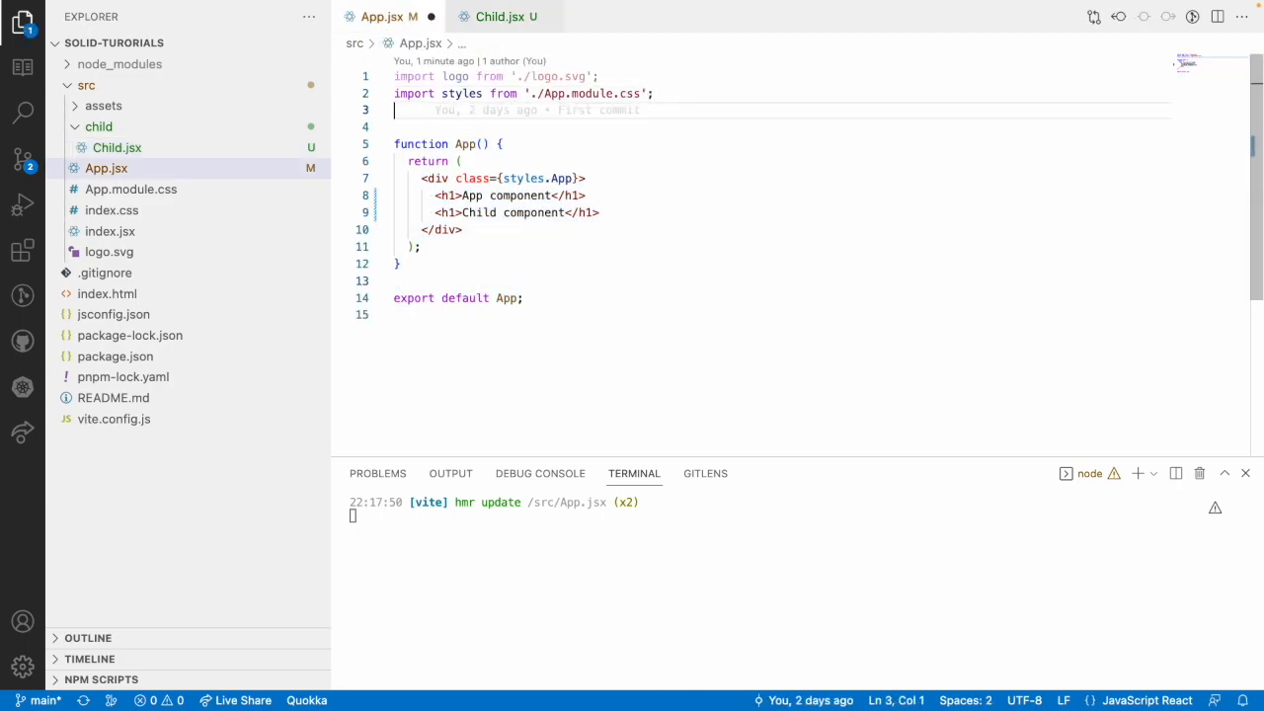
{"action": "type", "text": "import"}
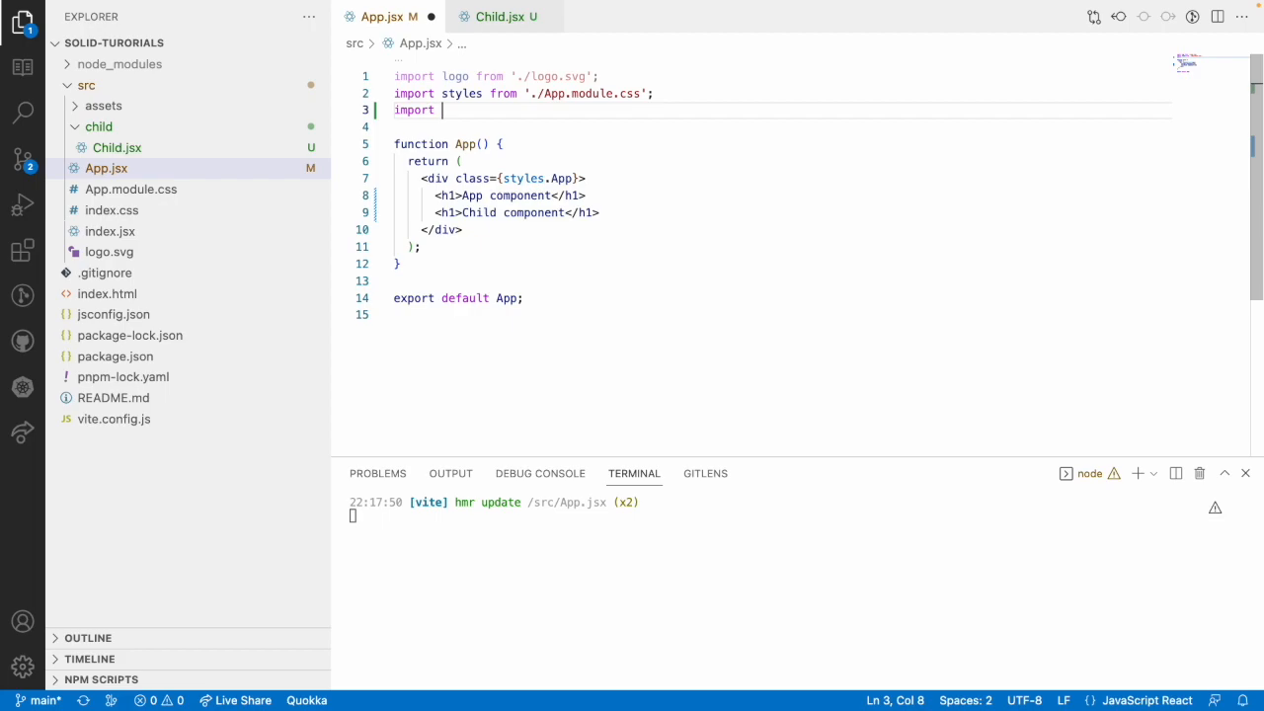
{"action": "type", "text": "Child from '."}
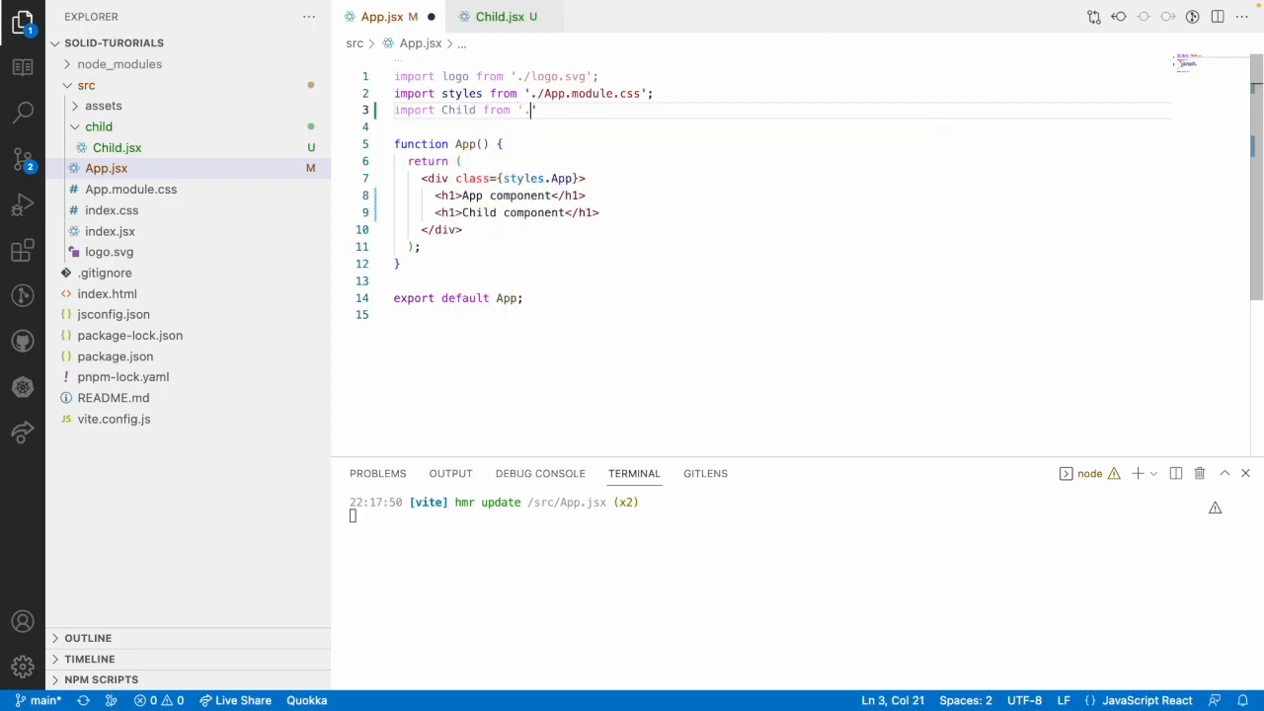
{"action": "type", "text": "child/"}
{"action": "left_click", "coordinate": [783, 212]}
{"action": "type", "text": "<"}
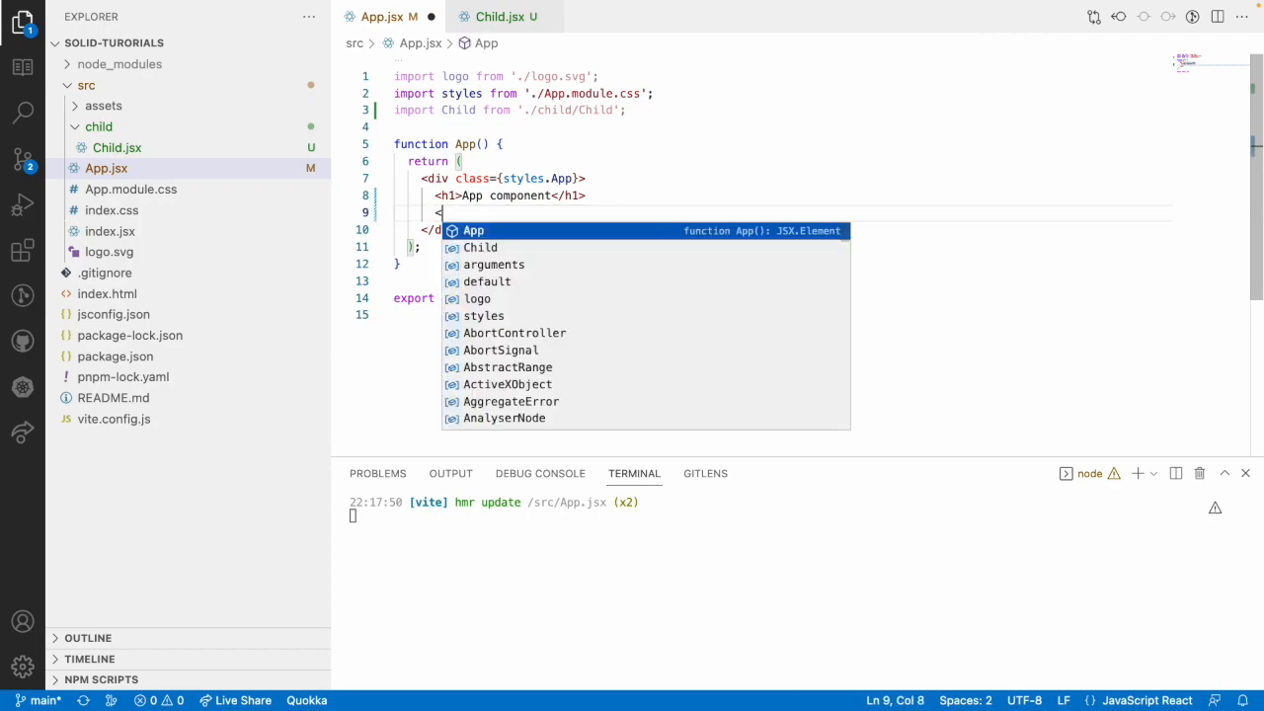
{"action": "type", "text": "Child />"}
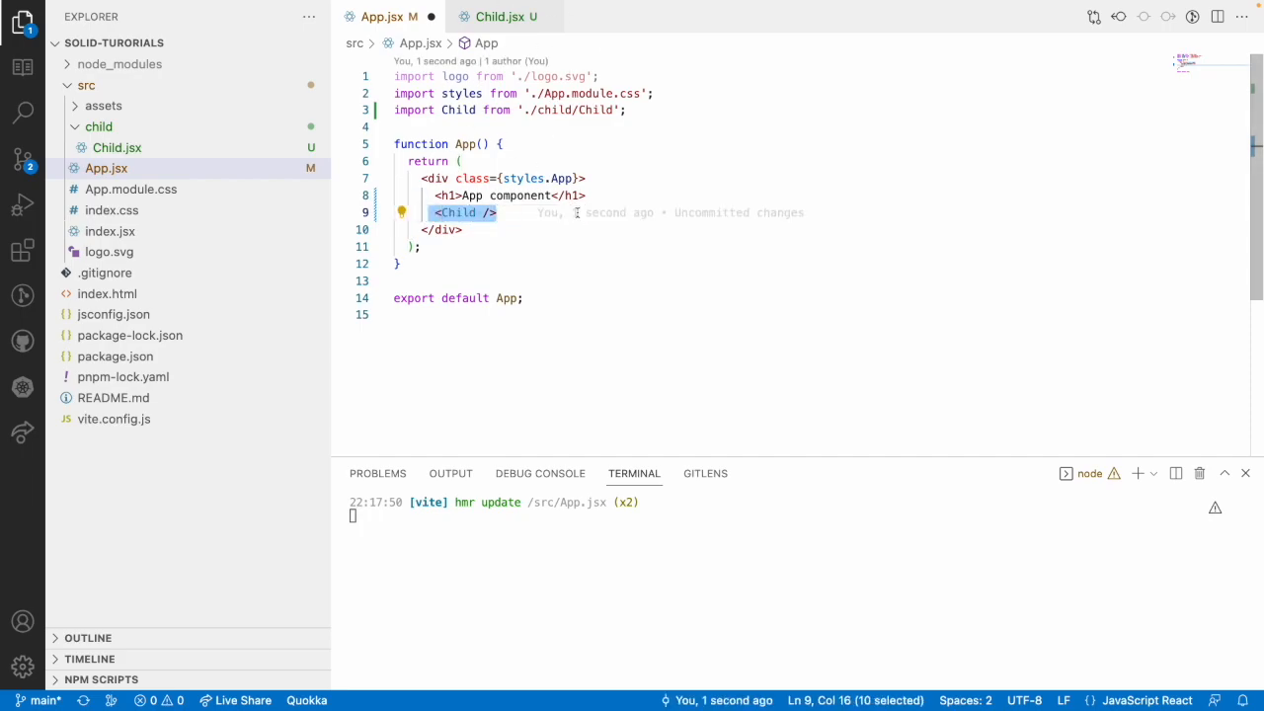
{"action": "left_click", "coordinate": [499, 212]}
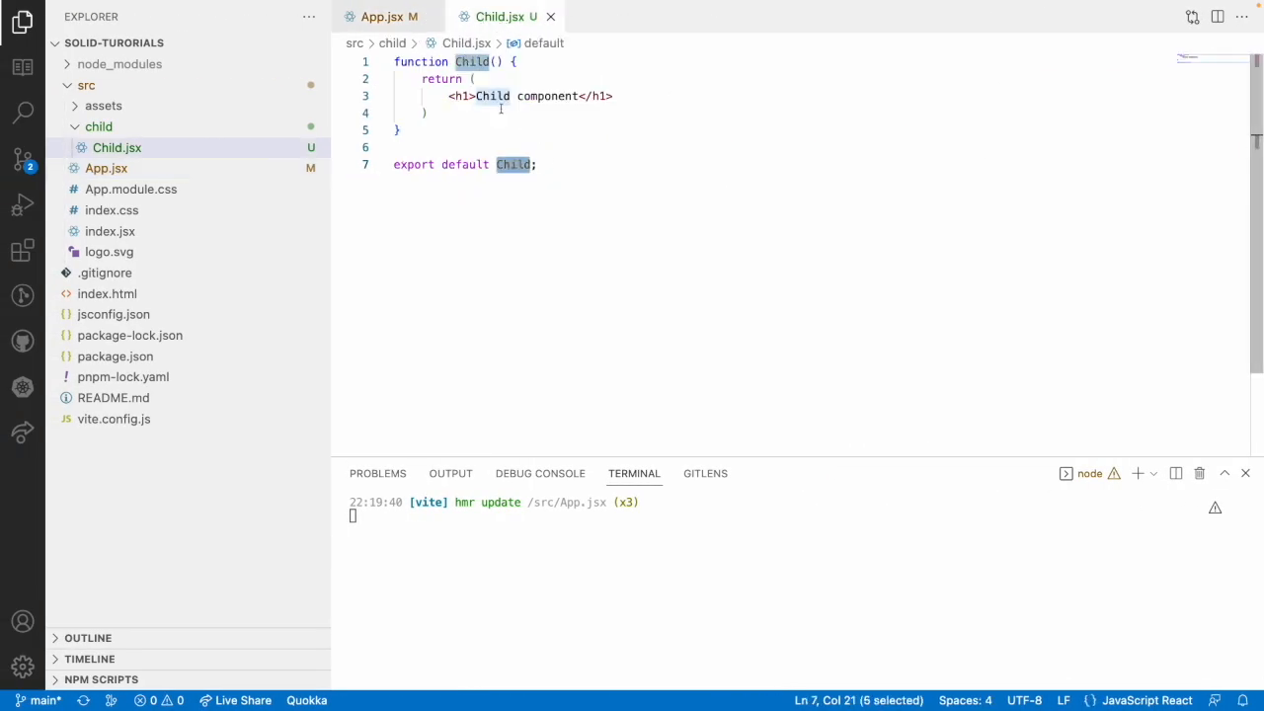
- Duplicate the h1 line in Child.jsx as a second heading and wrap both in a div
{"action": "left_click", "coordinate": [489, 96]}
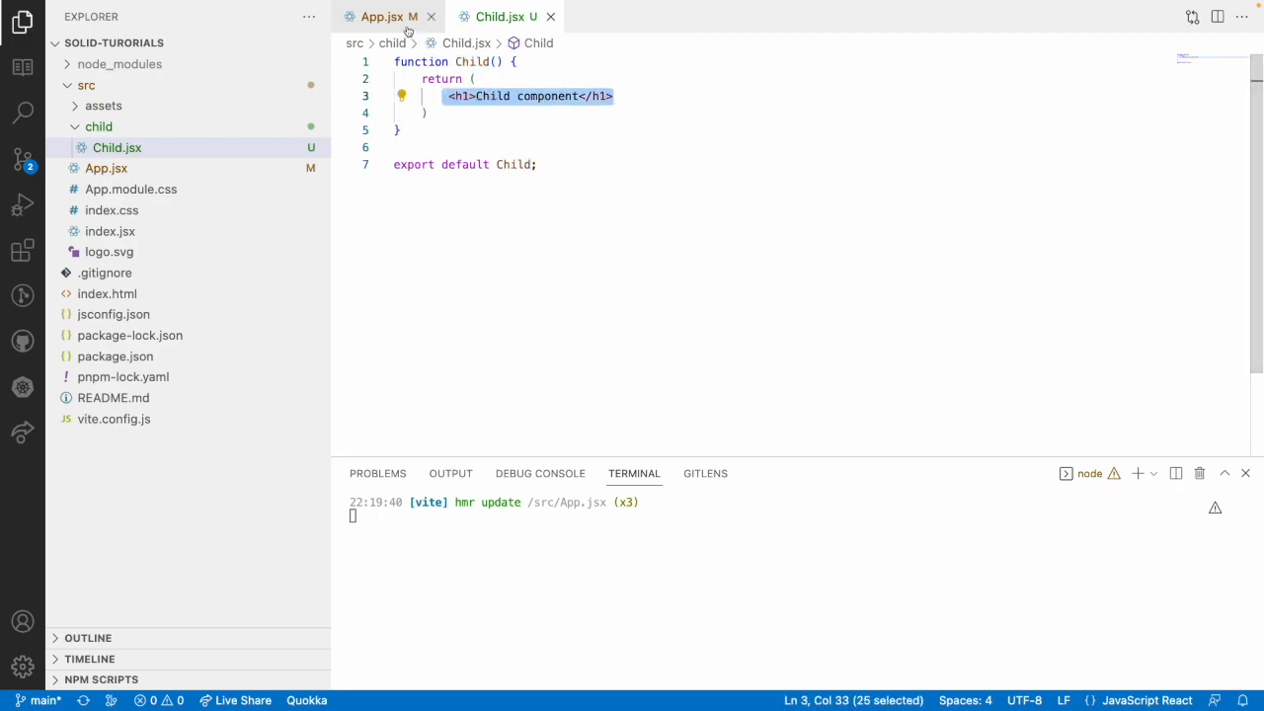
{"action": "left_click", "coordinate": [380, 17]}
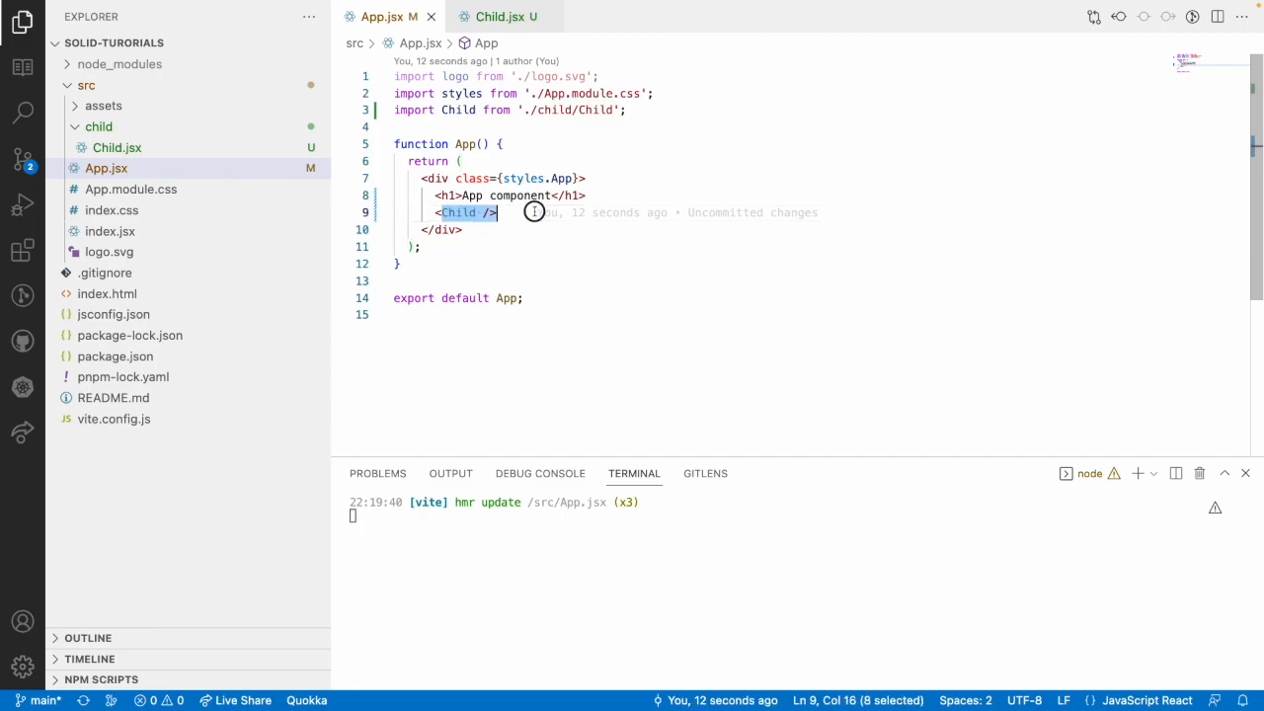
{"action": "left_click", "coordinate": [498, 17]}
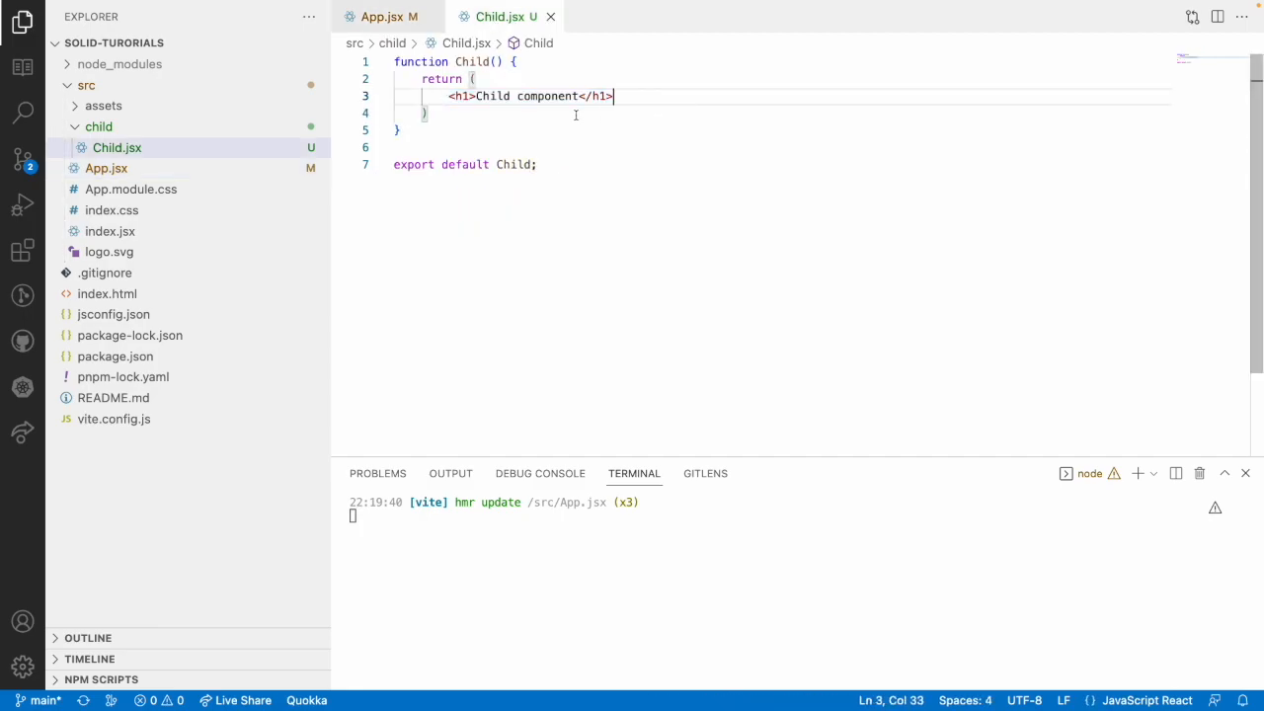
{"action": "left_click_drag", "start_coordinate": [449, 96], "coordinate": [613, 95]}
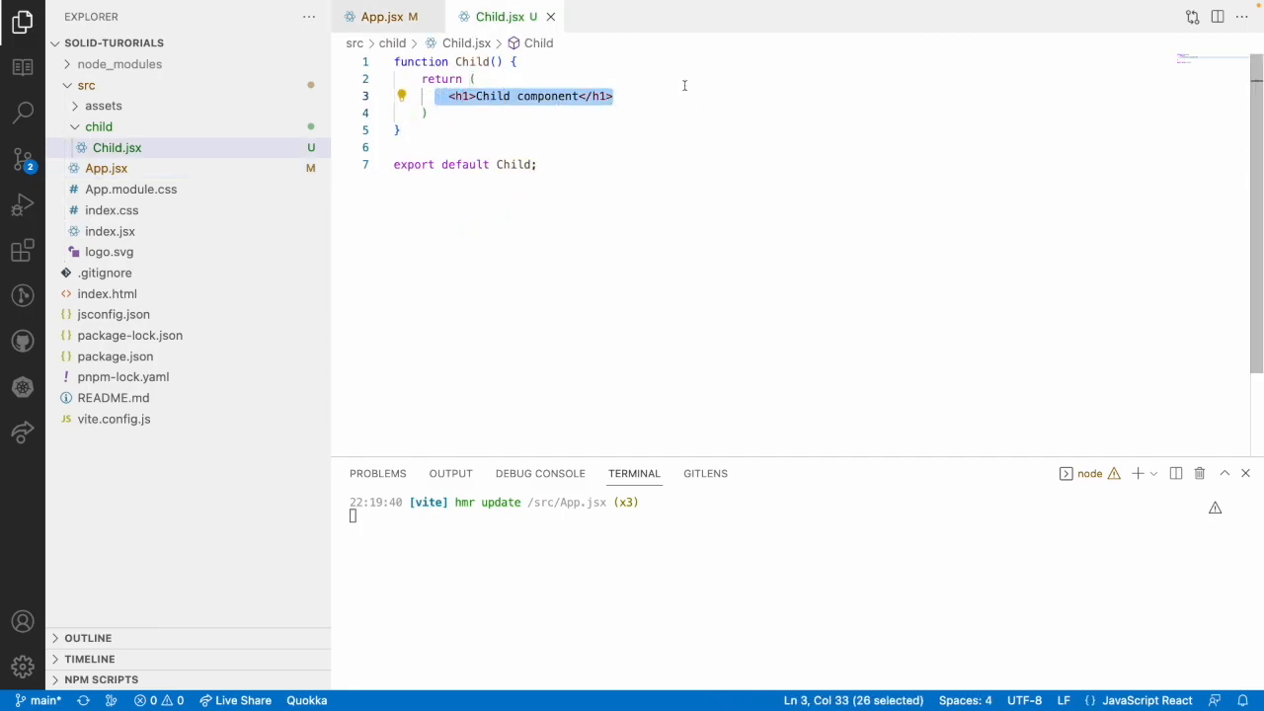
{"action": "left_click", "coordinate": [612, 96]}
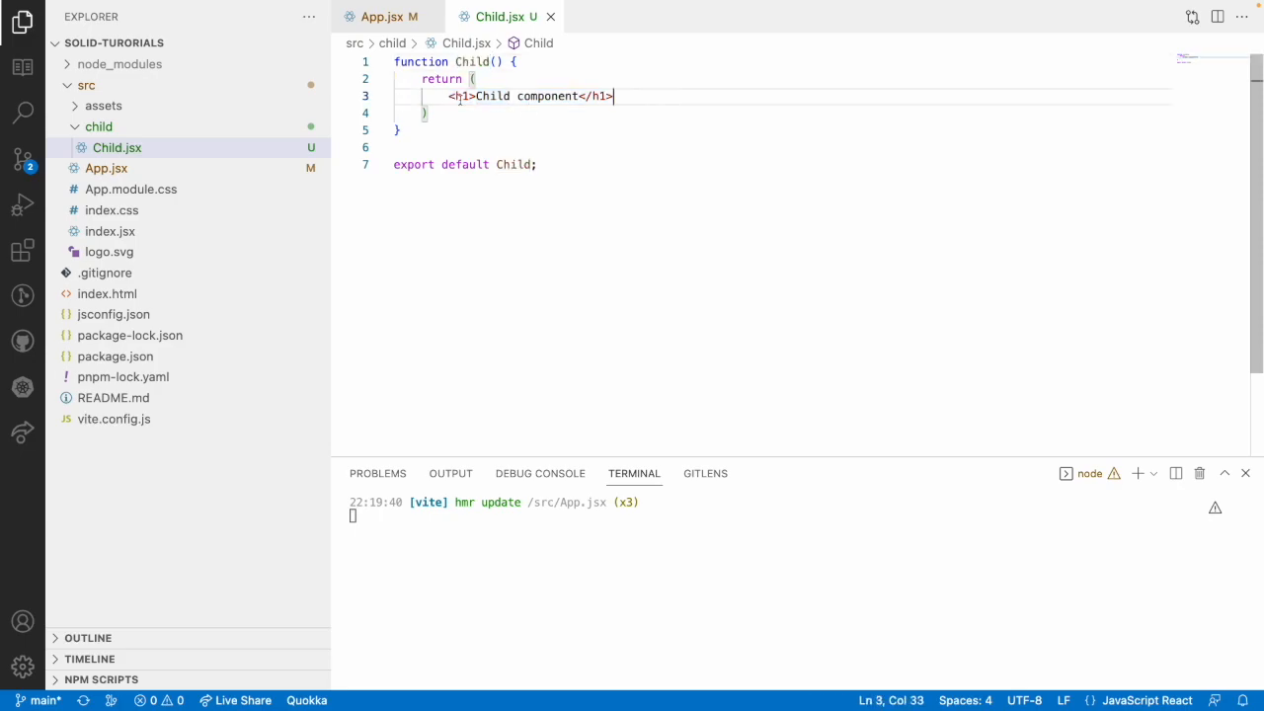
{"action": "left_click_drag", "start_coordinate": [451, 96], "coordinate": [614, 96]}
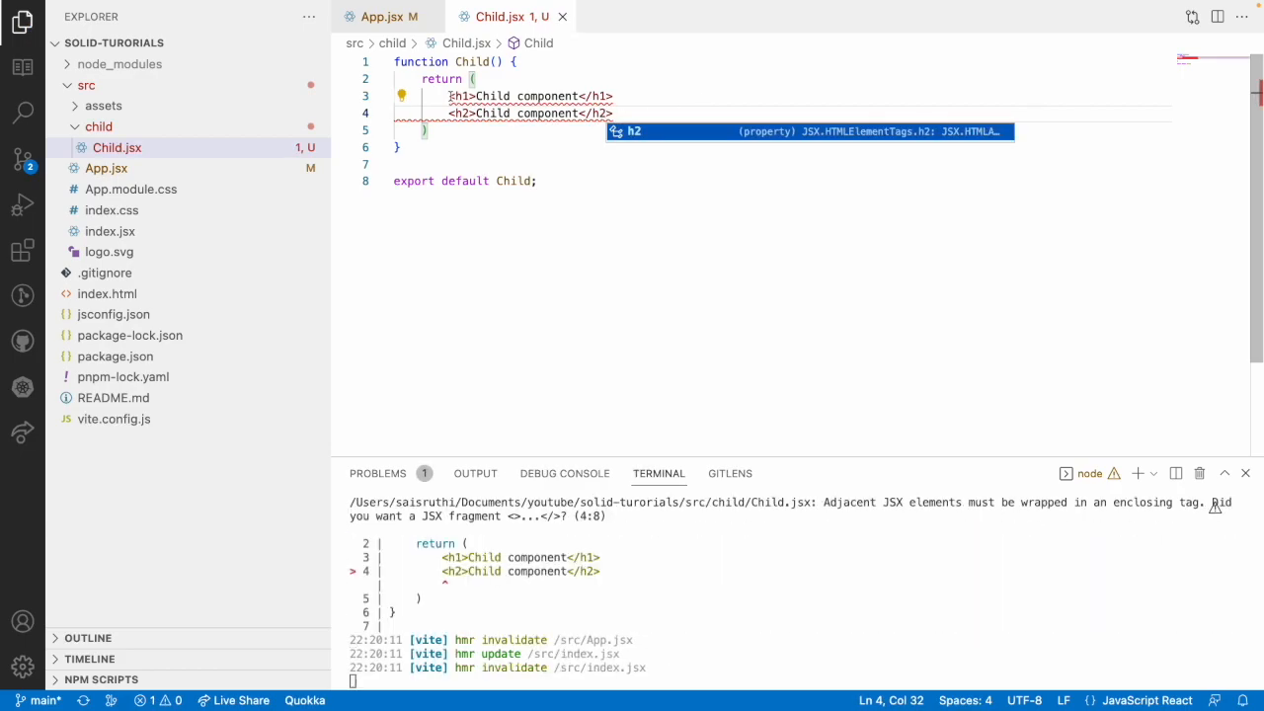
{"action": "left_click_drag", "start_coordinate": [448, 96], "coordinate": [614, 112]}
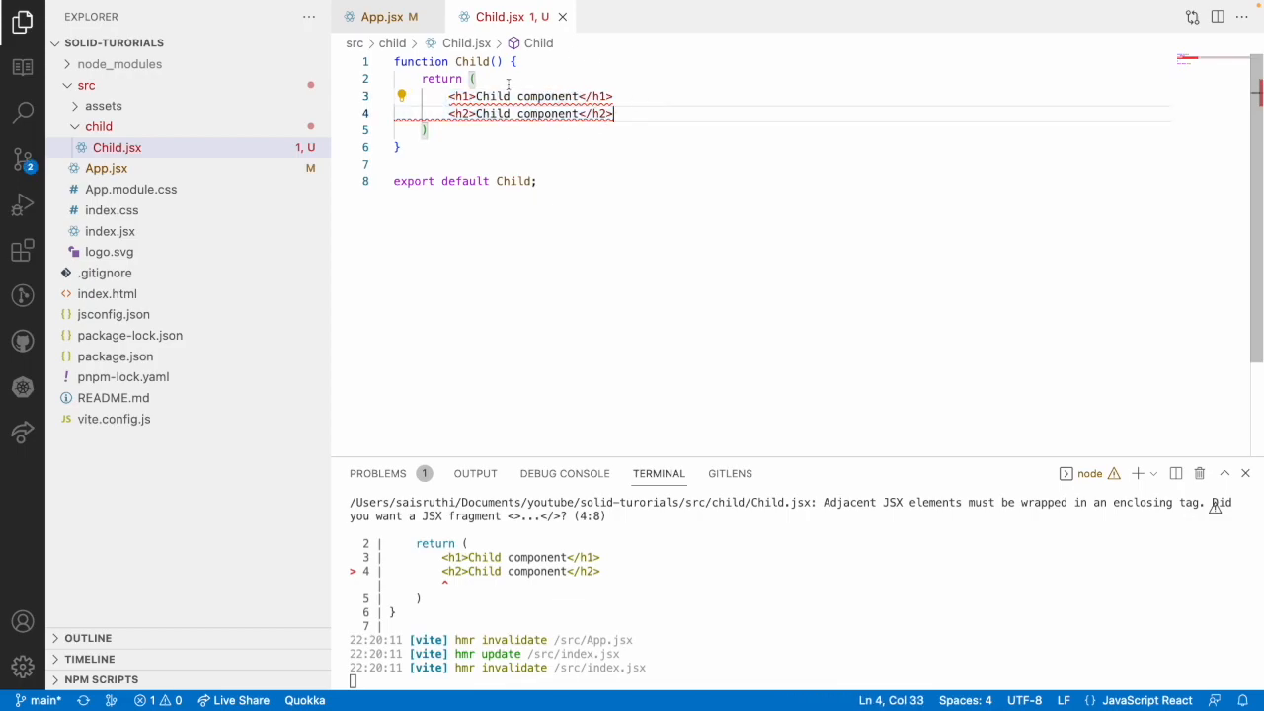
{"action": "type", "text": "<div>"}
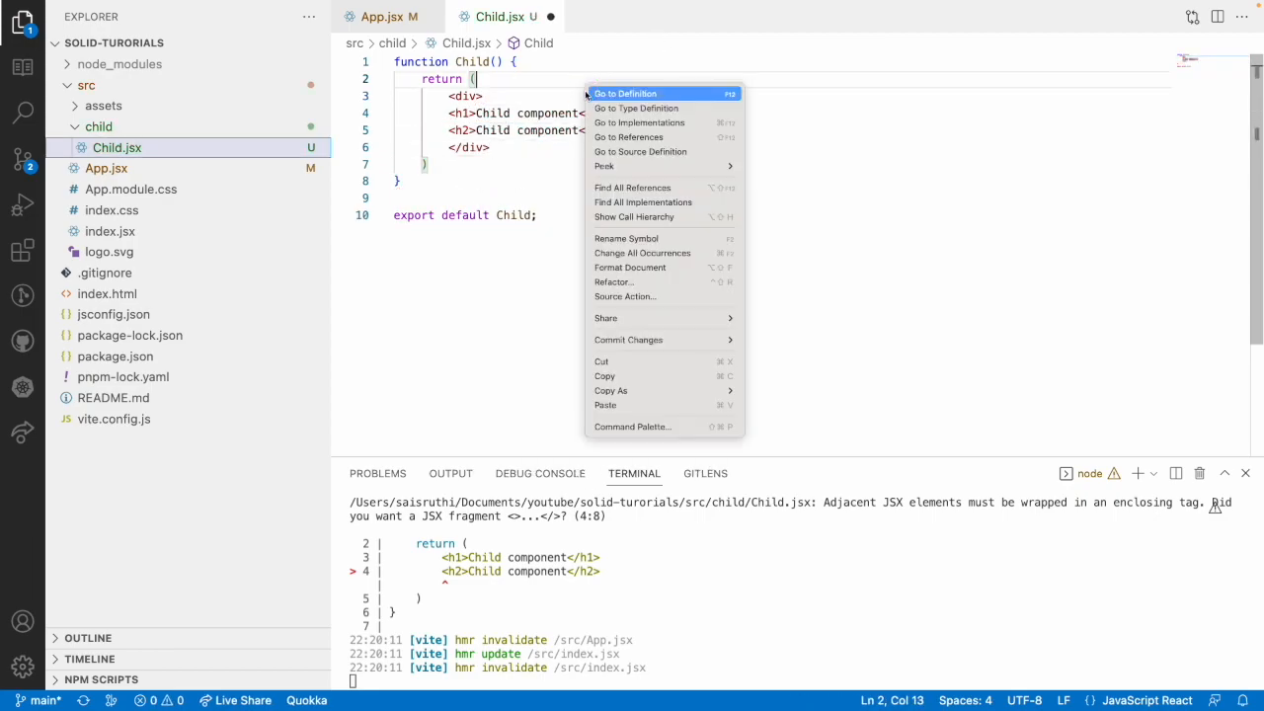
- Format the document and change the h2 text to 'Heading 2'
{"action": "left_click", "coordinate": [525, 138]}
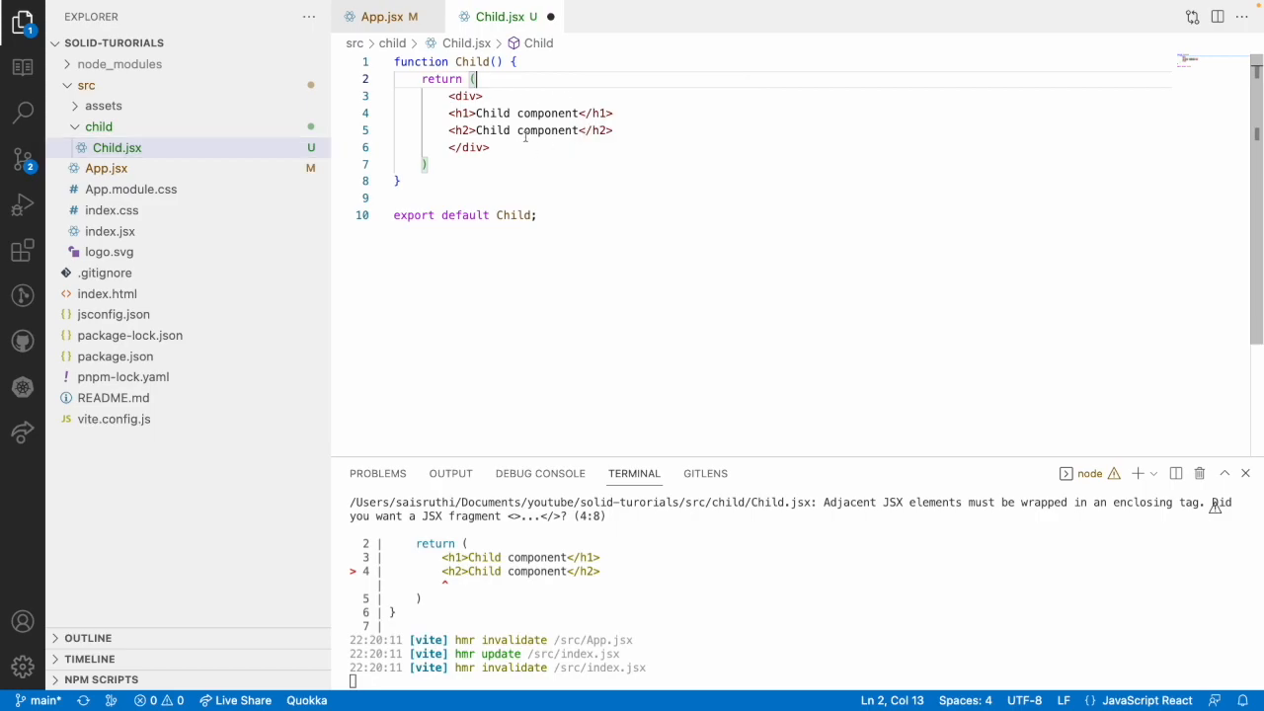
{"action": "left_click", "coordinate": [491, 147]}
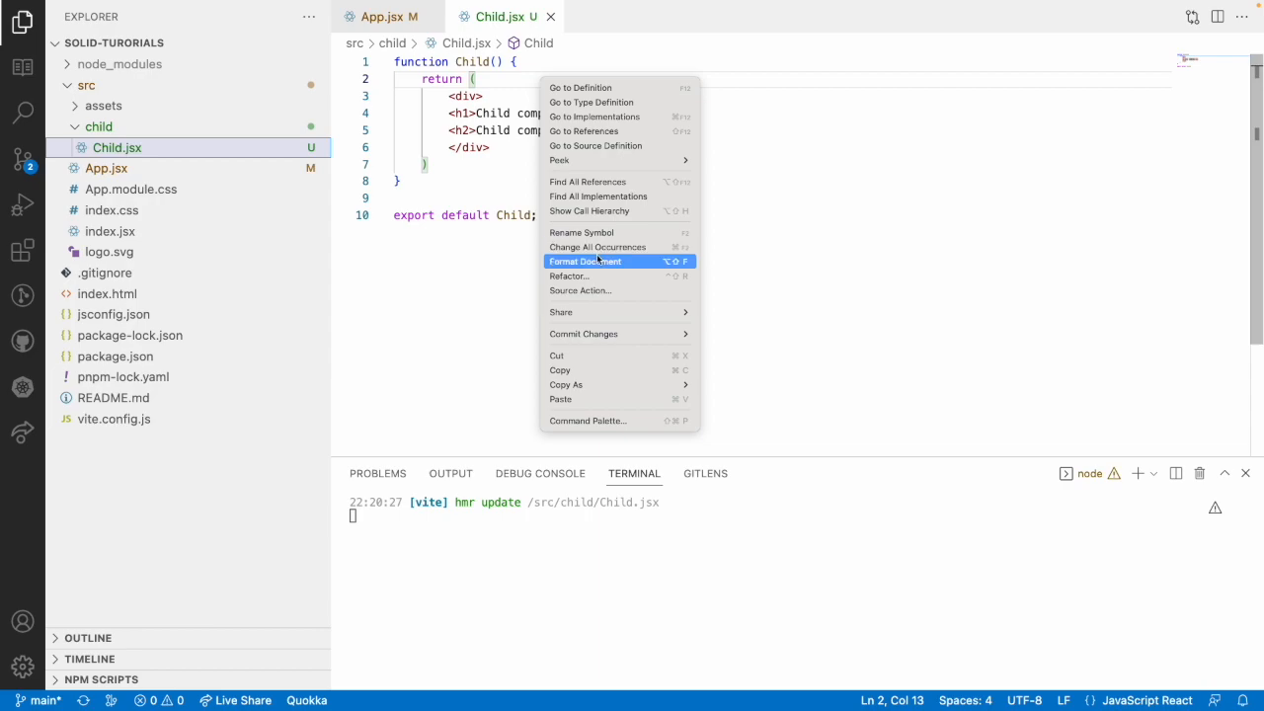
{"action": "left_click", "coordinate": [585, 261]}
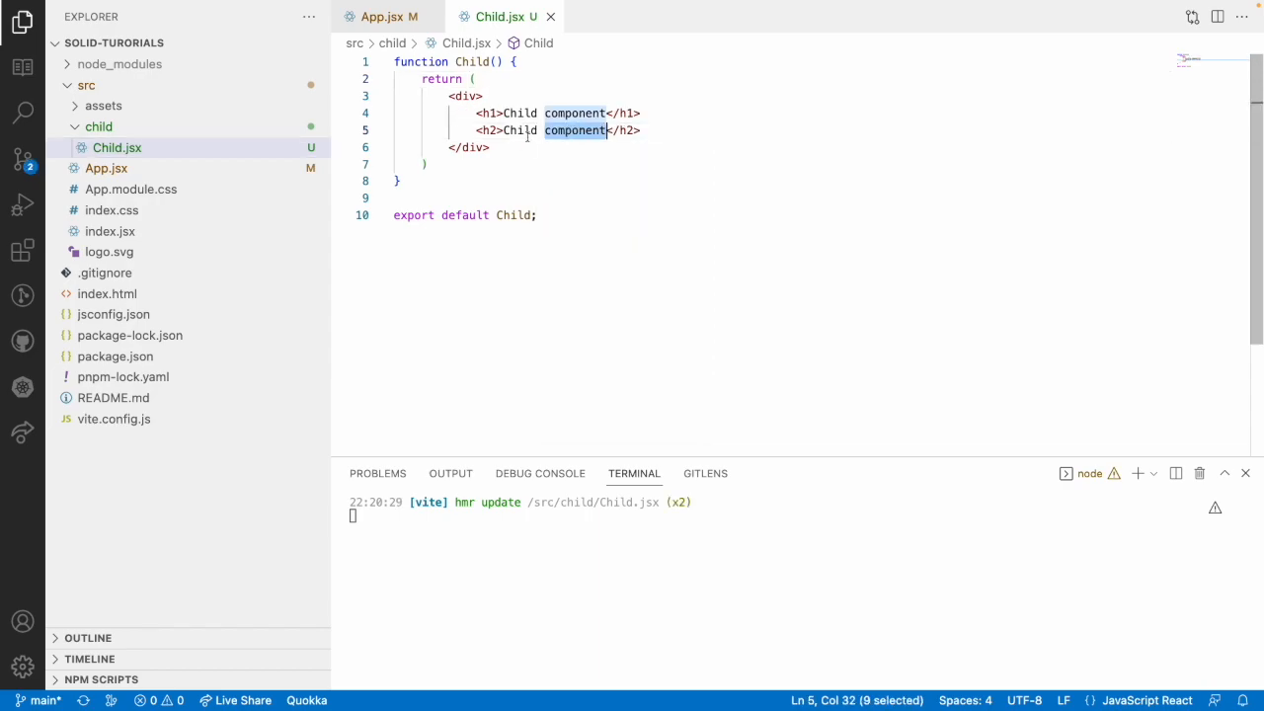
{"action": "type", "text": "Heading"}
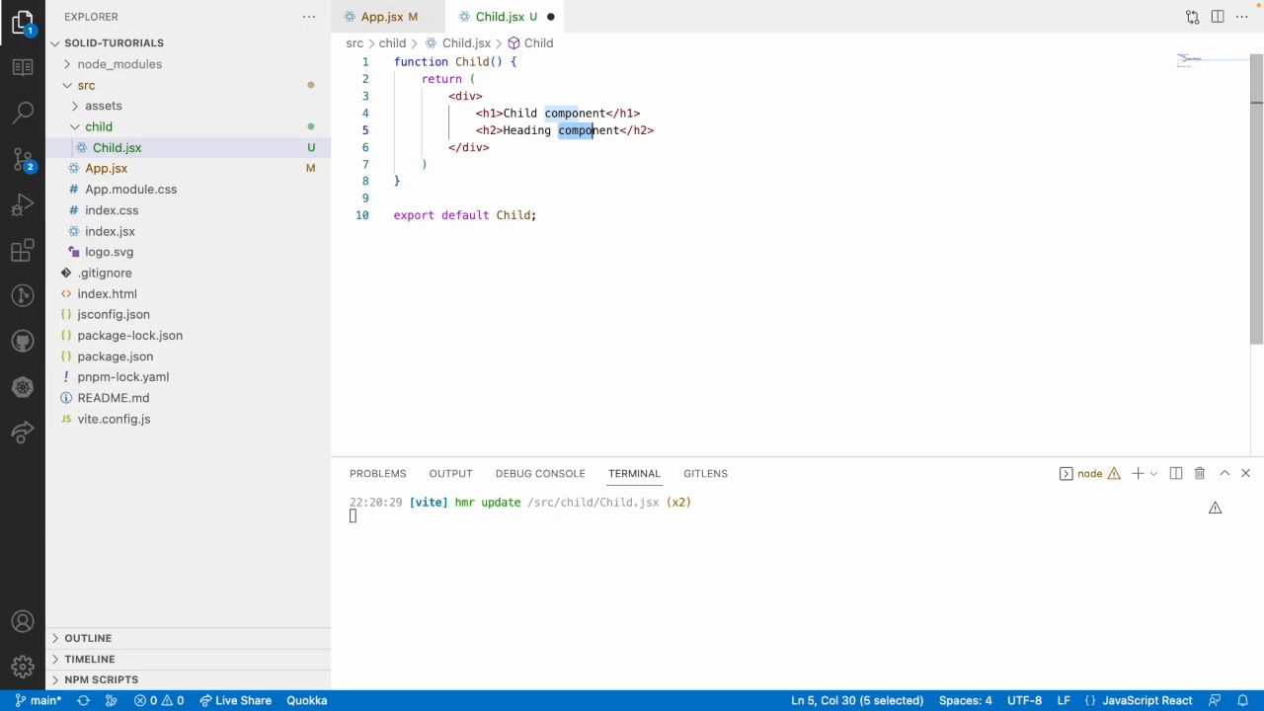
{"action": "type", "text": "2"}
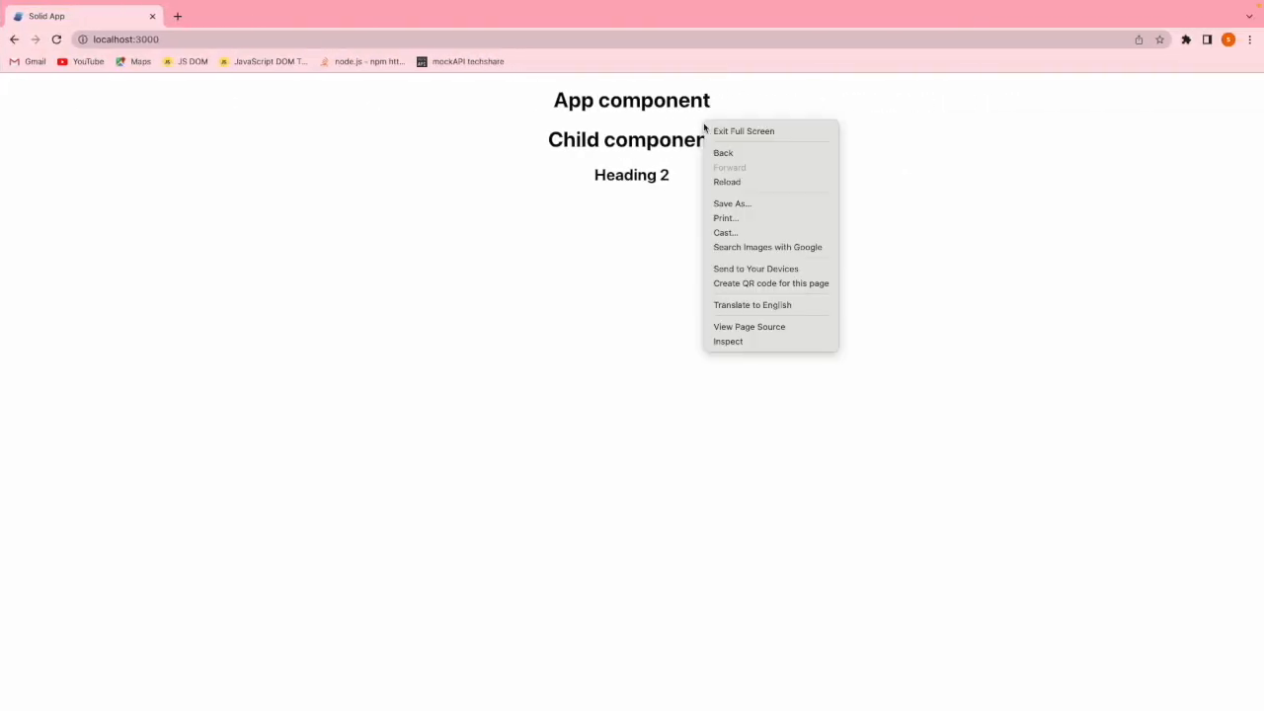
- Inspect the page in Chrome and expand the root div to reveal the extra wrapper
{"action": "left_click", "coordinate": [728, 340]}
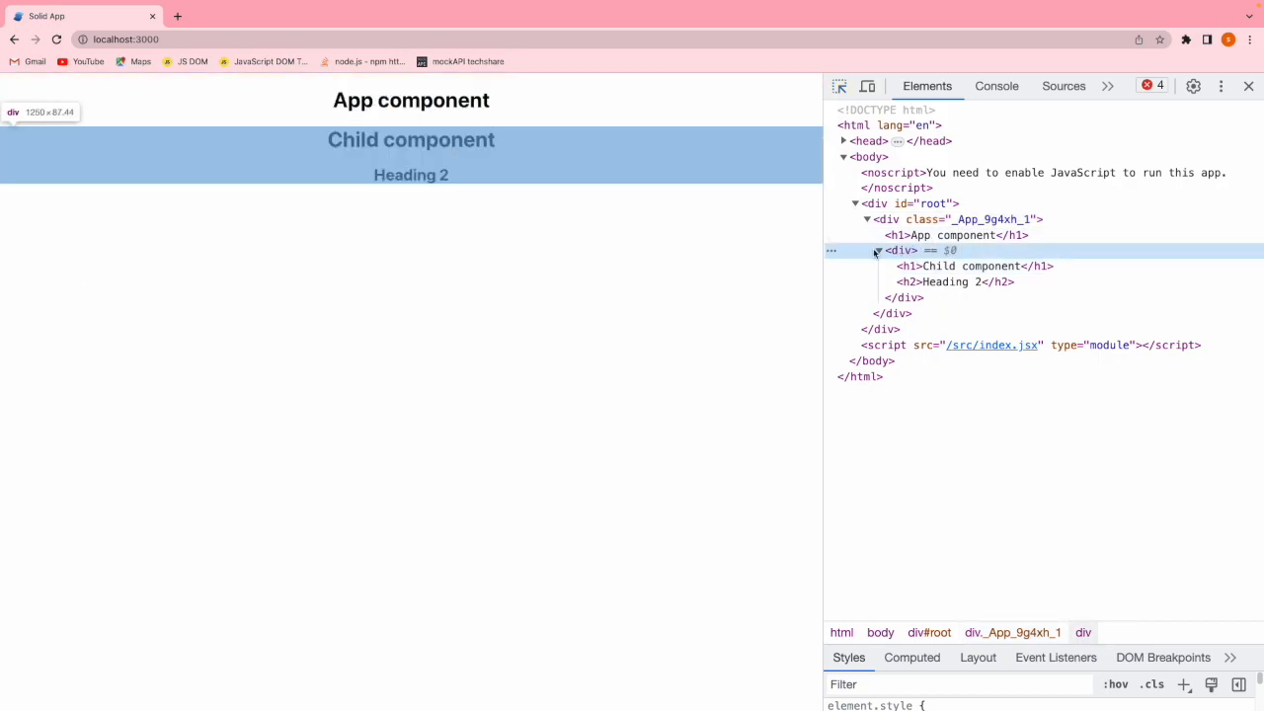
{"action": "mouse_move", "coordinate": [913, 252]}
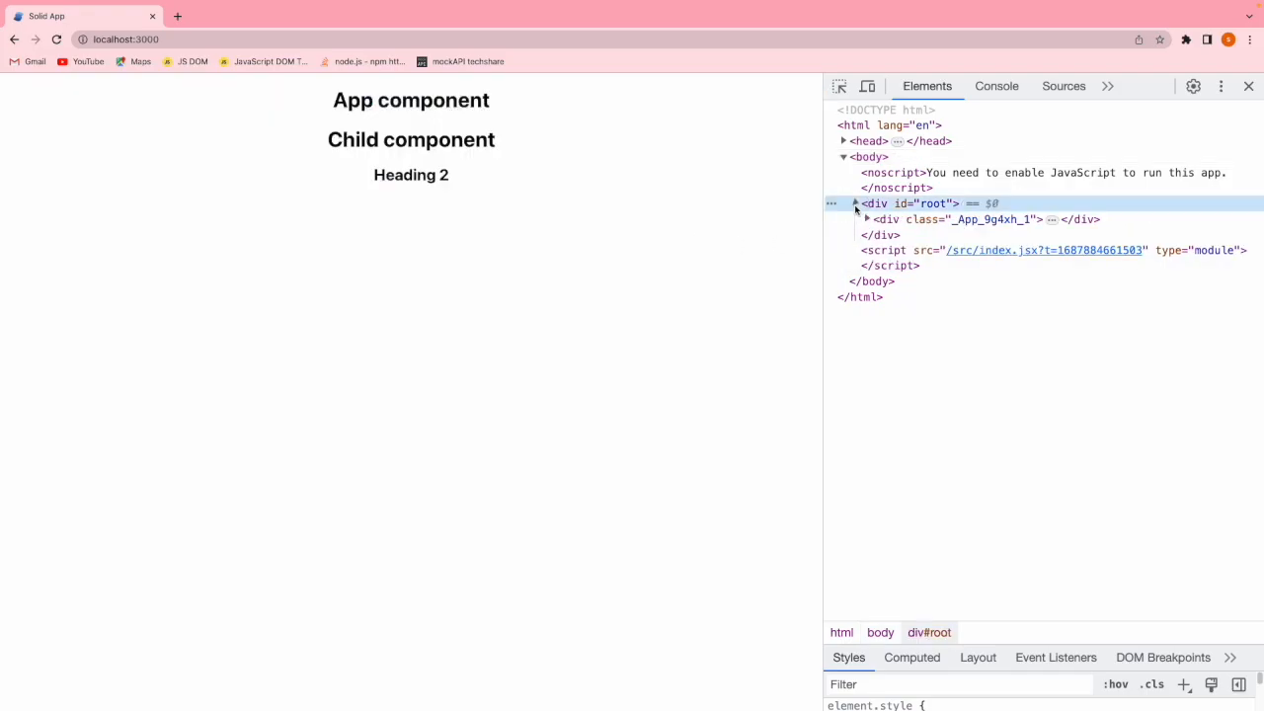
{"action": "left_click", "coordinate": [866, 219]}
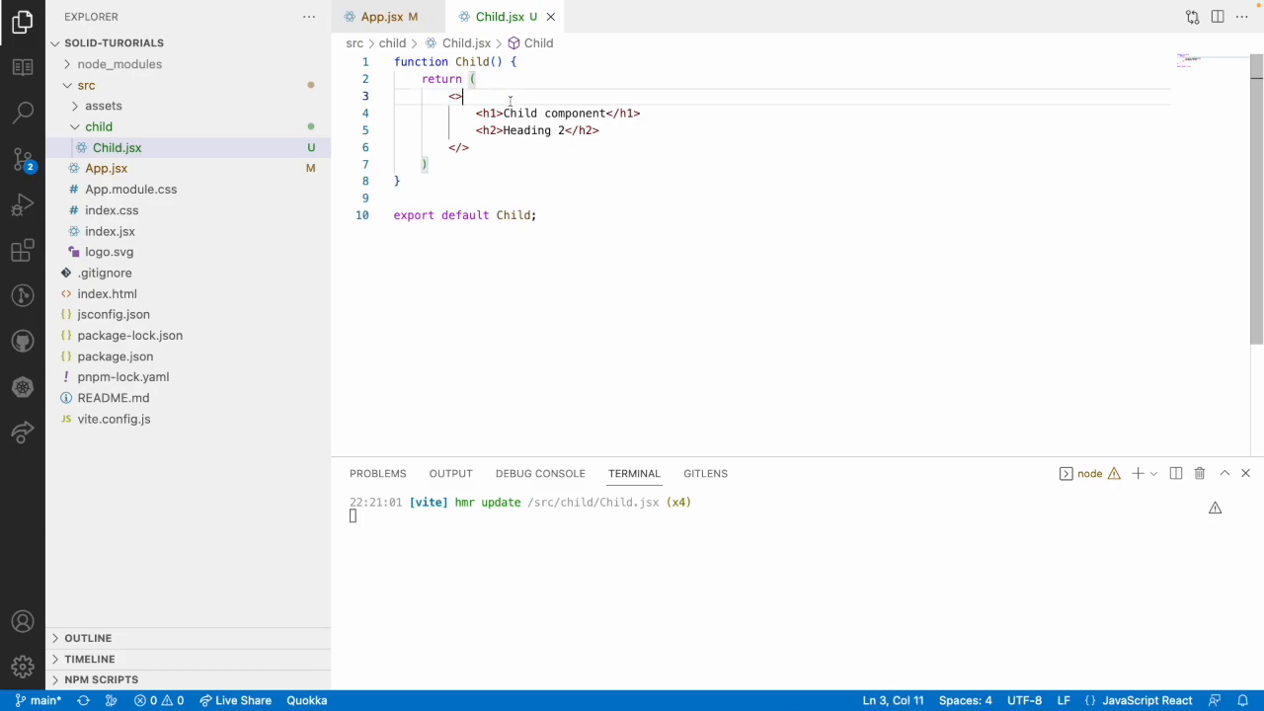
- Review how App.jsx uses Child, return to Child.jsx, and show the installed extensions
{"action": "left_click", "coordinate": [381, 17]}
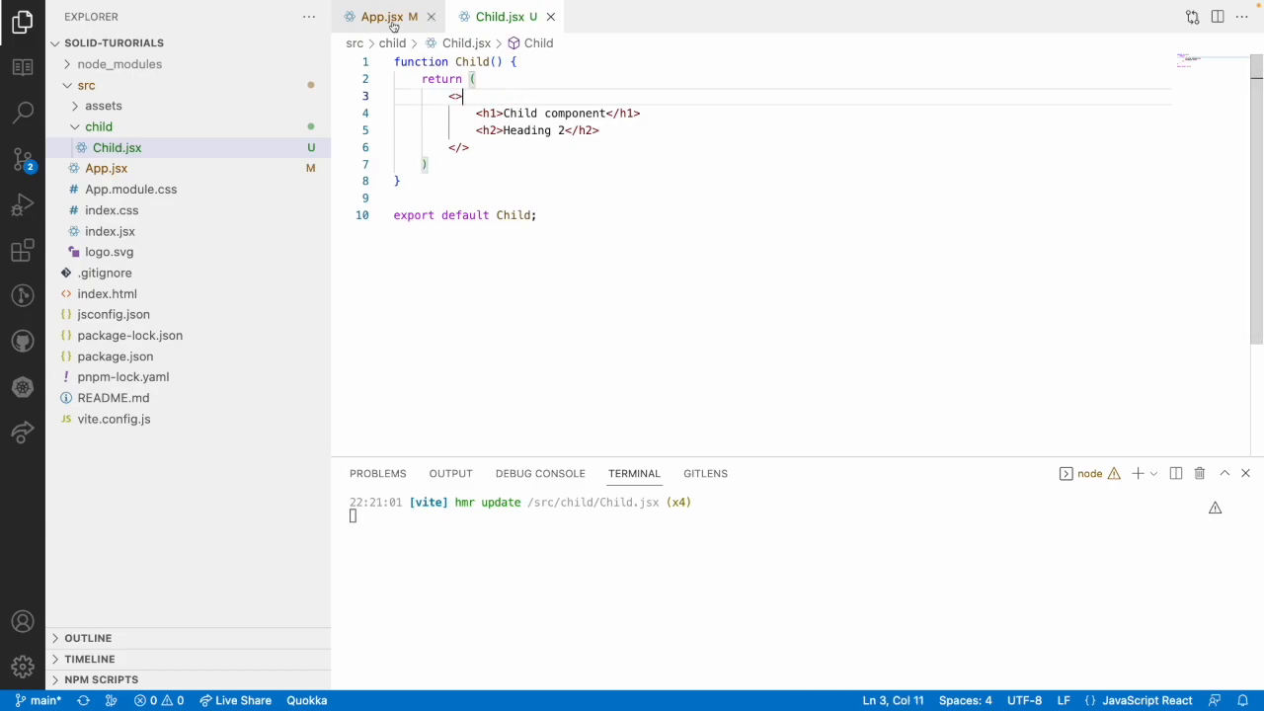
{"action": "left_click", "coordinate": [381, 17]}
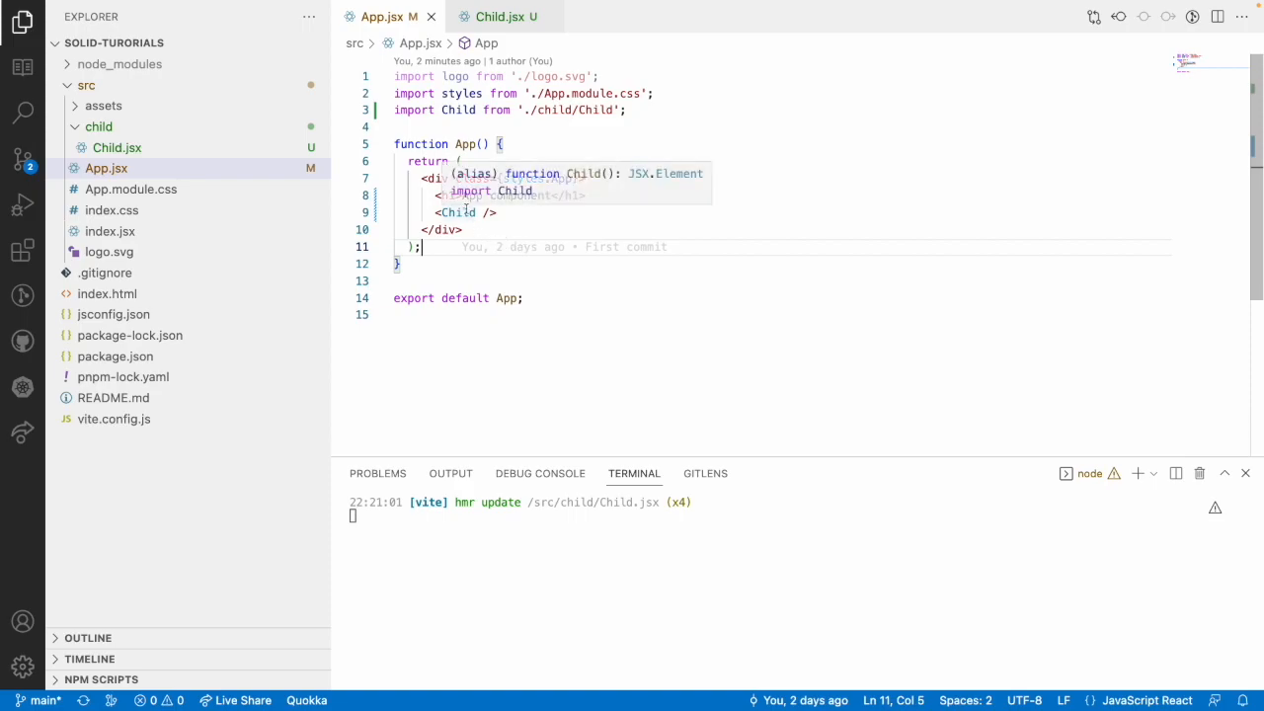
{"action": "left_click", "coordinate": [499, 17]}
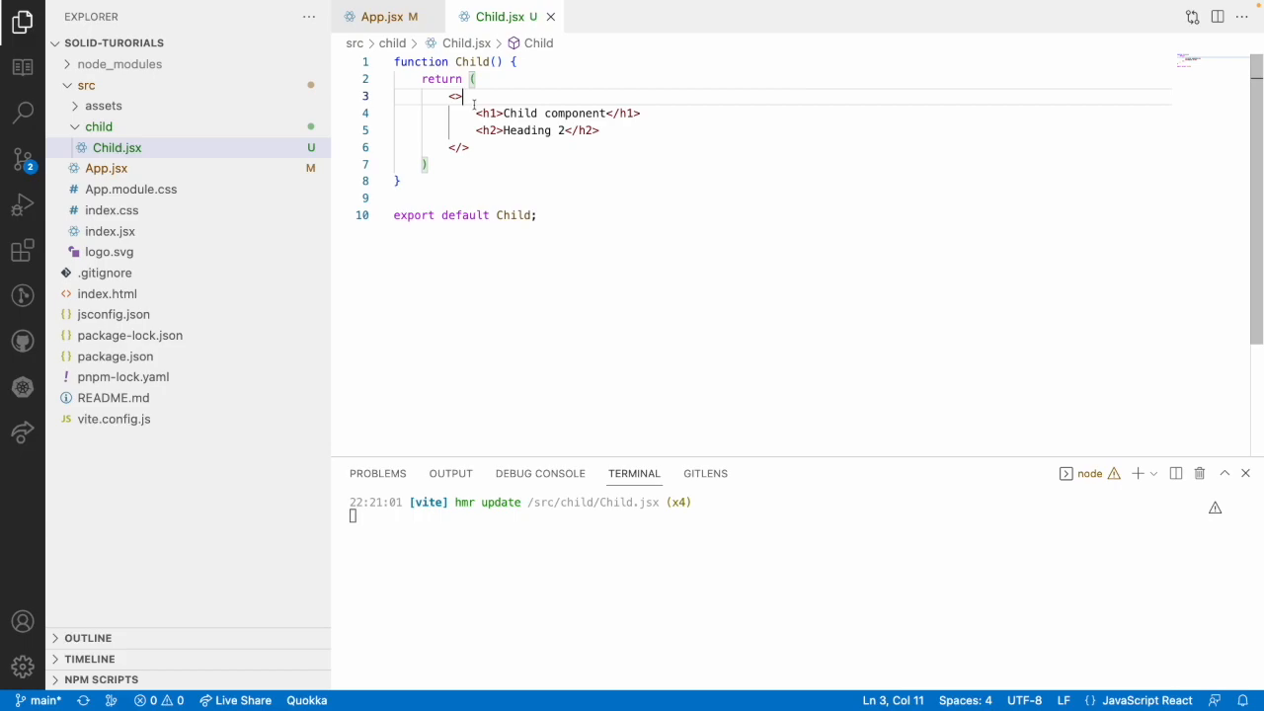
{"action": "left_click", "coordinate": [21, 250]}
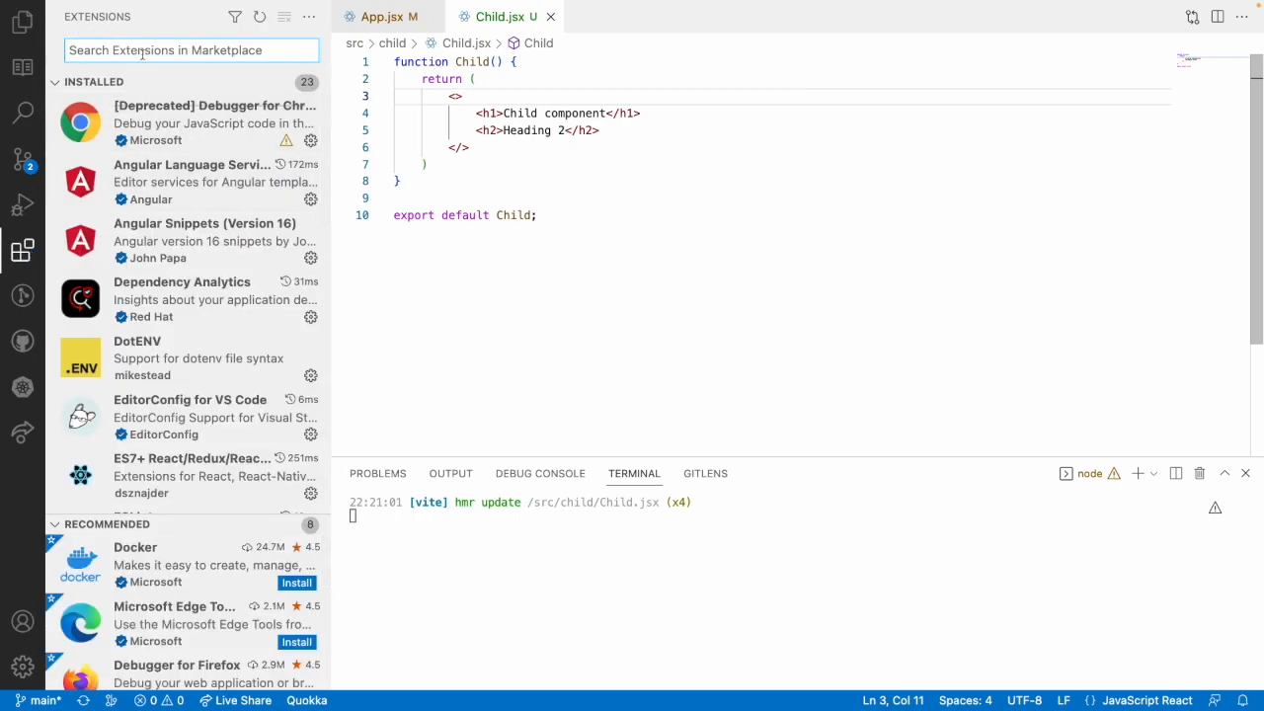
- Search extensions for 'solidjs', view the SolidJS Snippets details, and close them
{"action": "type", "text": "solidjs"}
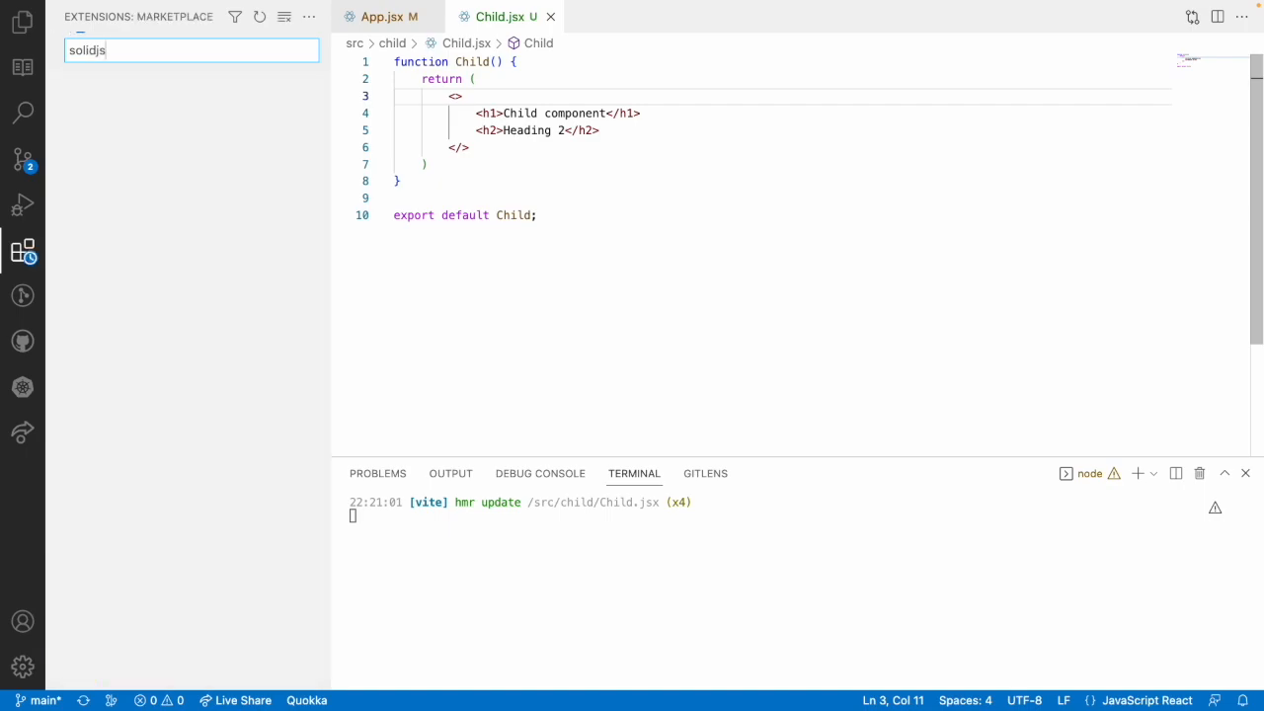
{"action": "type", "text": "solidjs"}
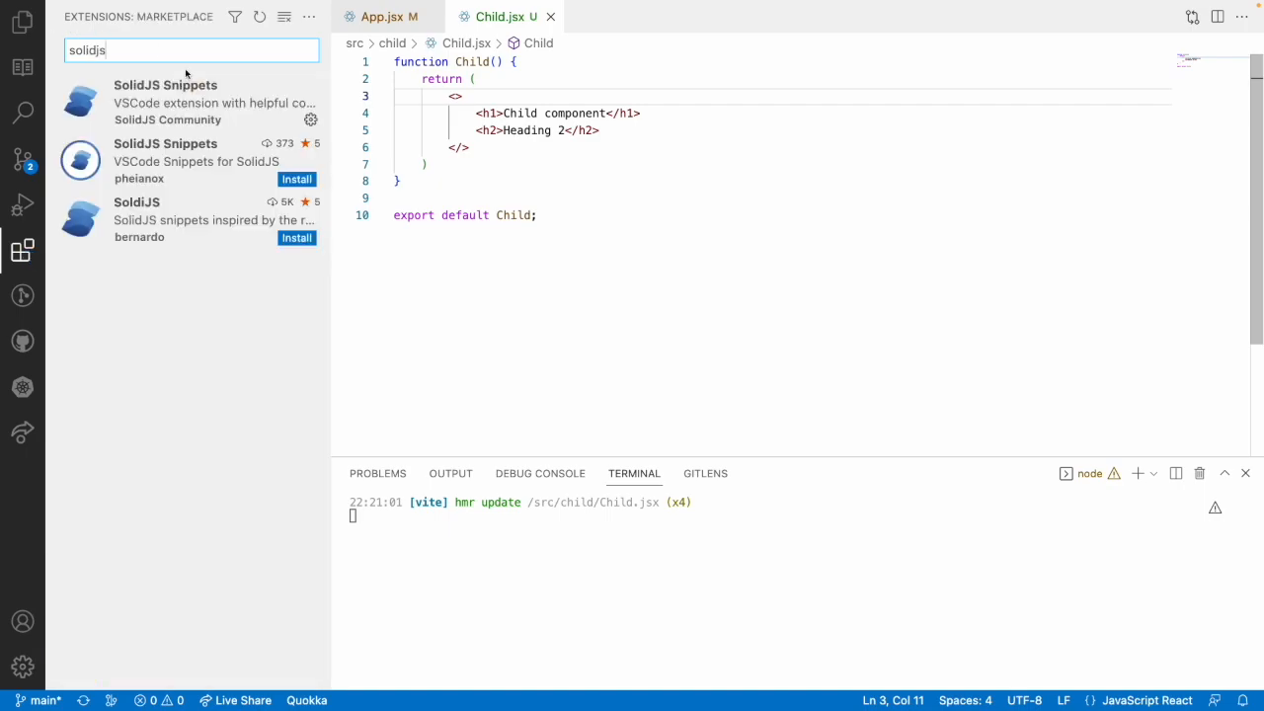
{"action": "left_click", "coordinate": [165, 102]}
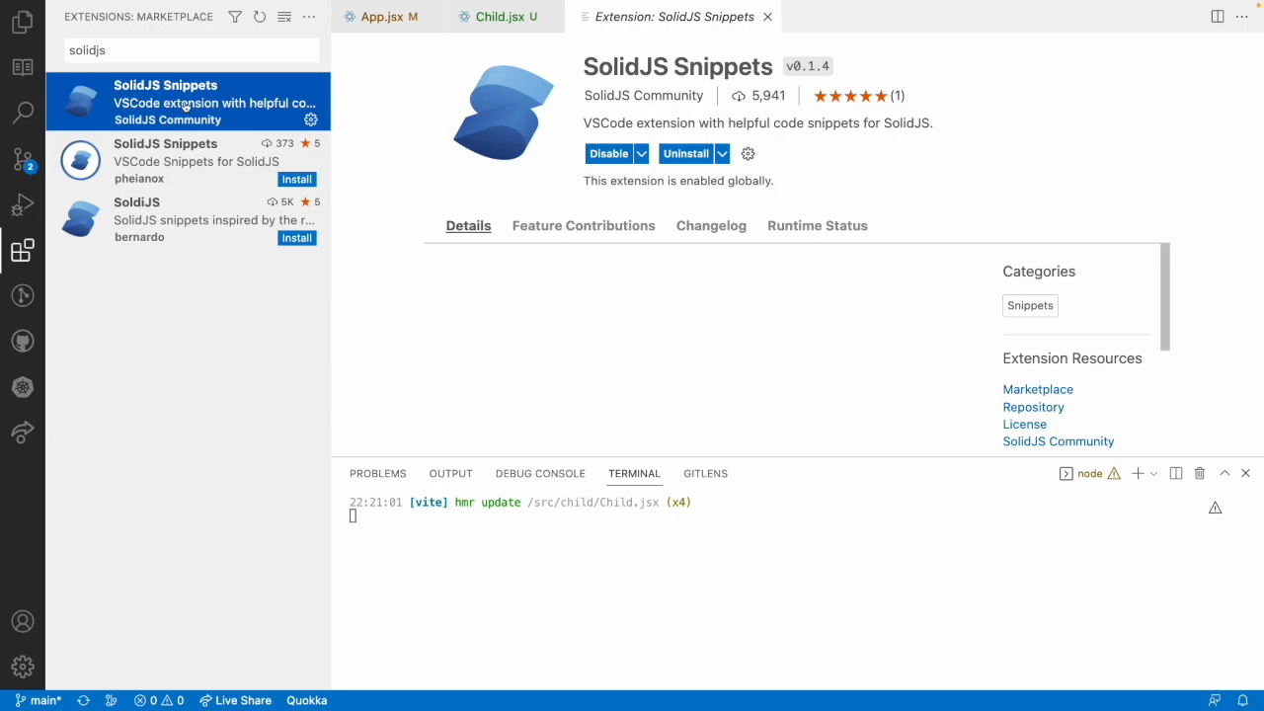
{"action": "scroll", "scroll_direction": "down", "scroll_amount": 3}
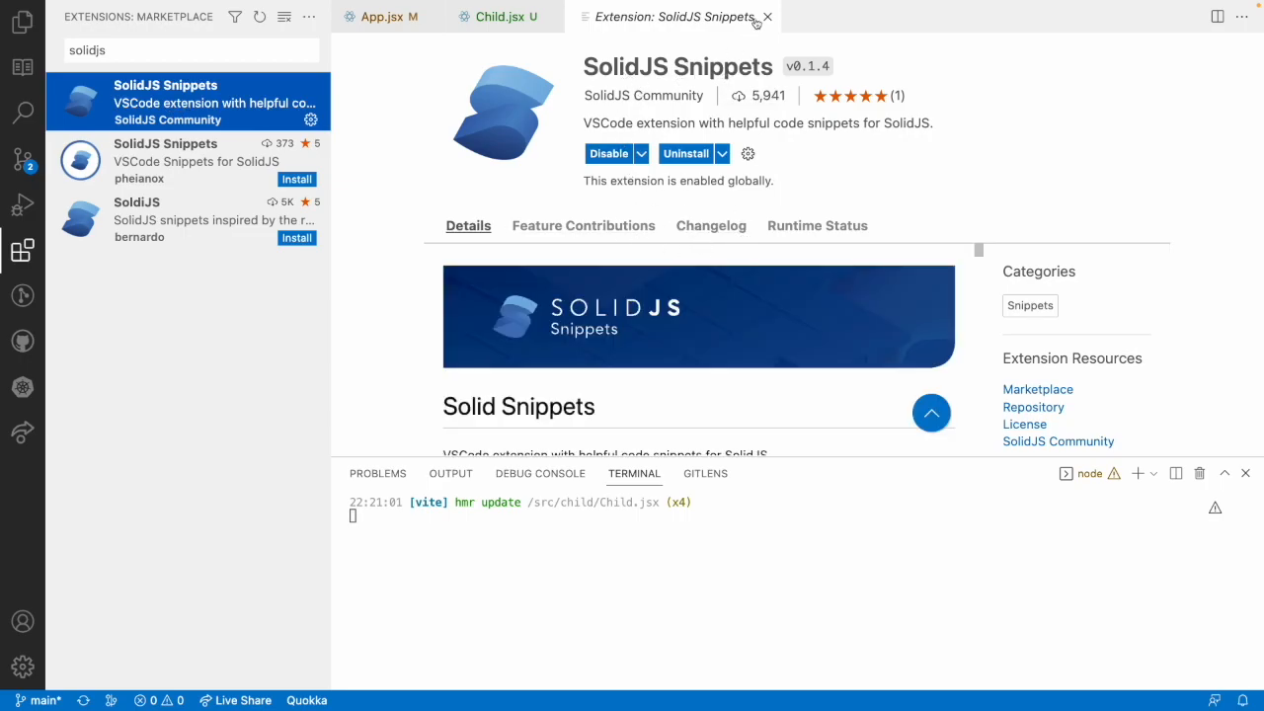
{"action": "mouse_move", "coordinate": [768, 17]}
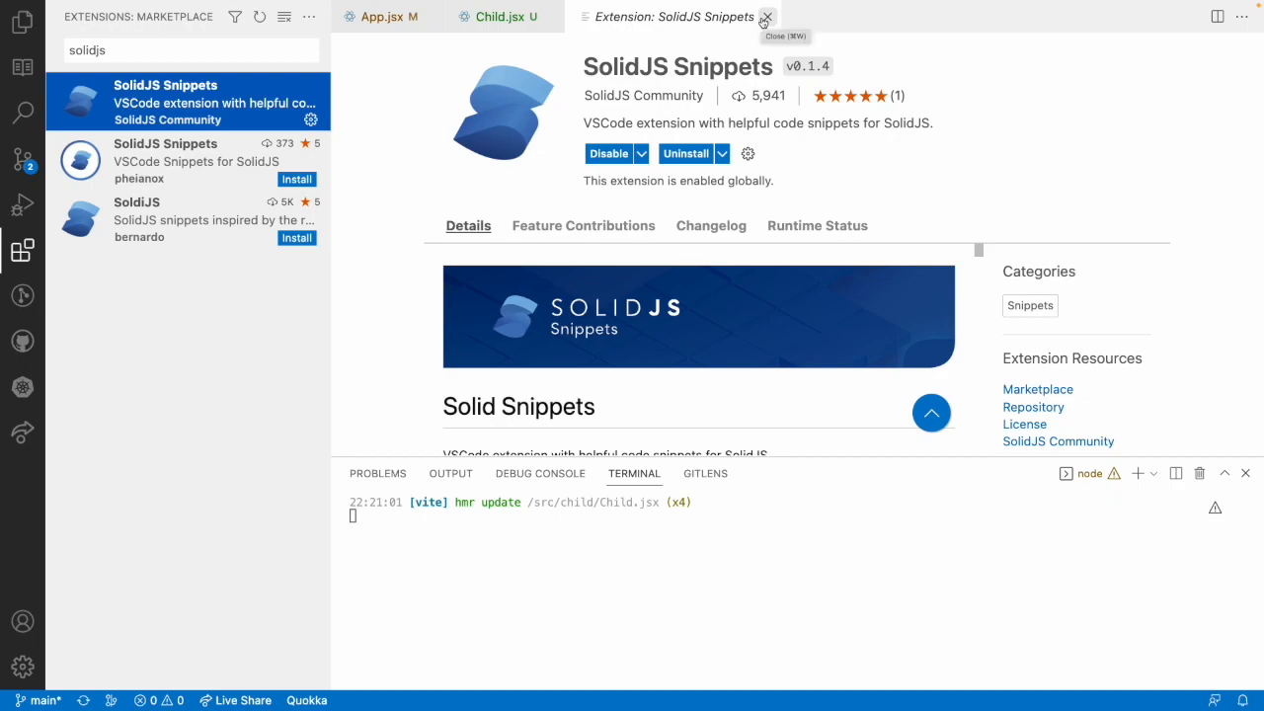
{"action": "left_click", "coordinate": [765, 17]}
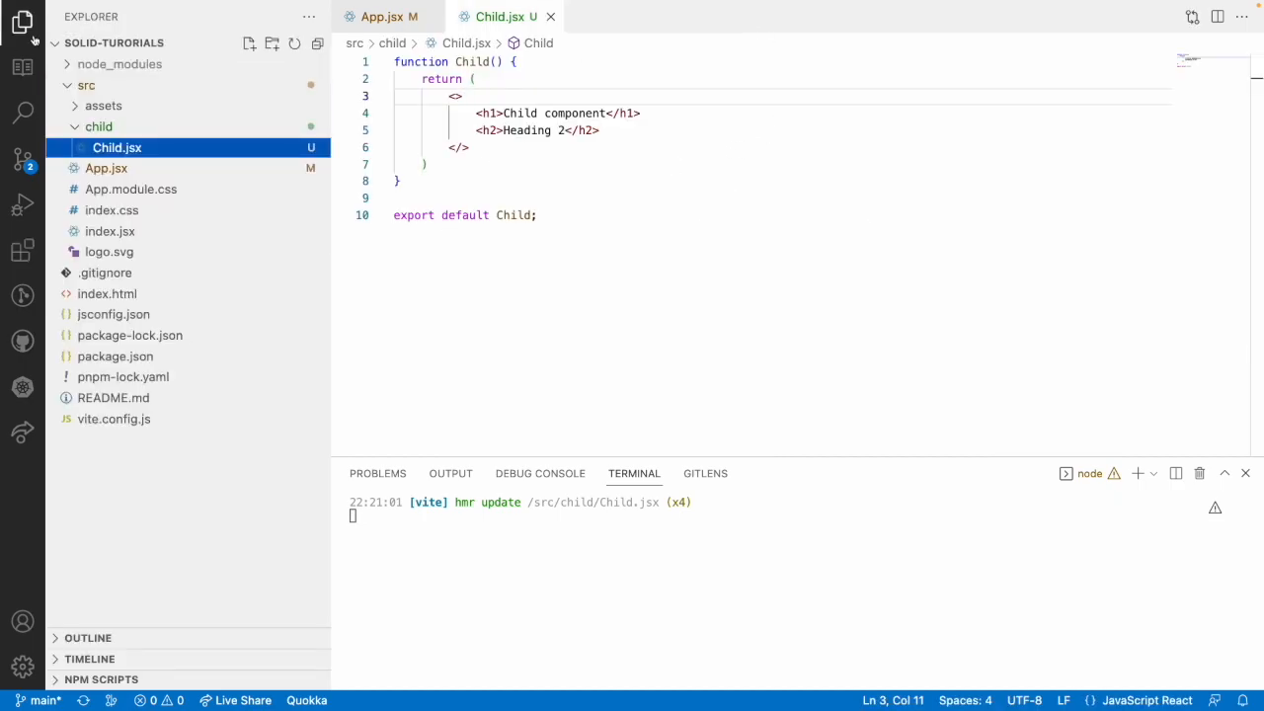
- Create a 'snippets-sample' folder under src
{"action": "left_click", "coordinate": [98, 127]}
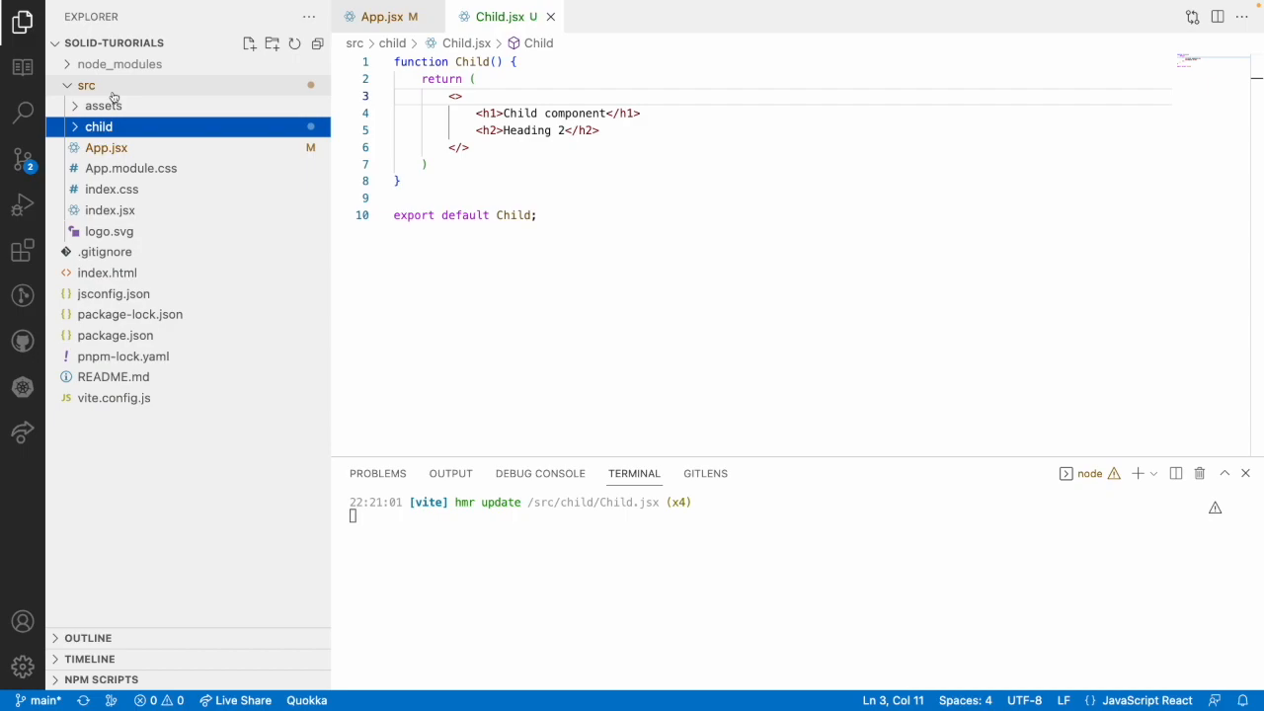
{"action": "right_click", "coordinate": [86, 86]}
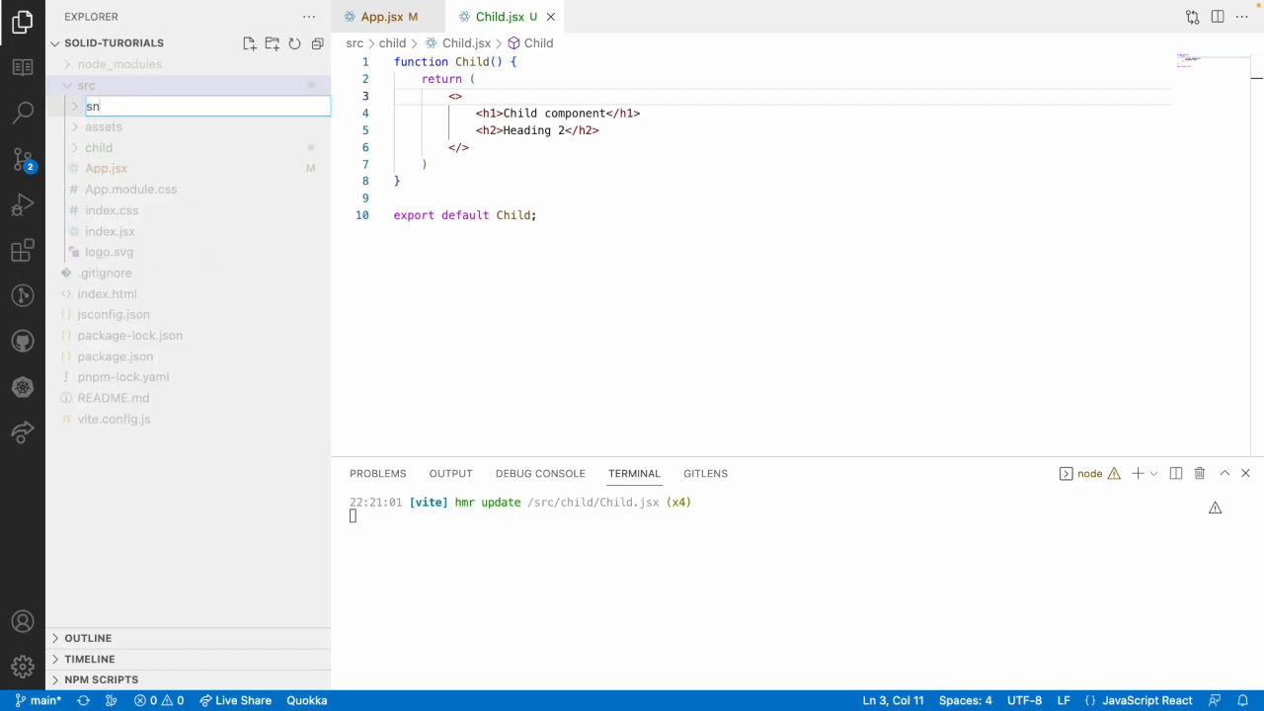
{"action": "type", "text": "snippets-sample"}
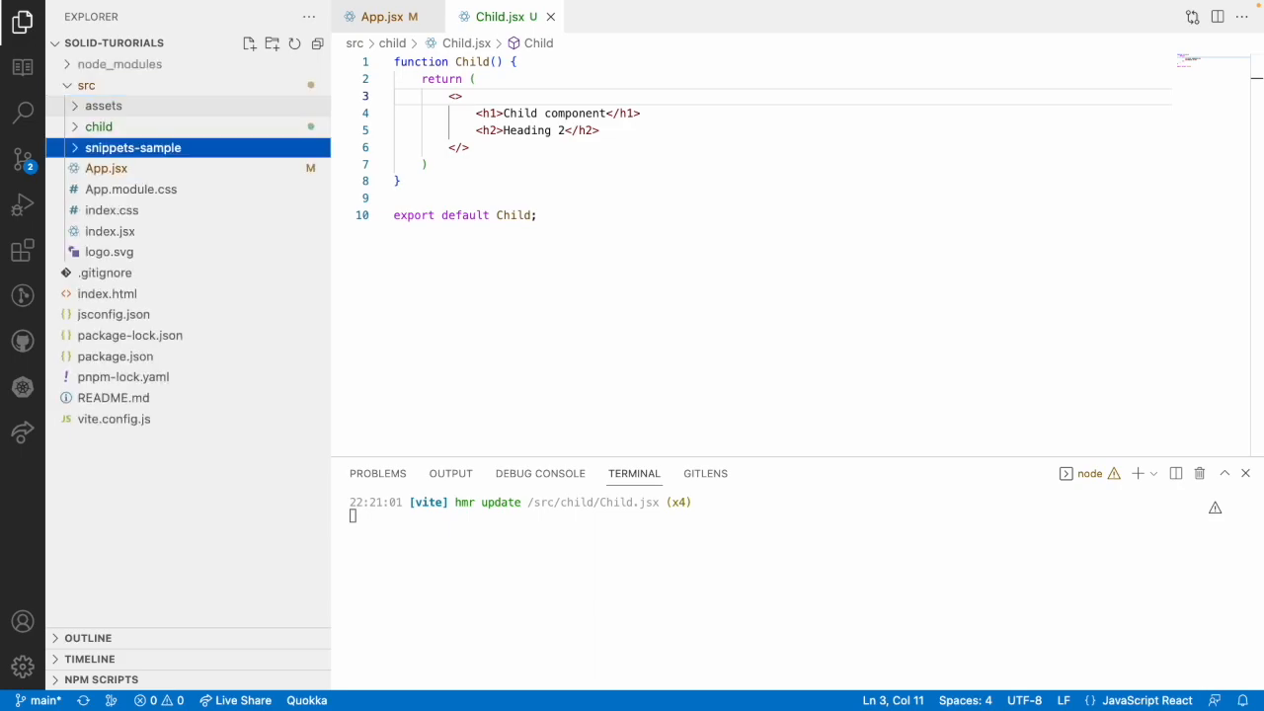
- Add a new Snippets.jsx file inside the snippets-sample folder
{"action": "right_click", "coordinate": [134, 147]}
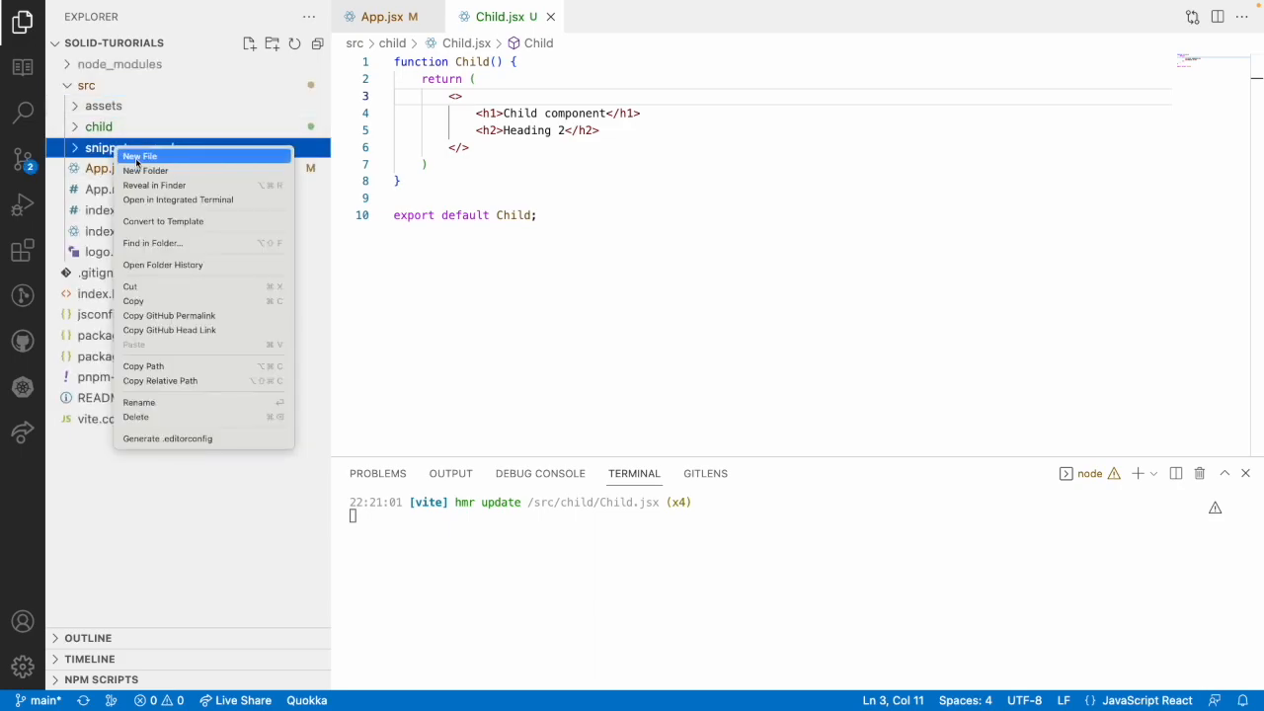
{"action": "left_click", "coordinate": [139, 156]}
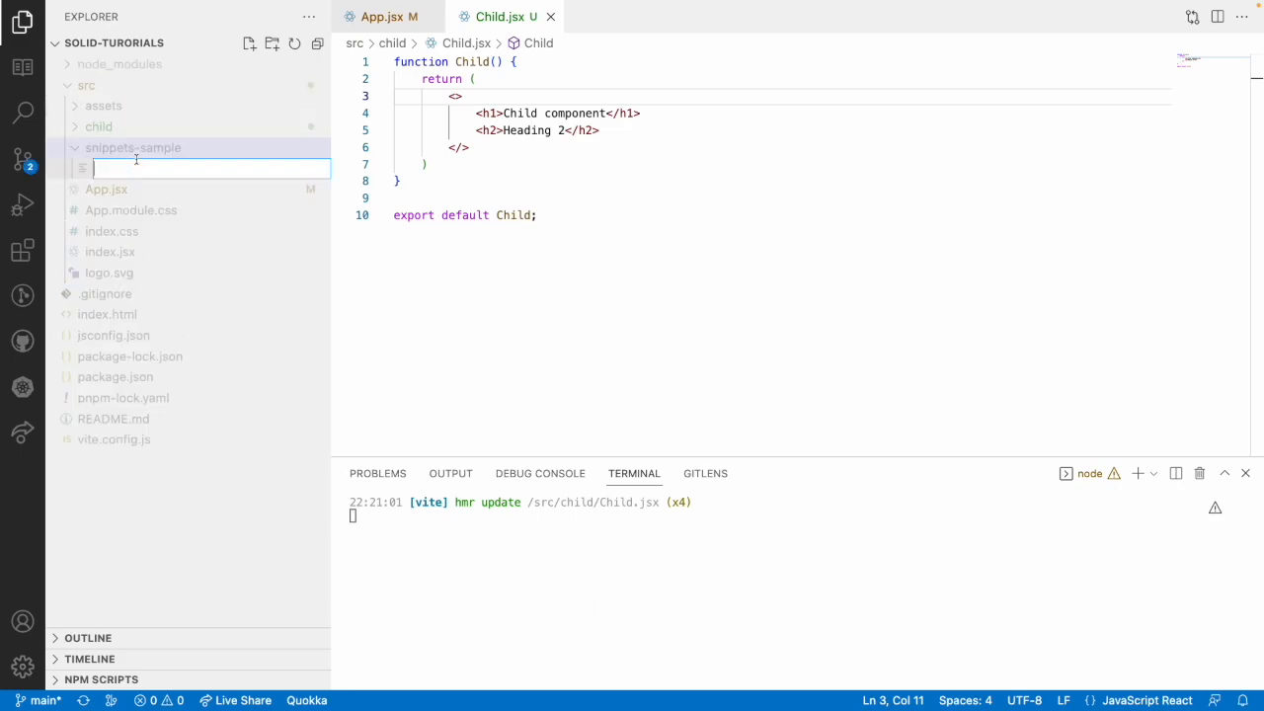
{"action": "type", "text": "Snippets.jsx"}
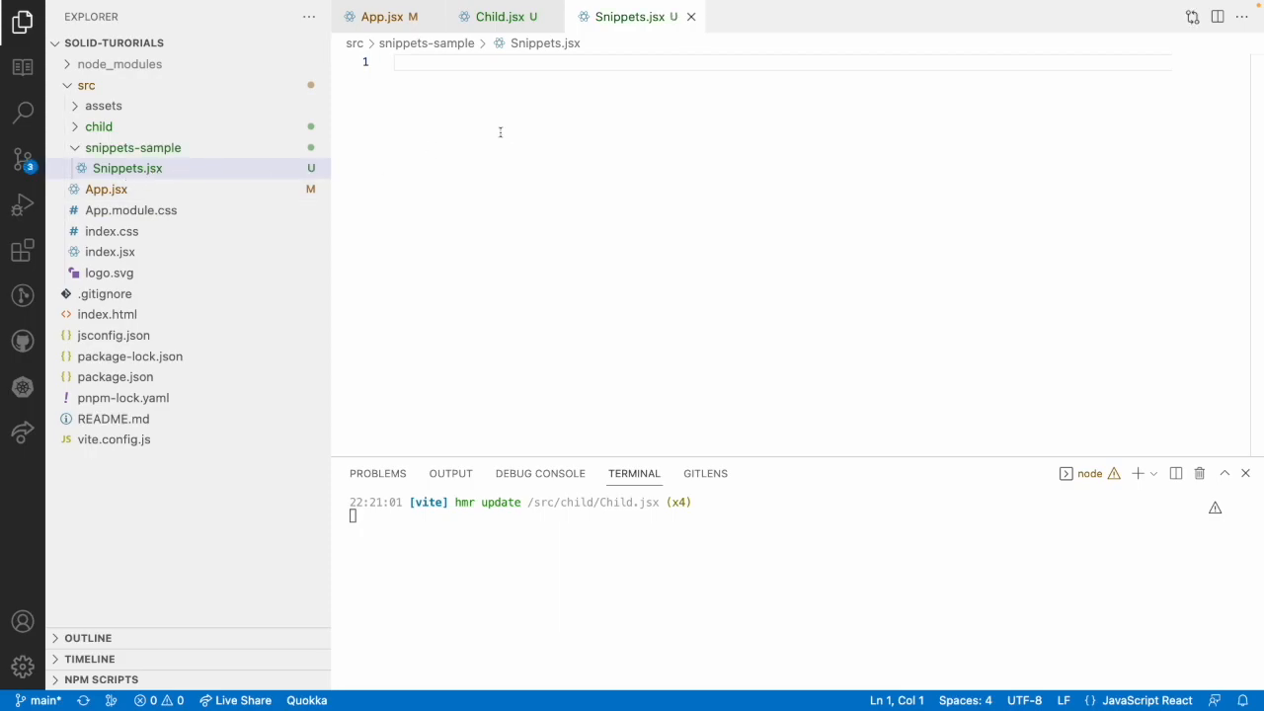
- Generate a Snippets component with the scomp snippet, format it, and show the extensions list
{"action": "type", "text": "scomp"}
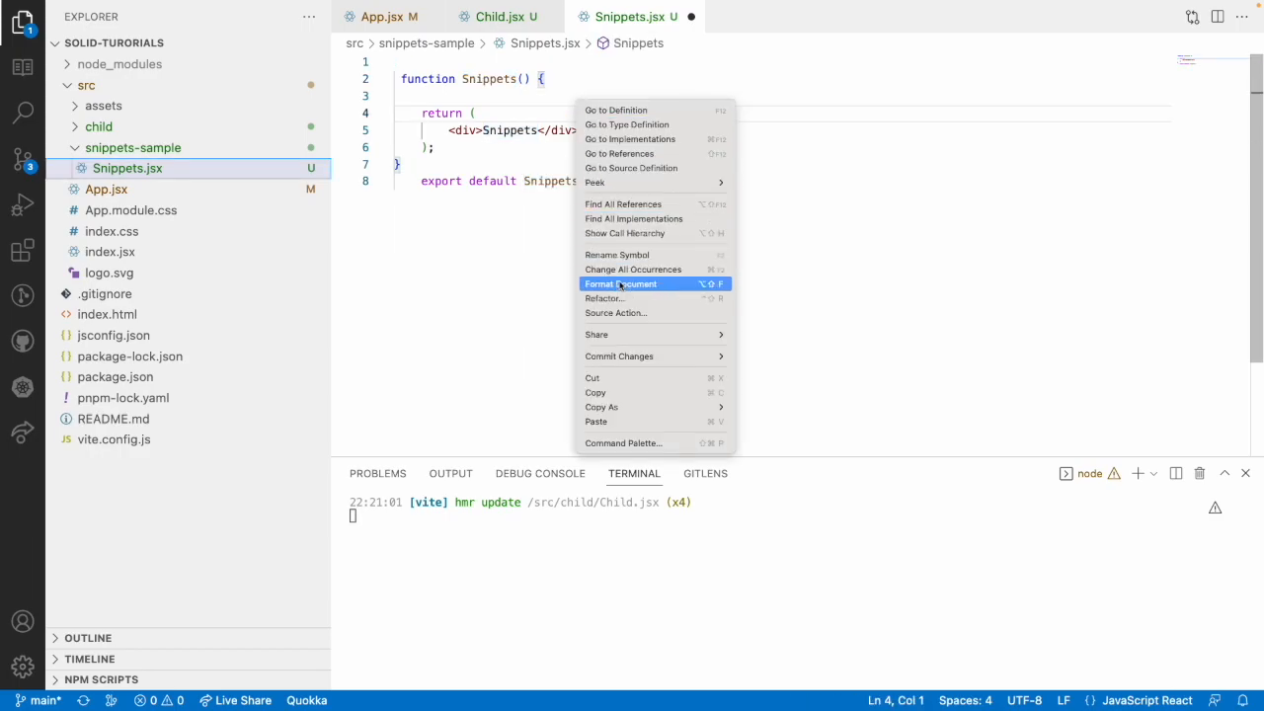
{"action": "left_click", "coordinate": [620, 285]}
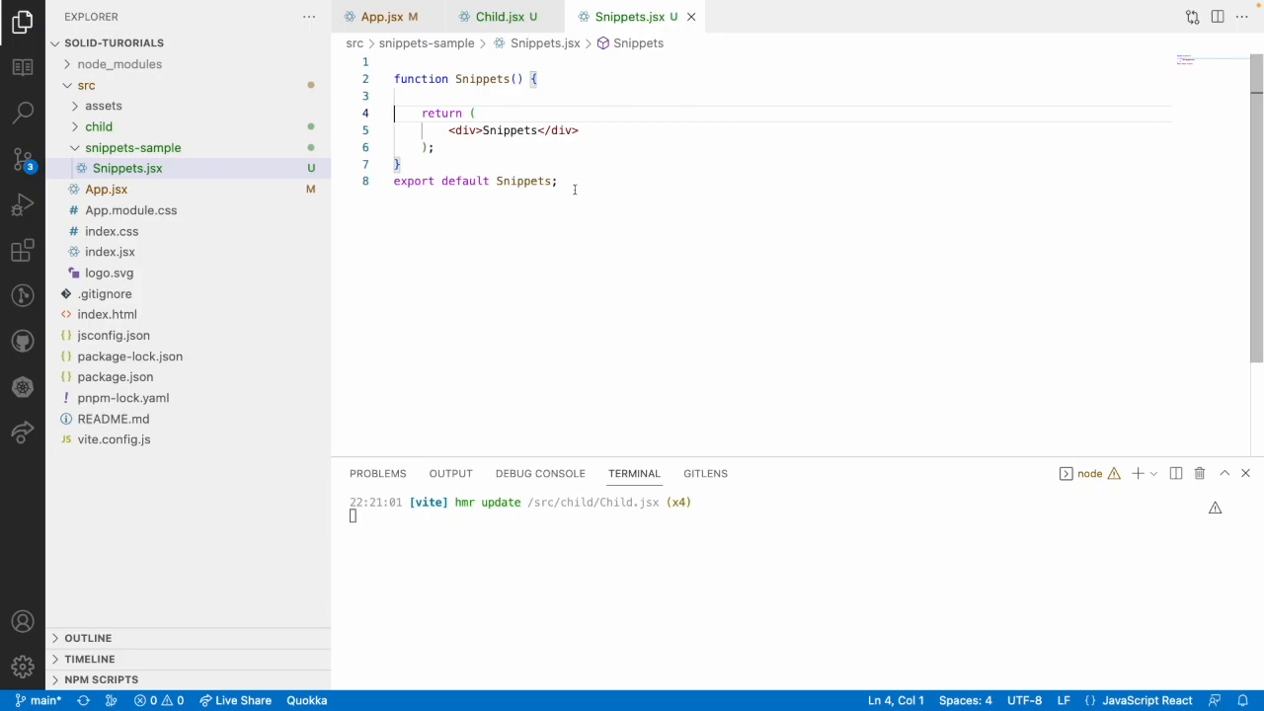
{"action": "mouse_move", "coordinate": [447, 153]}
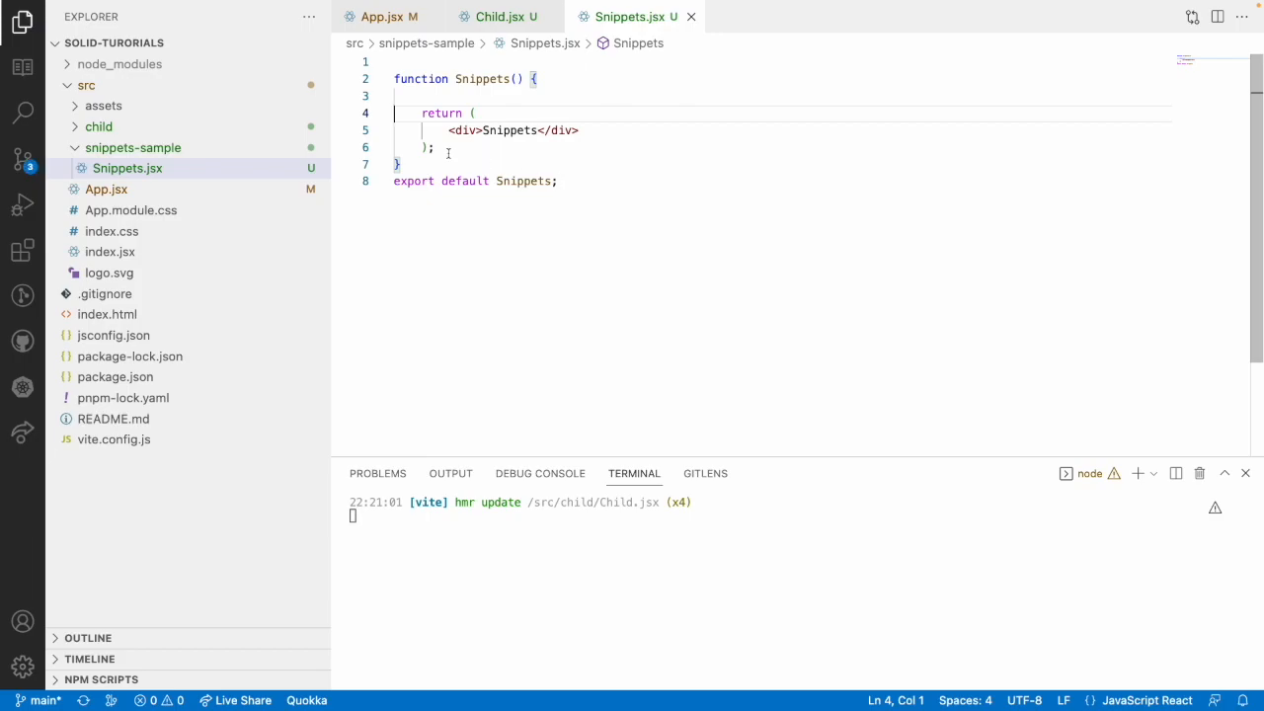
{"action": "left_click", "coordinate": [23, 250]}
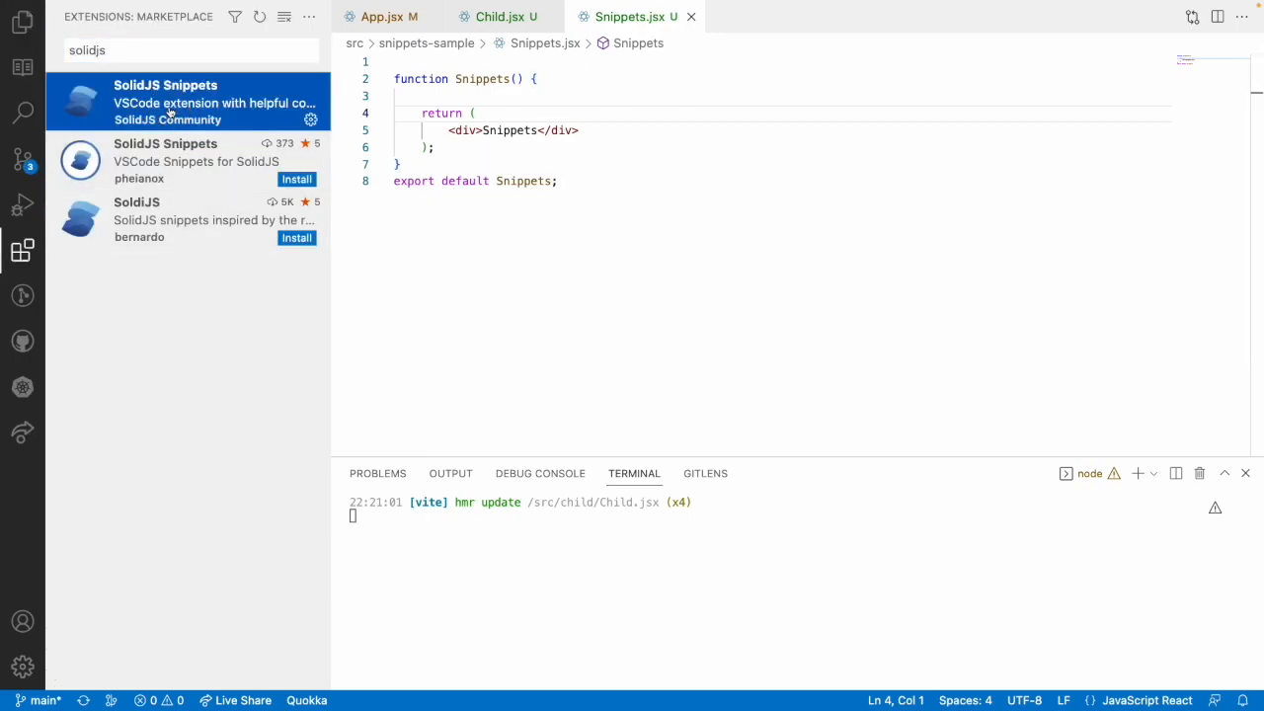
- Open the SolidJS Snippets extension details and pick out the scomp component trigger
{"action": "left_click", "coordinate": [188, 102]}
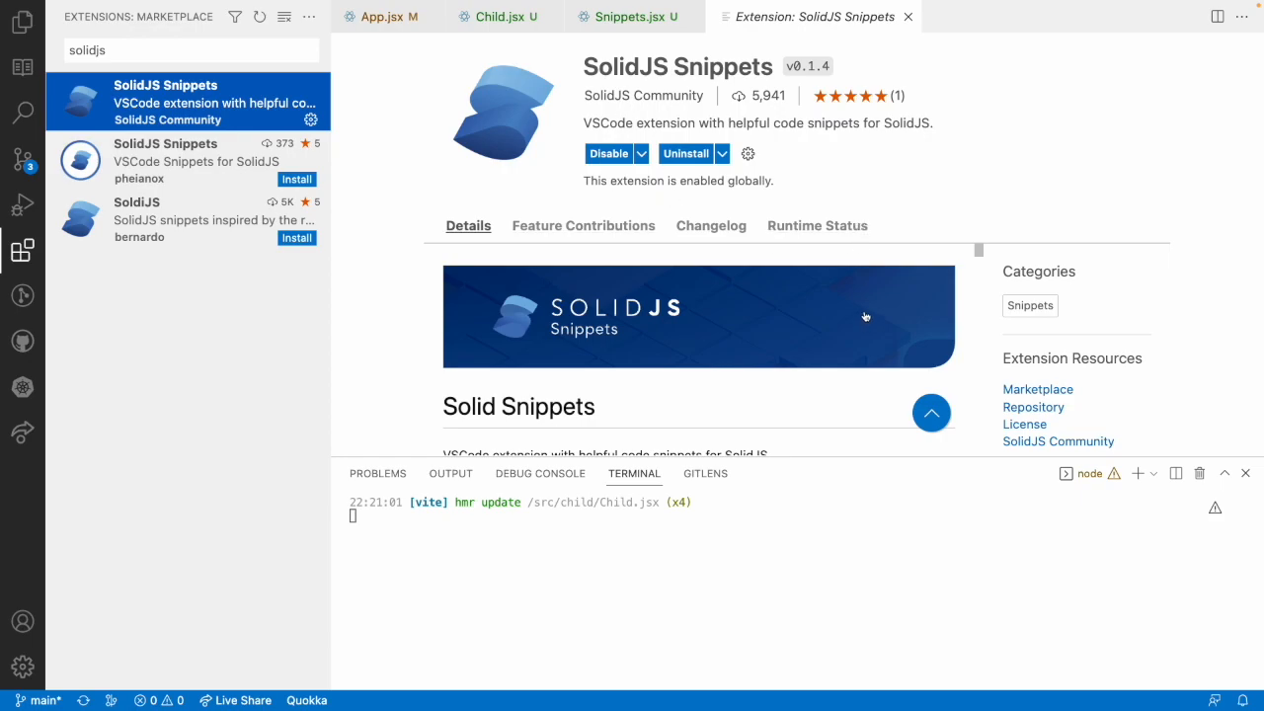
{"action": "scroll", "scroll_direction": "down", "scroll_amount": 3}
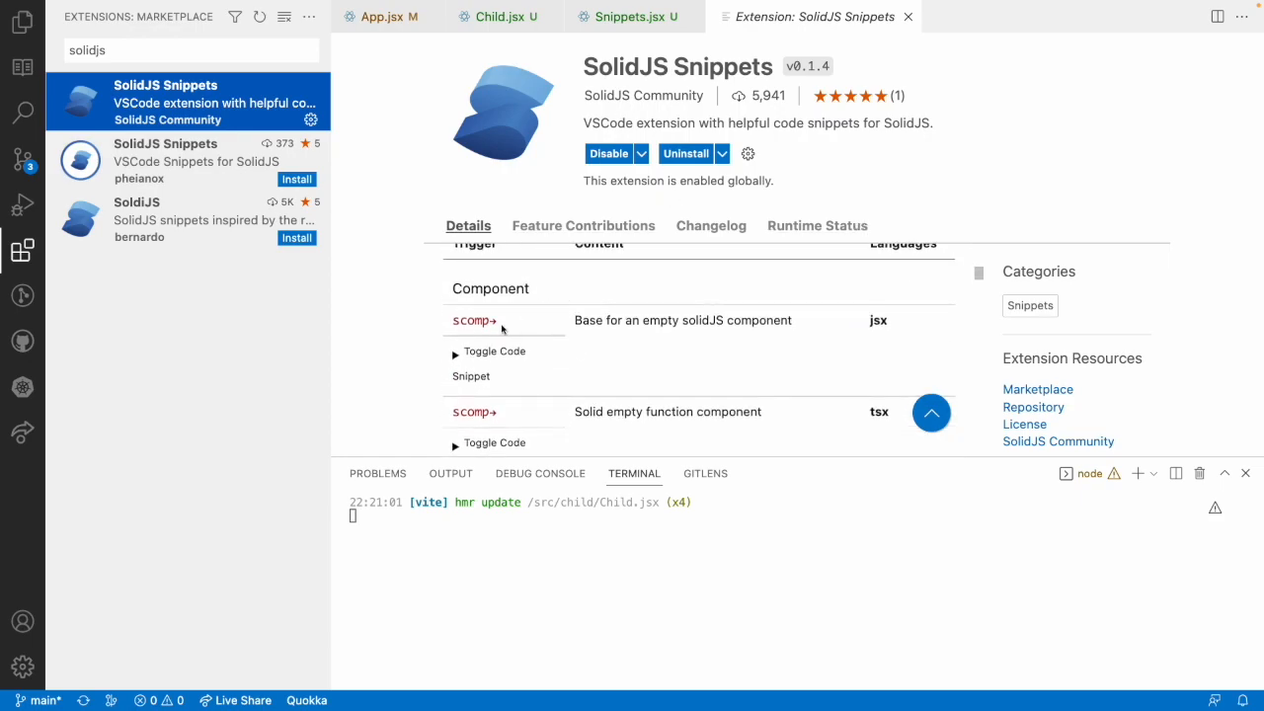
{"action": "double_click", "coordinate": [473, 320]}
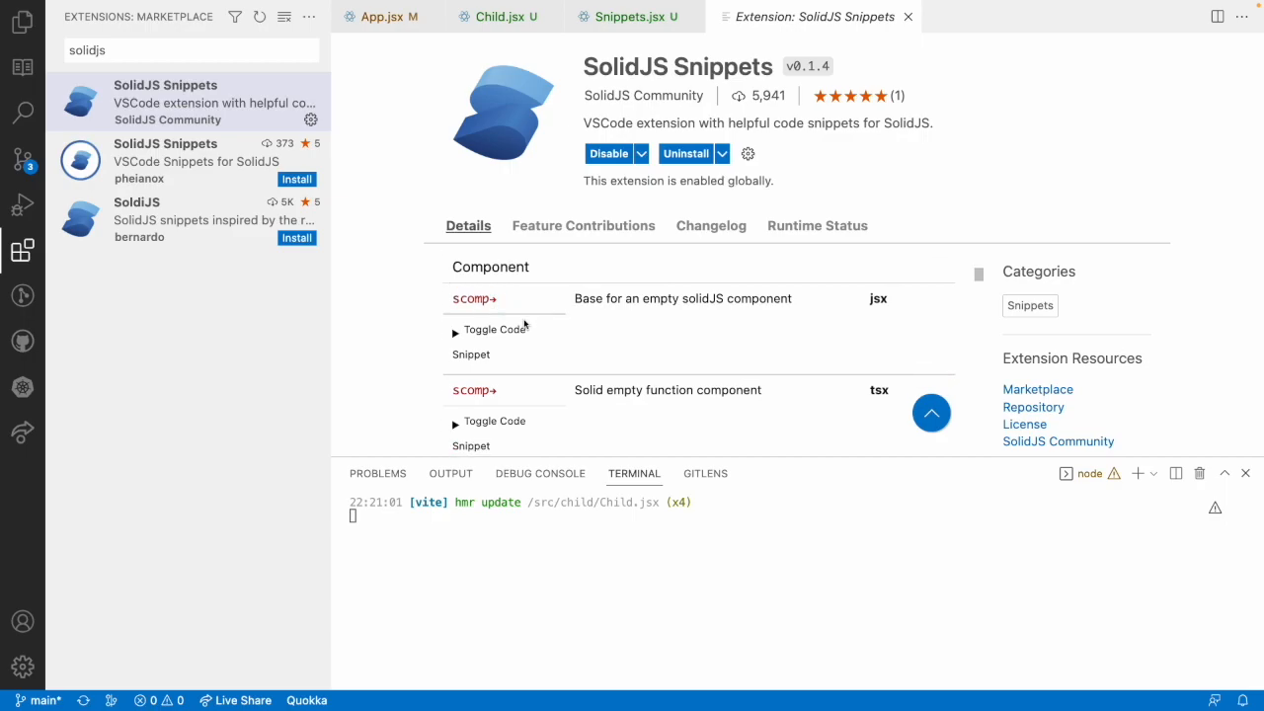
{"action": "scroll", "scroll_direction": "down", "scroll_amount": 3}
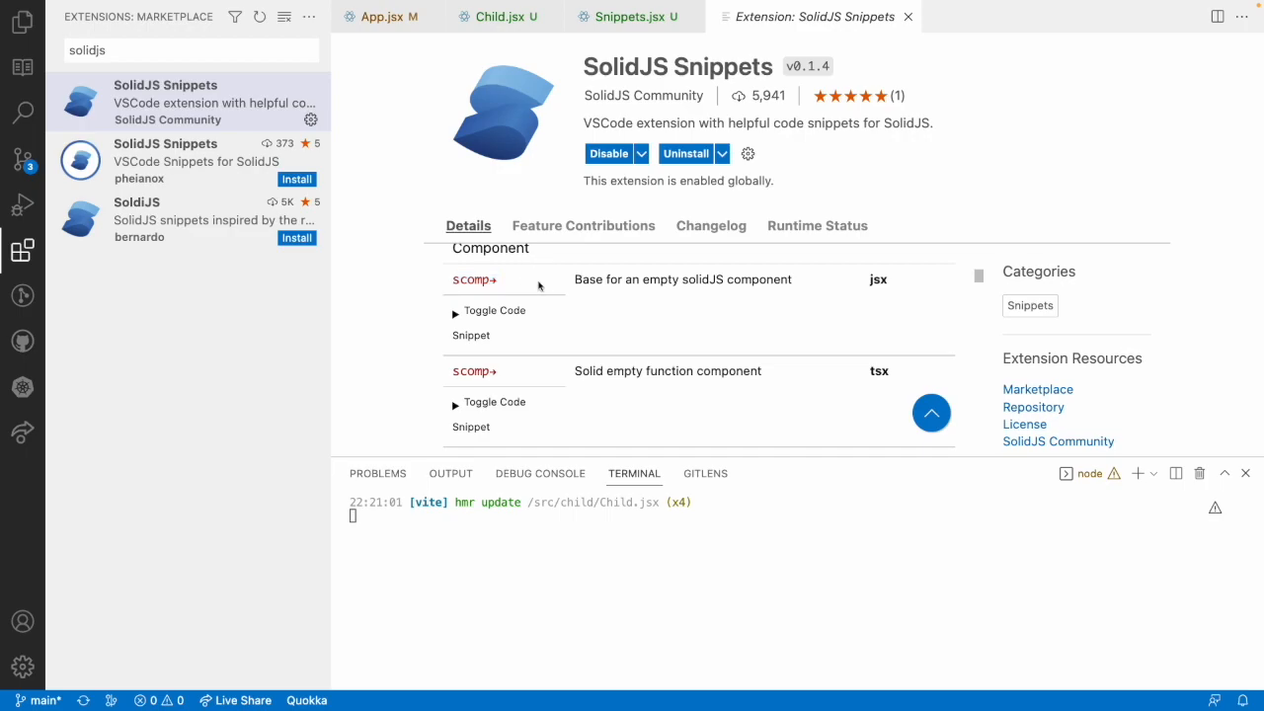
{"action": "scroll", "scroll_direction": "down", "scroll_amount": 3}
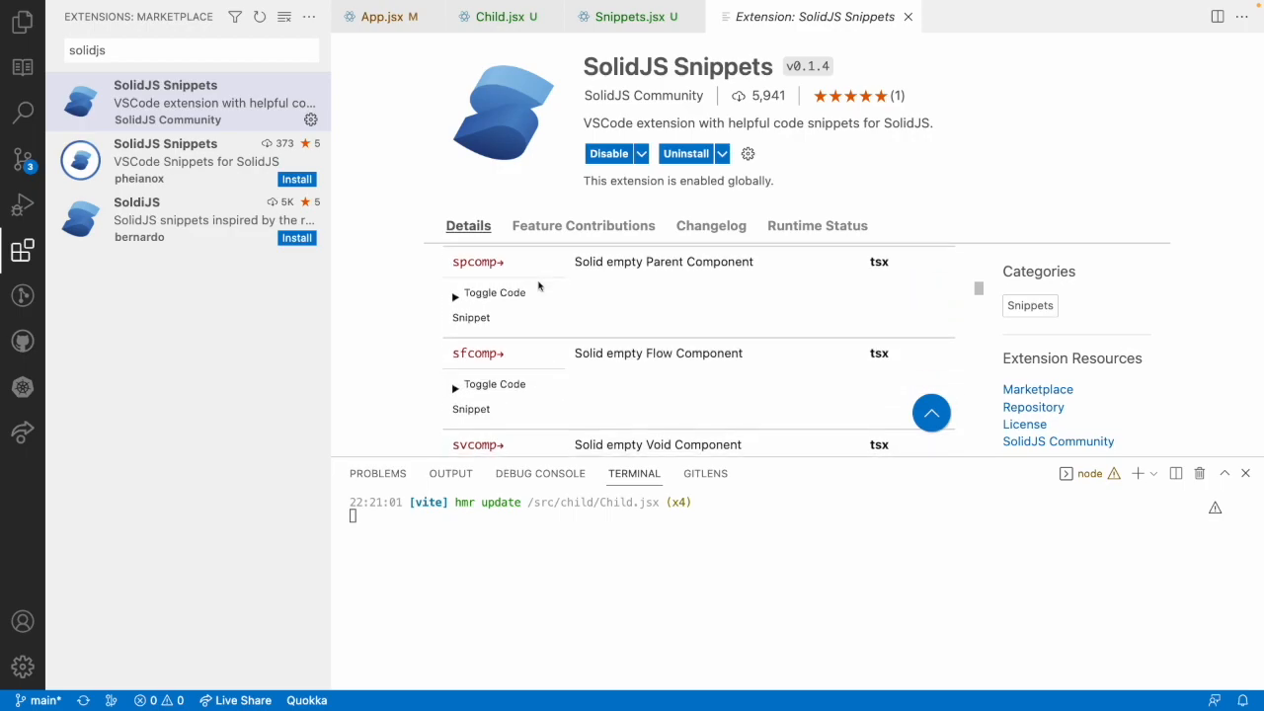
{"action": "scroll", "scroll_direction": "down", "scroll_amount": 3}
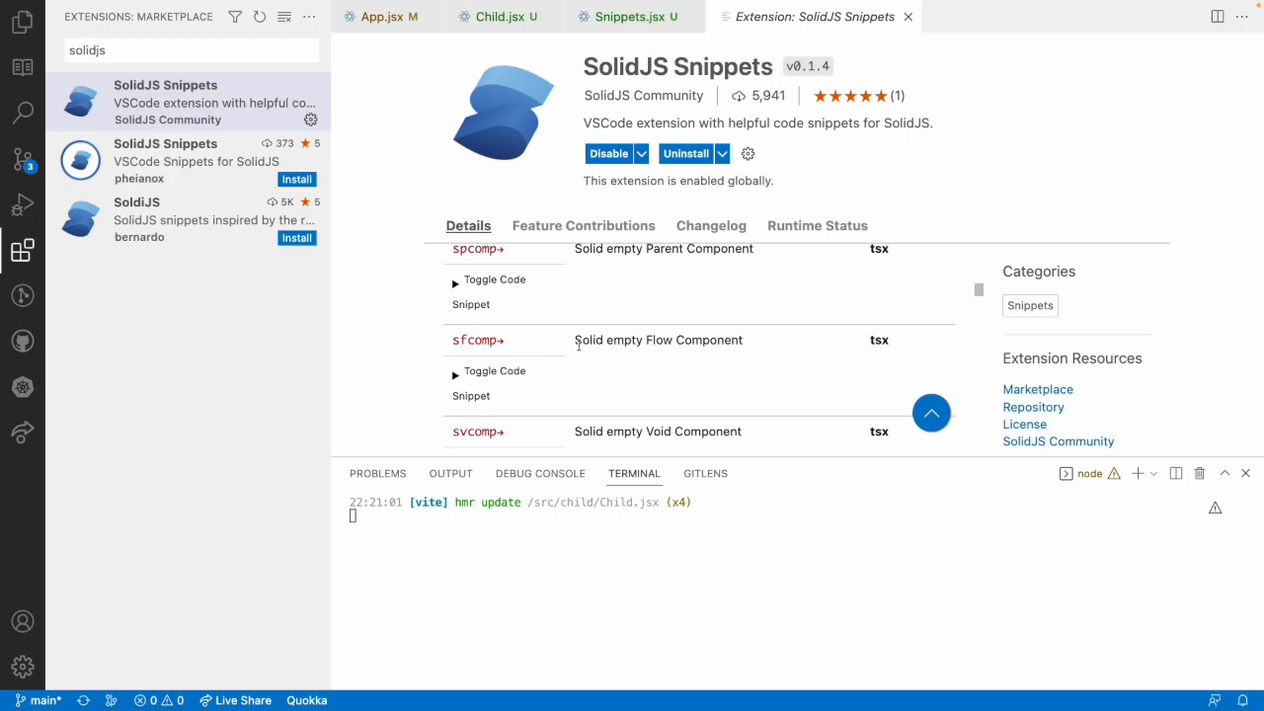
- Pick out the svcomp trigger further down the table, then return to Snippets.jsx
{"action": "double_click", "coordinate": [658, 340]}
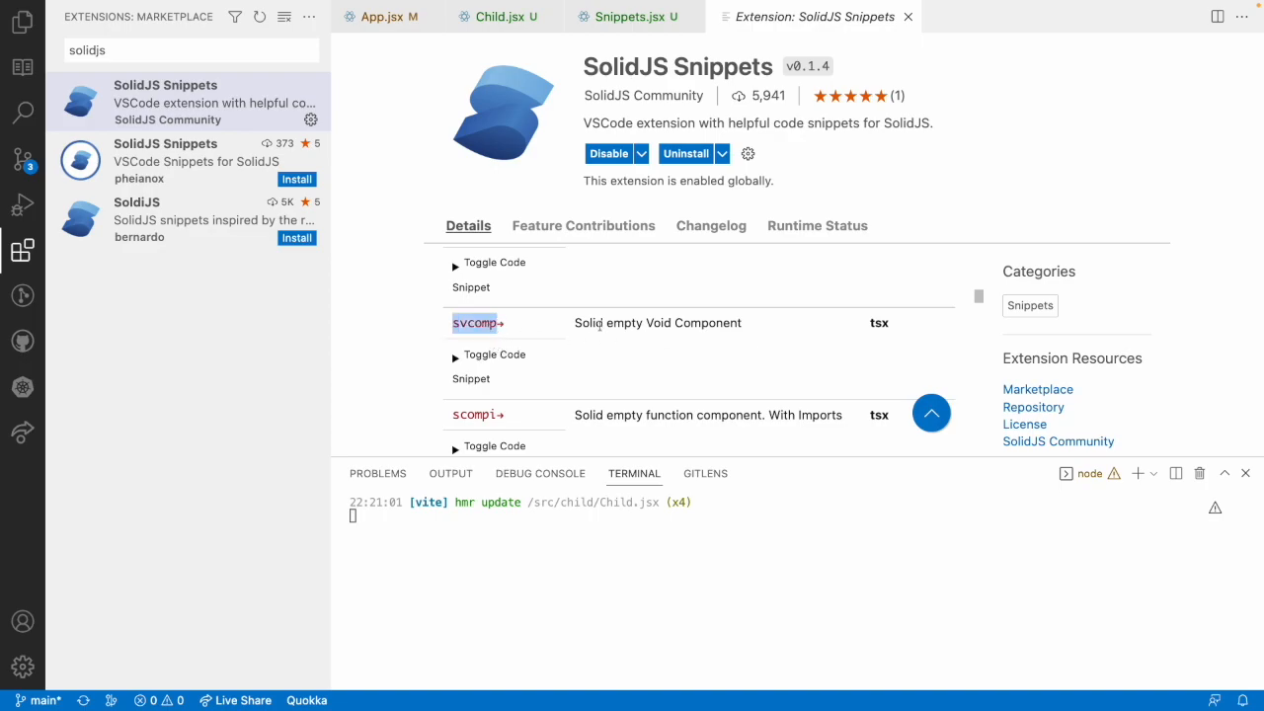
{"action": "scroll", "scroll_direction": "down", "scroll_amount": 3}
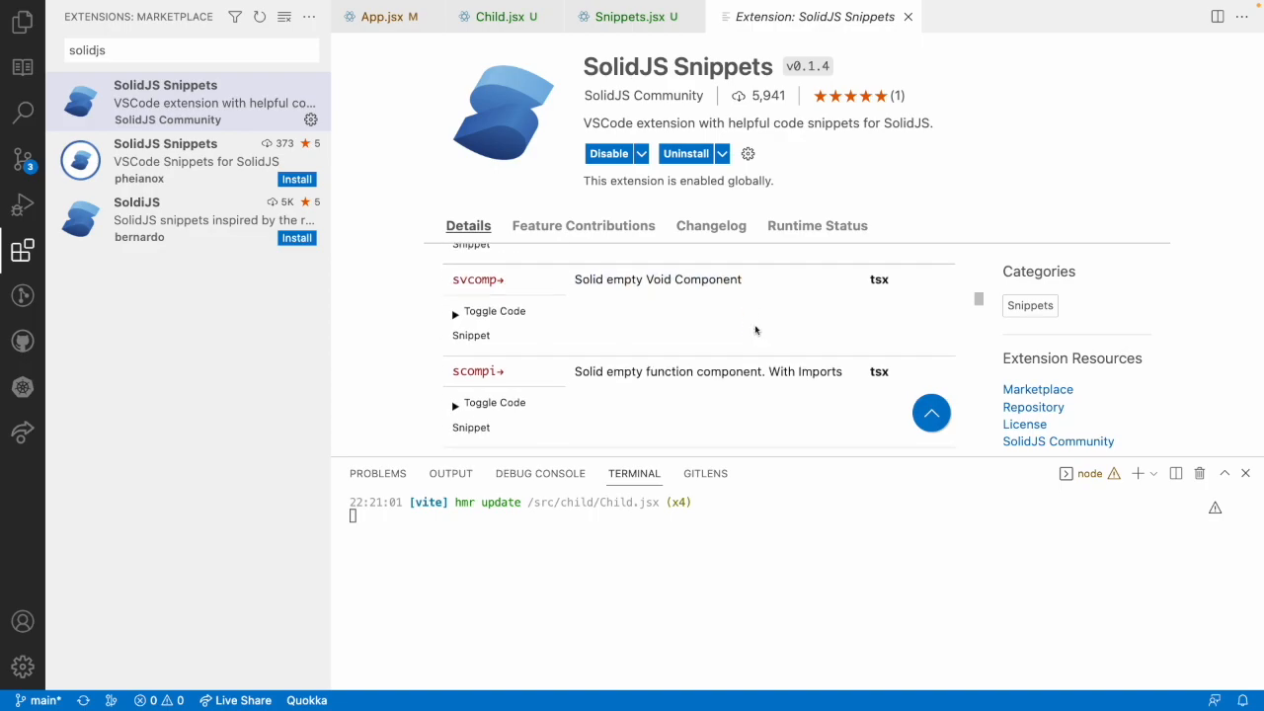
{"action": "scroll", "scroll_direction": "down", "scroll_amount": 3}
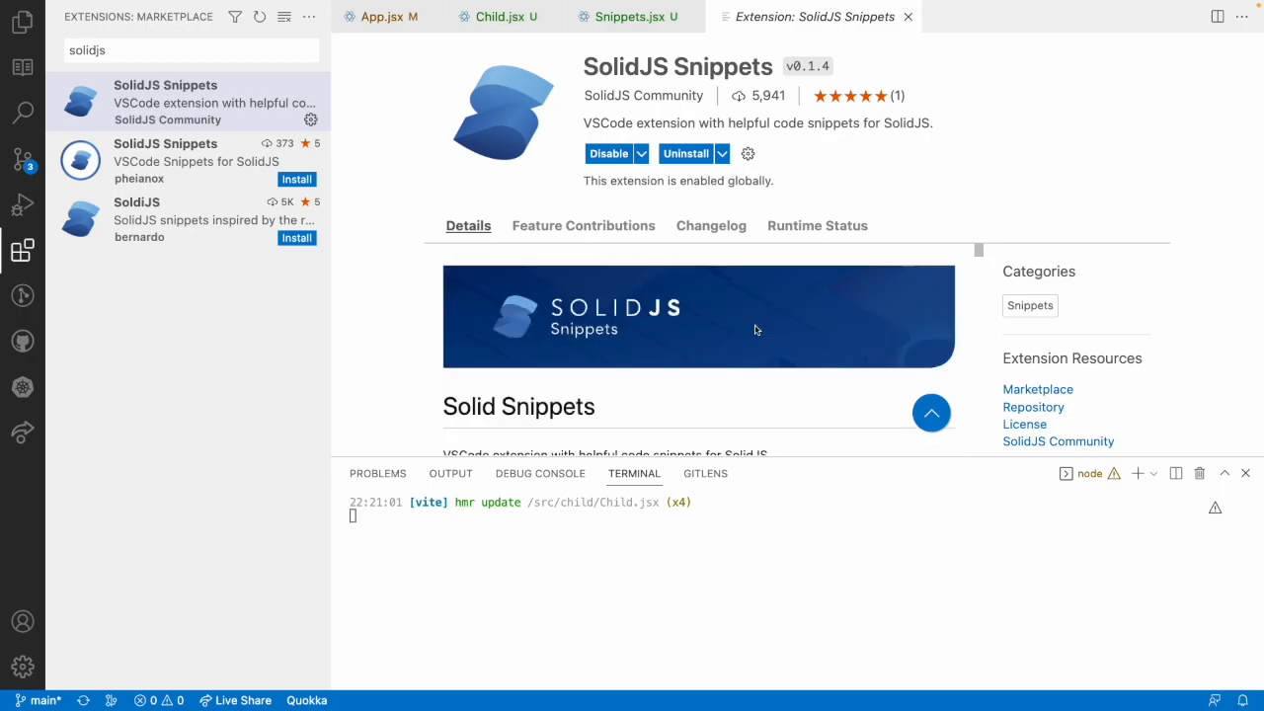
{"action": "scroll", "scroll_direction": "down", "scroll_amount": 3}
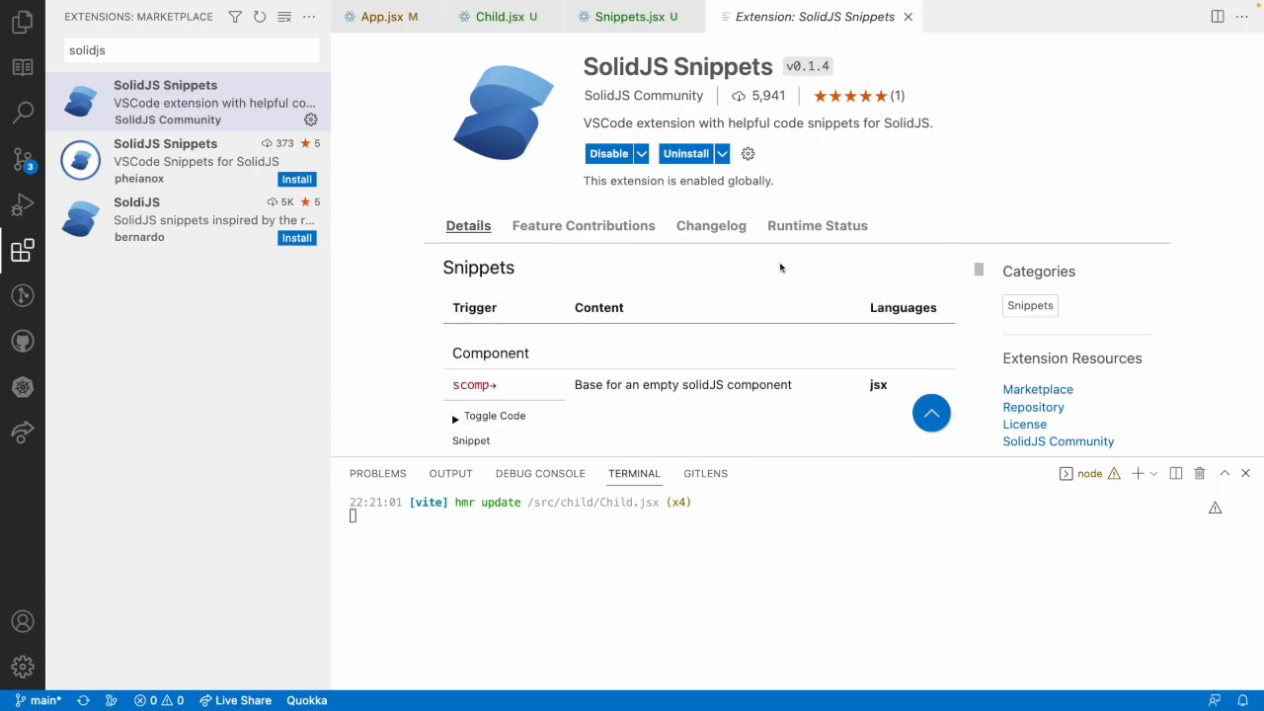
{"action": "left_click", "coordinate": [628, 17]}
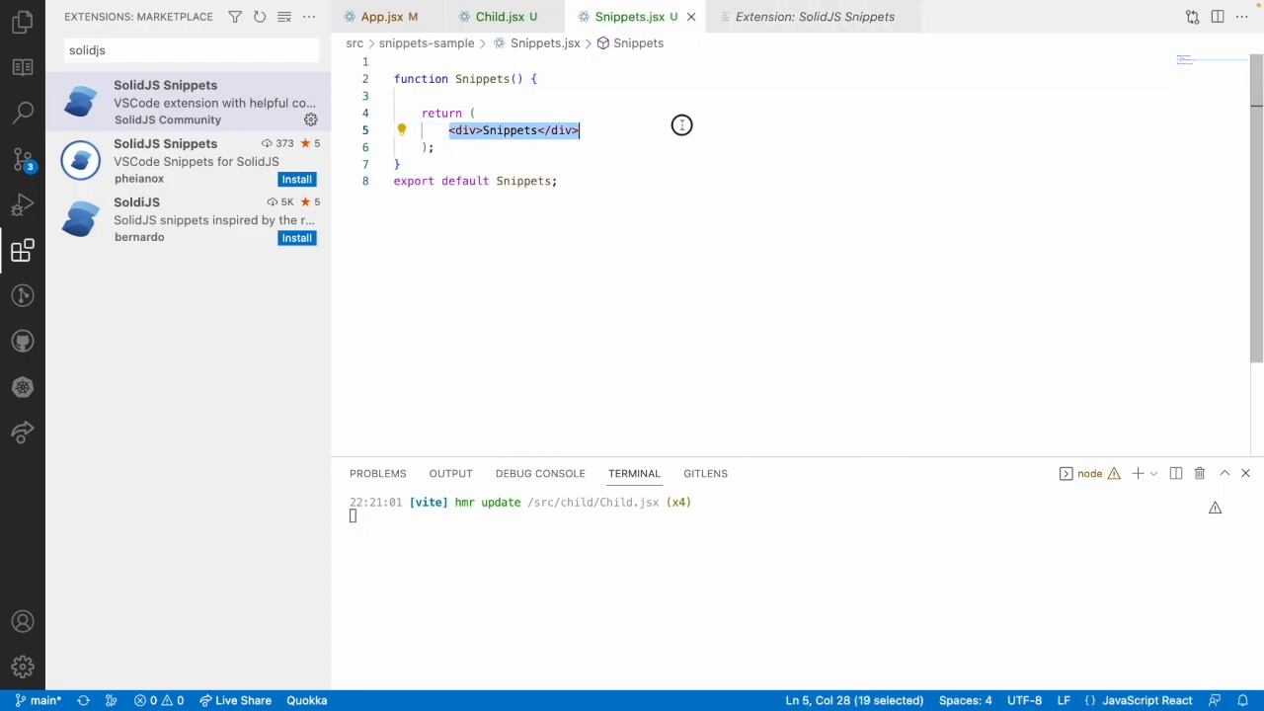
- Select all the Snippets component code in Snippets.jsx, then clear the selection
{"action": "left_click", "coordinate": [681, 130]}
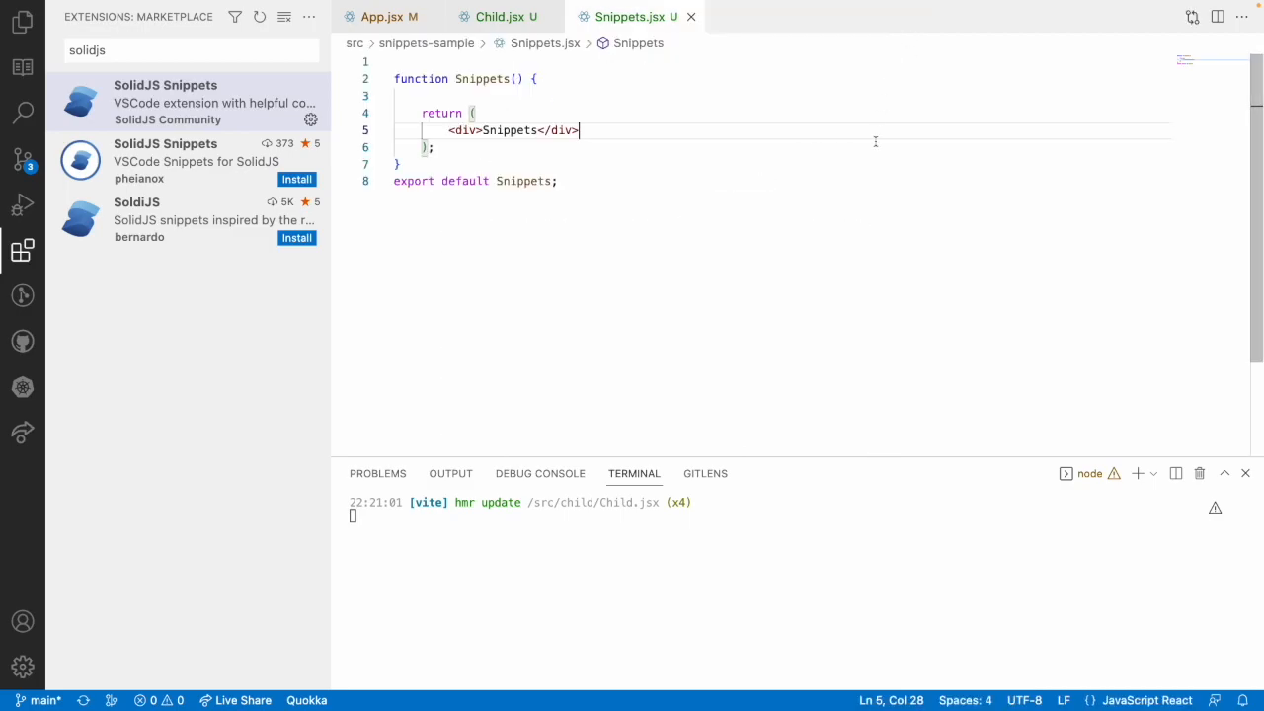
{"action": "key", "text": "ctrl+a"}
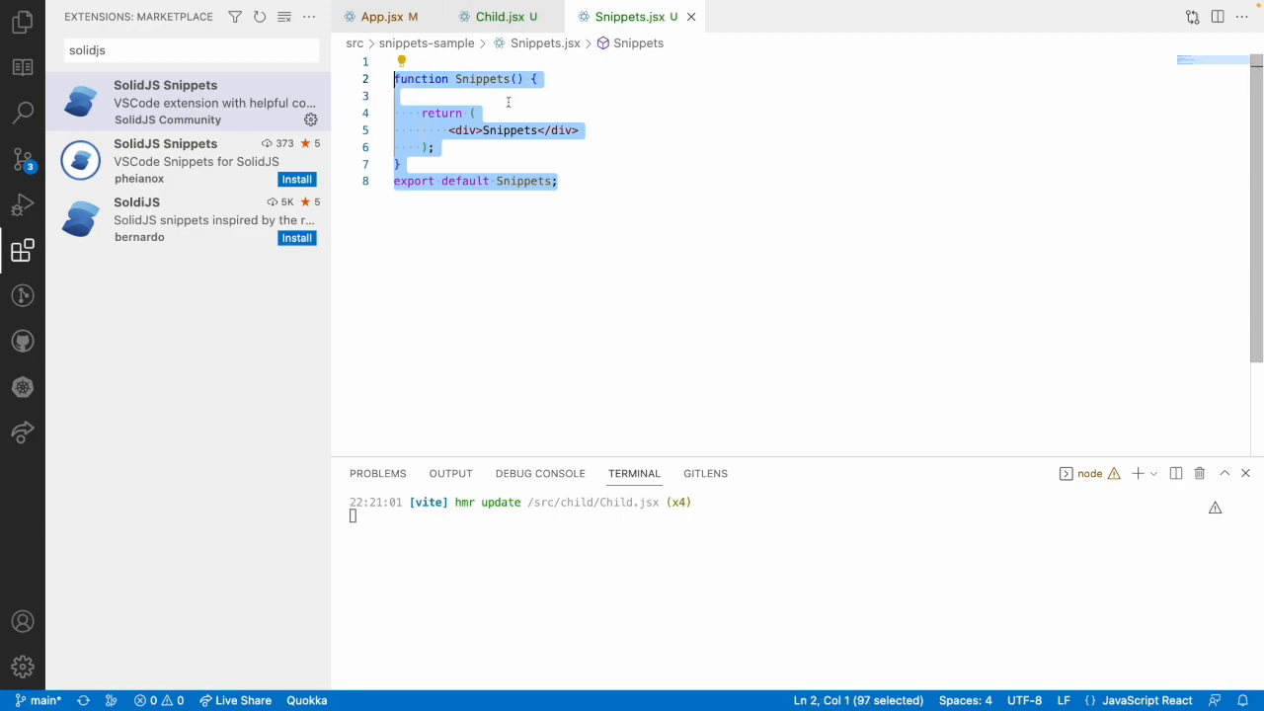
{"action": "left_click", "coordinate": [400, 95]}
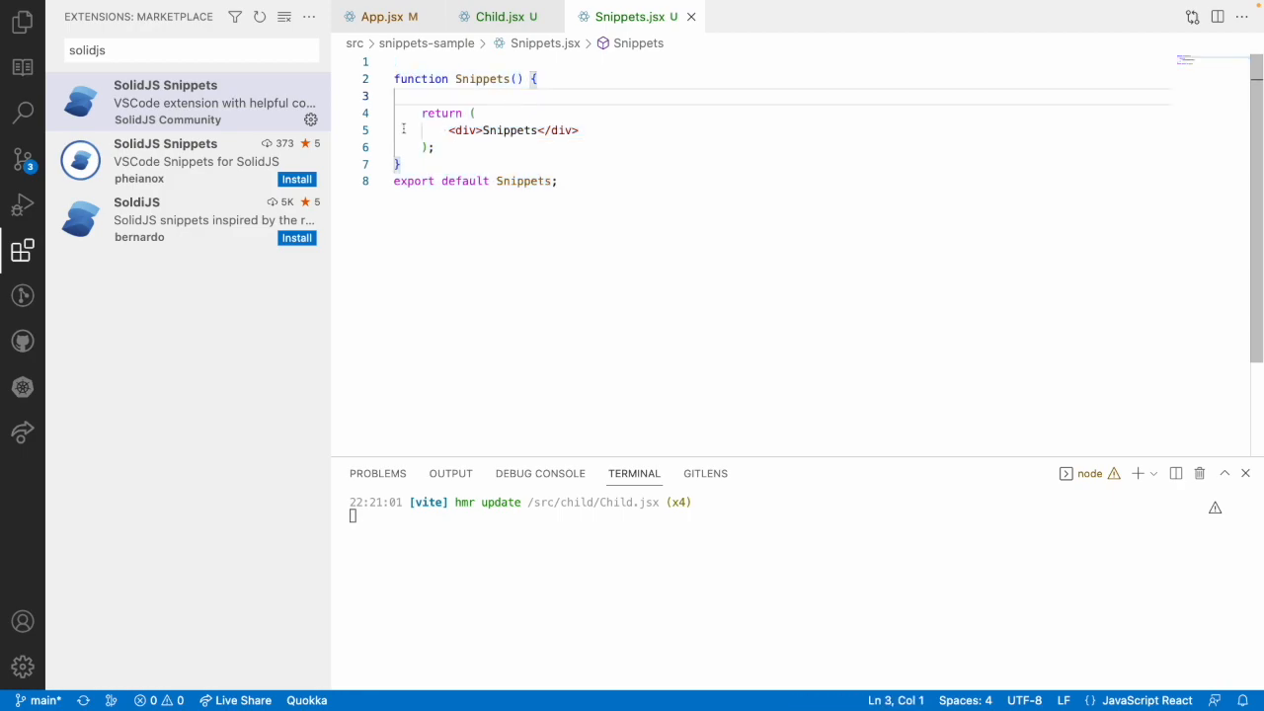
{"action": "mouse_move", "coordinate": [165, 101]}
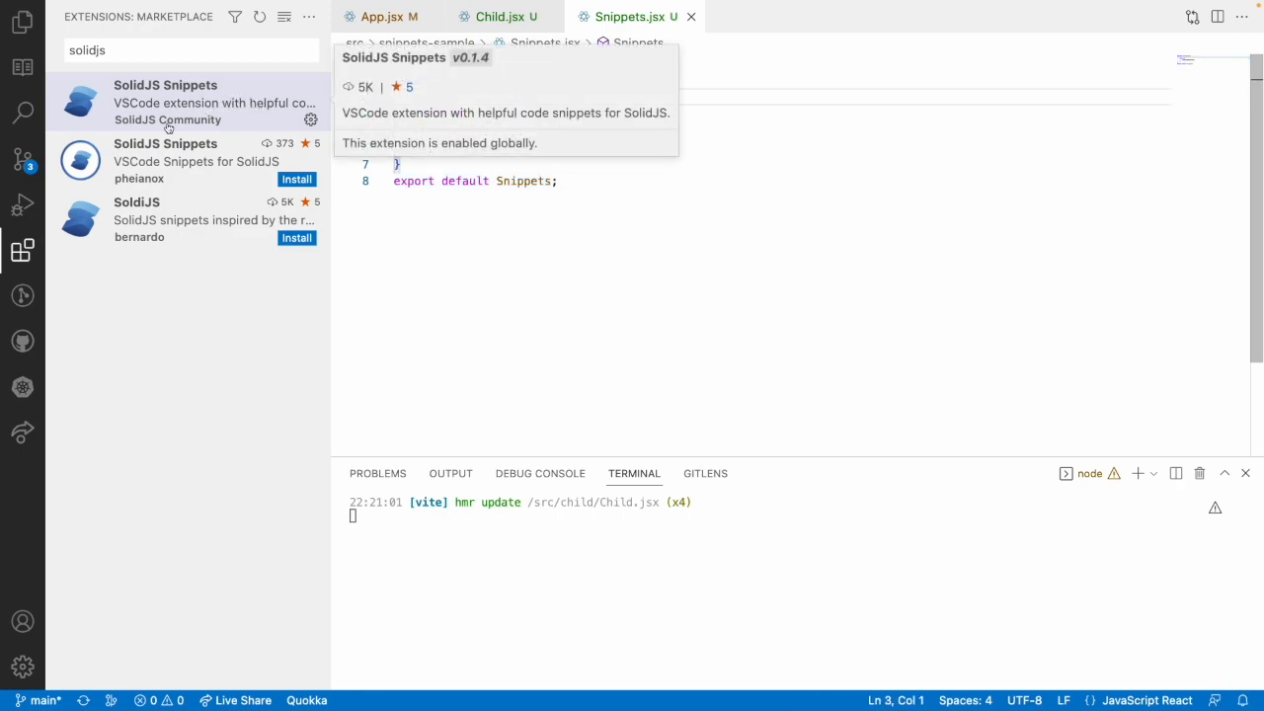
- Open the Explorer and view App.jsx and Child.jsx, ending on Snippets.jsx
{"action": "left_click", "coordinate": [22, 21]}
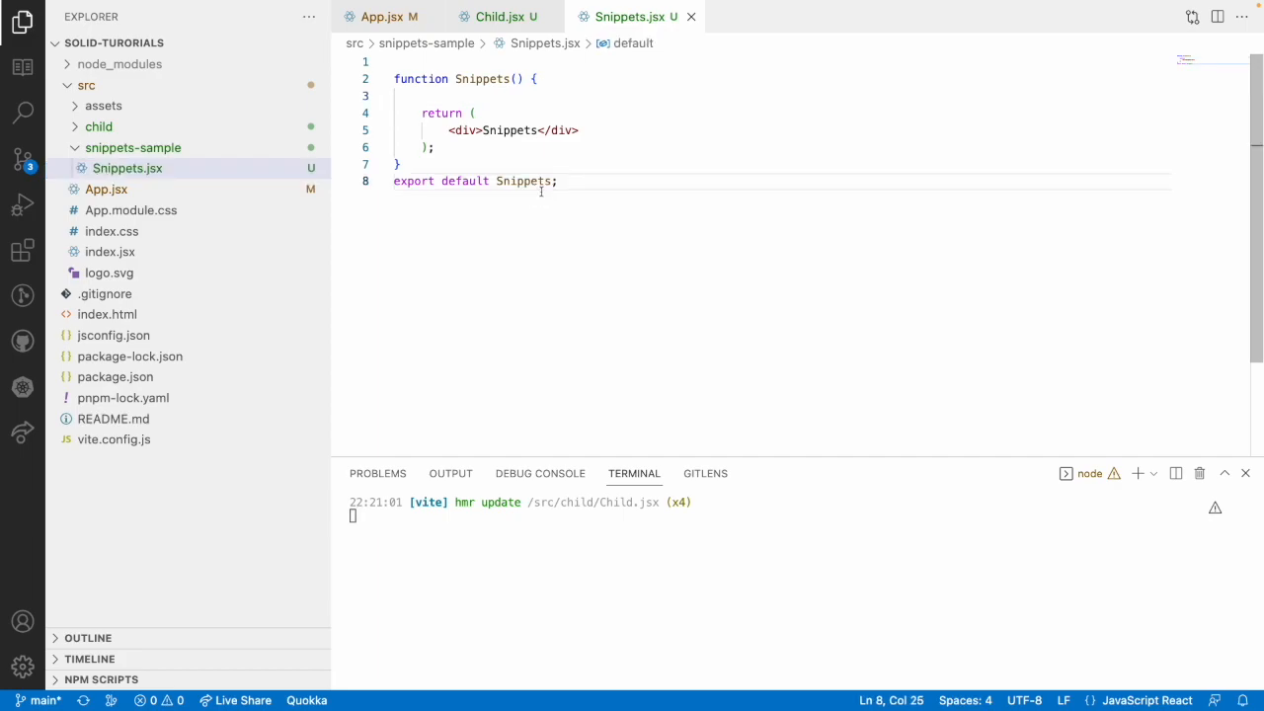
{"action": "left_click", "coordinate": [386, 17]}
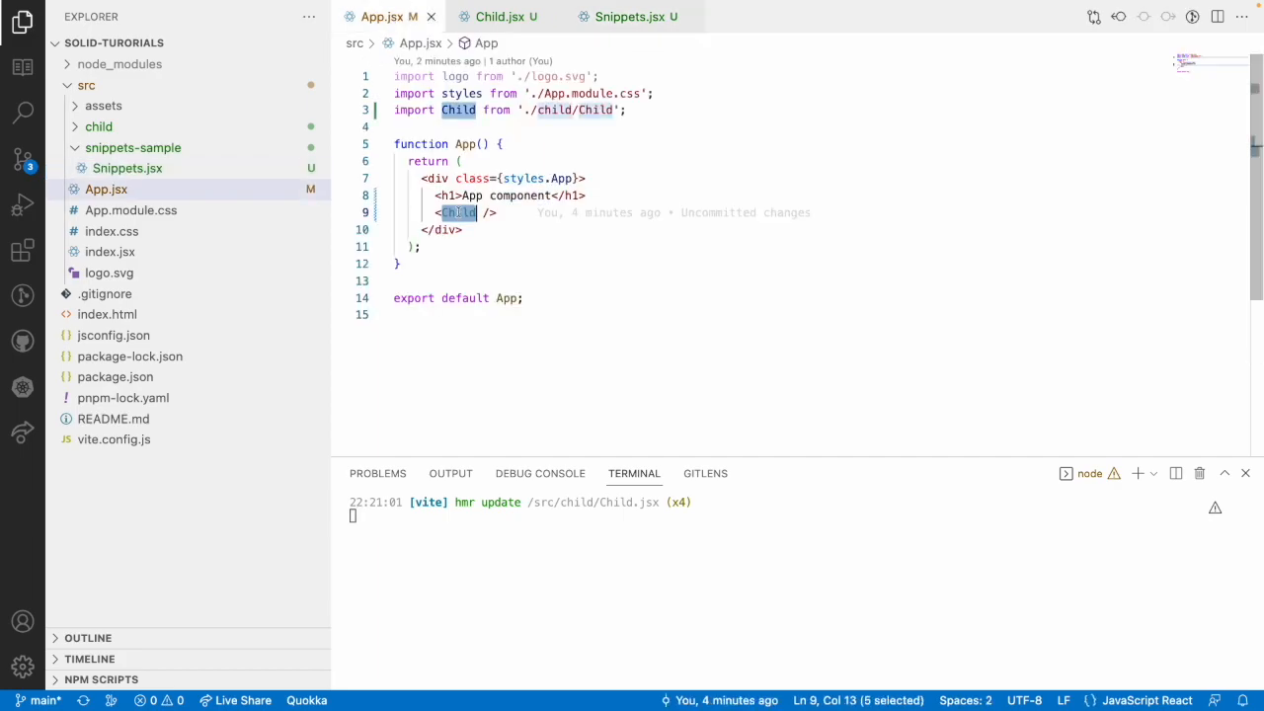
{"action": "left_click", "coordinate": [503, 17]}
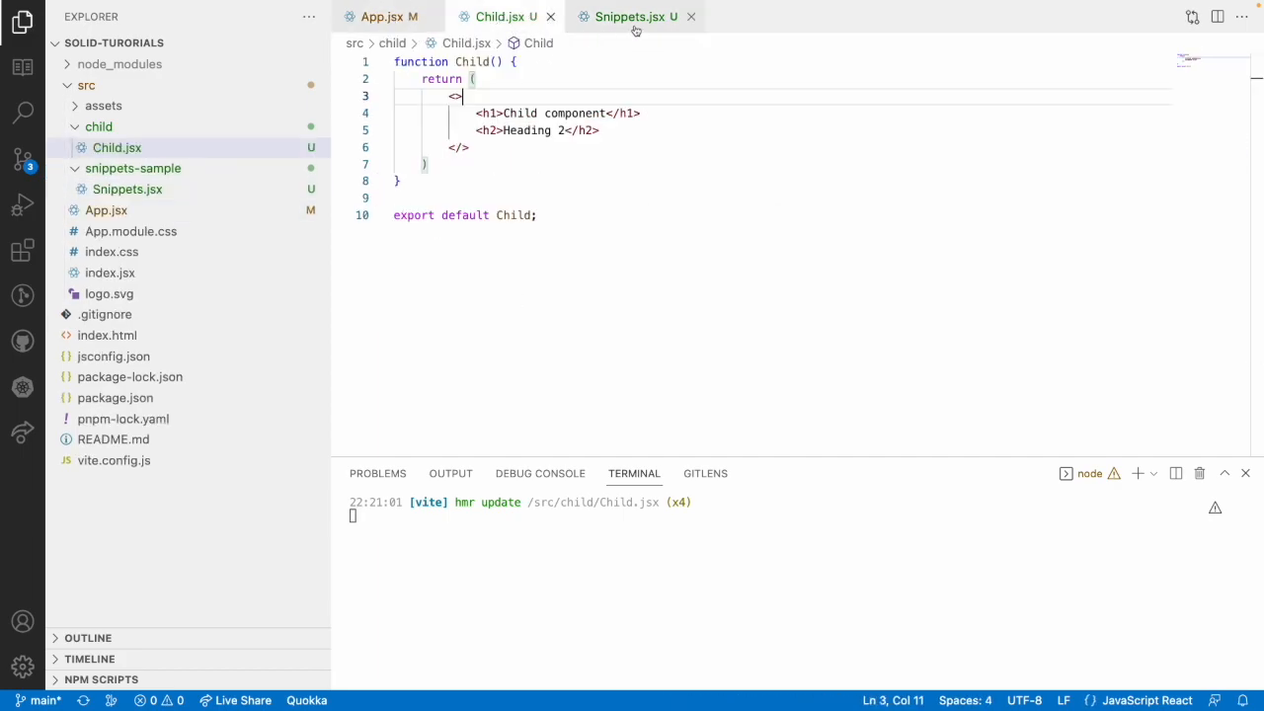
{"action": "left_click", "coordinate": [635, 17]}
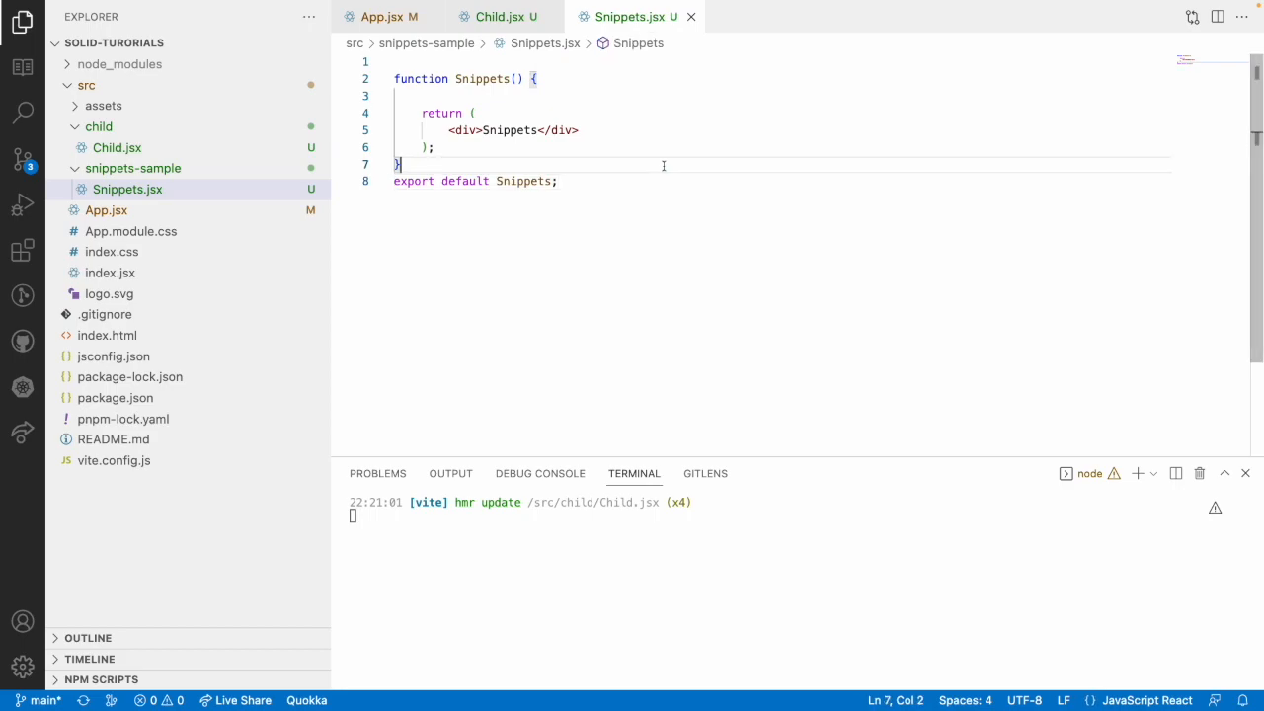